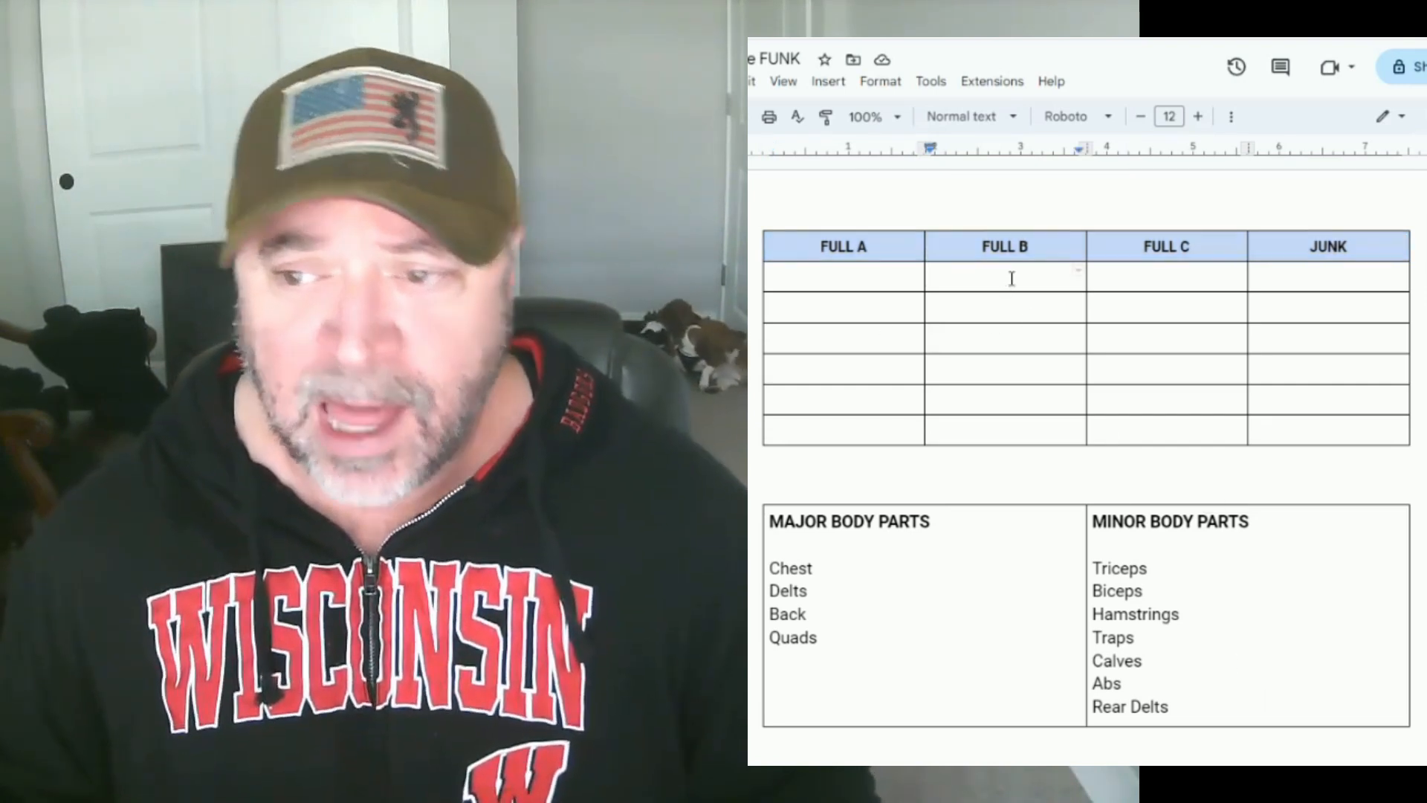
Enter Deadlift, Squats 3s or 3x8, and Leg Press 3x12 or BULLDOZER in the table
{"action": "type", "text": "Del"}
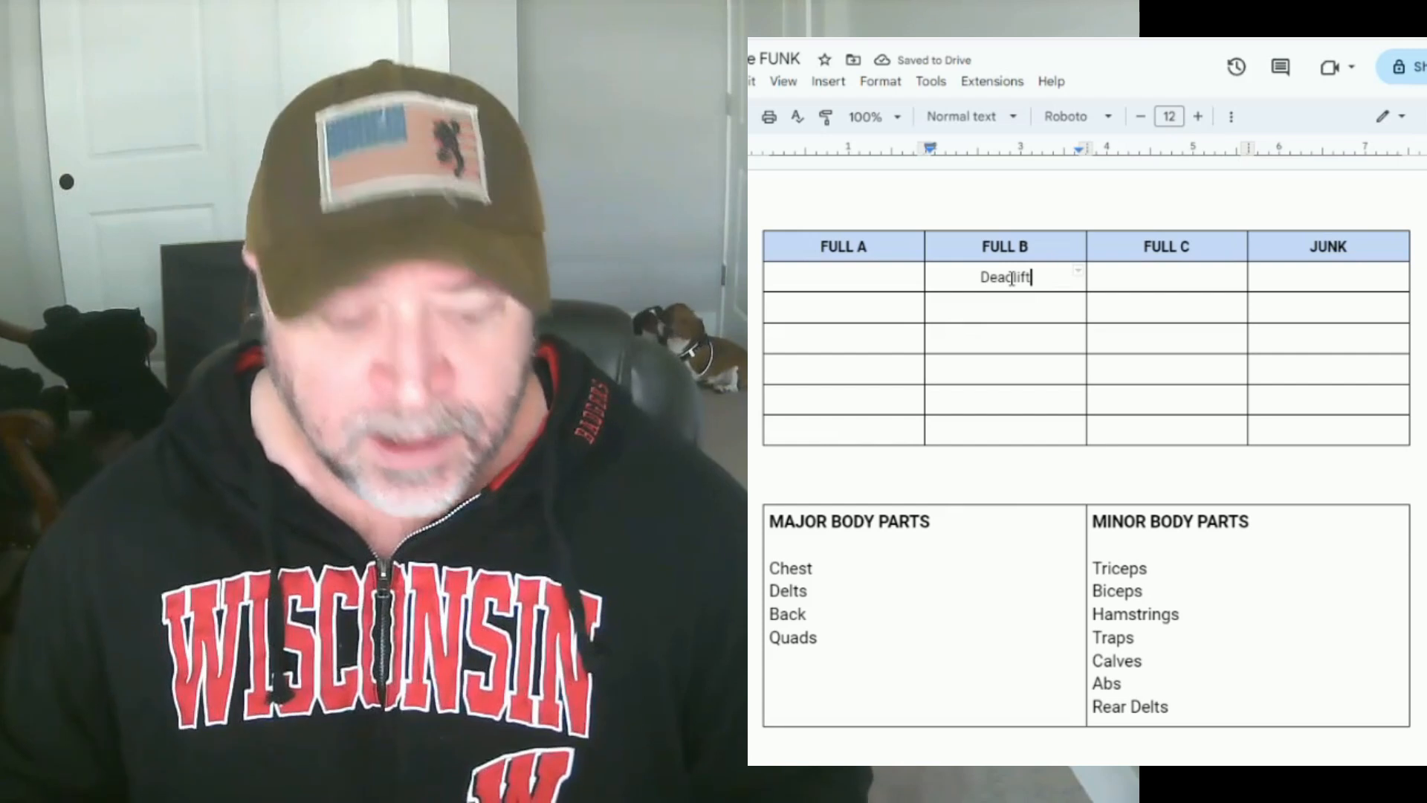
{"action": "type", "text": "3x"}
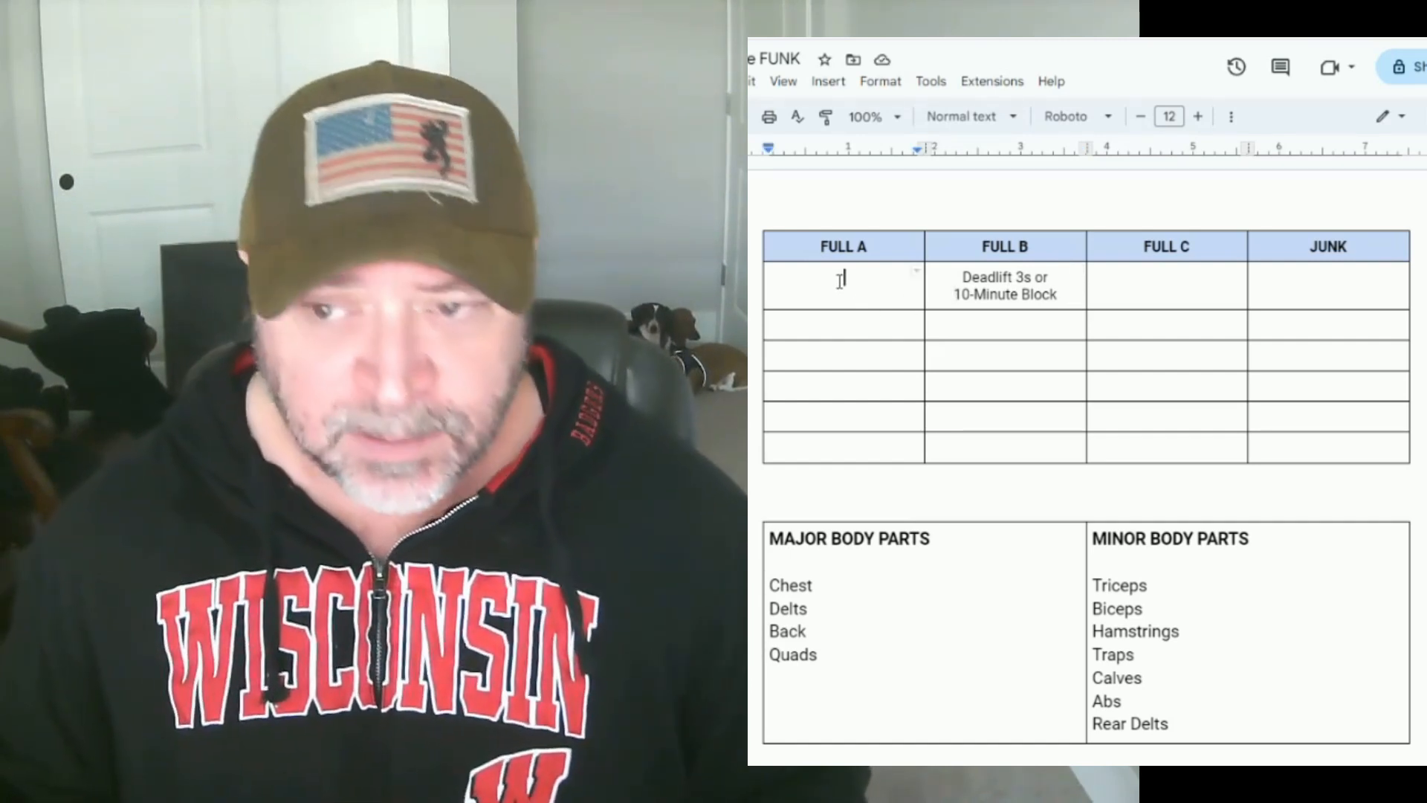
{"action": "type", "text": "Squats 3"}
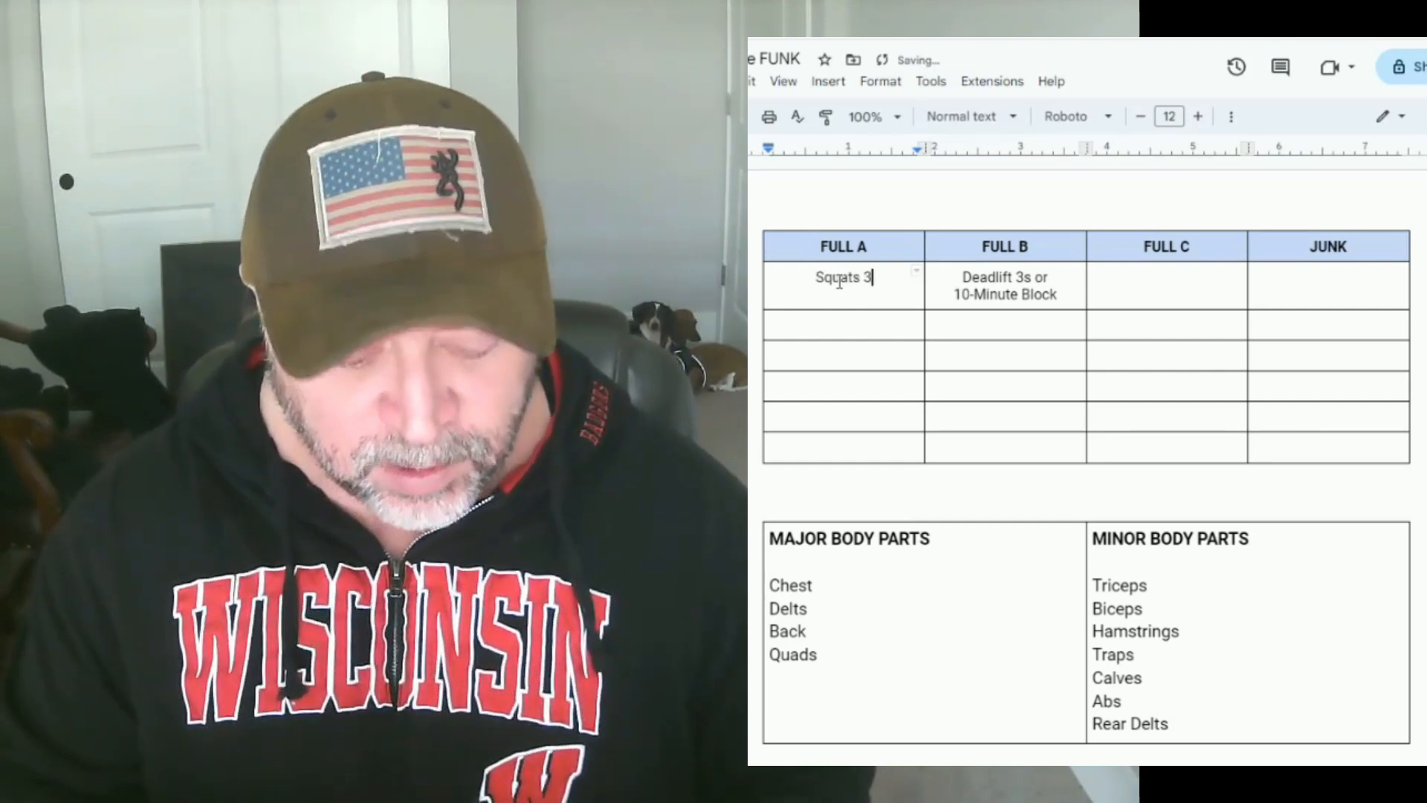
{"action": "type", "text": "s or 3"}
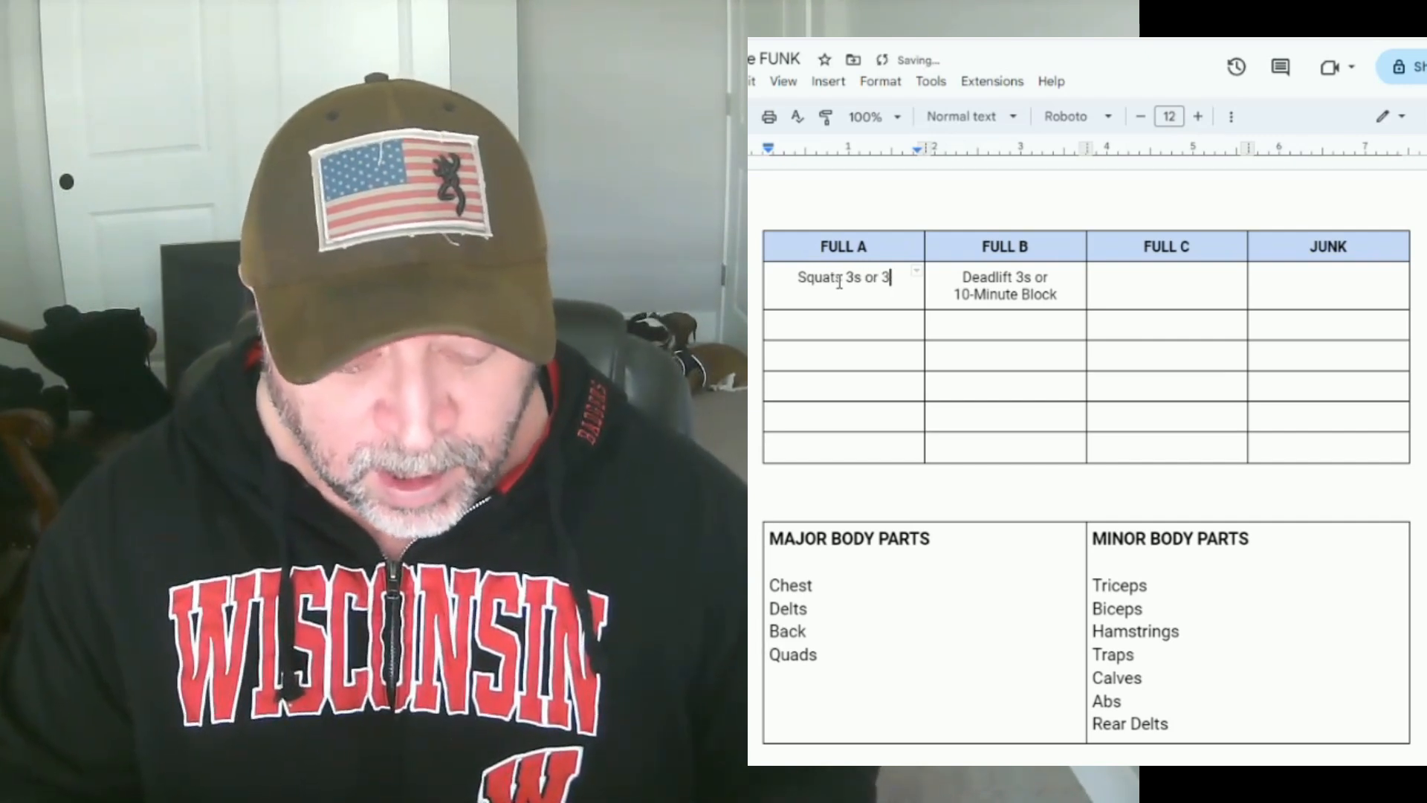
{"action": "type", "text": "x"}
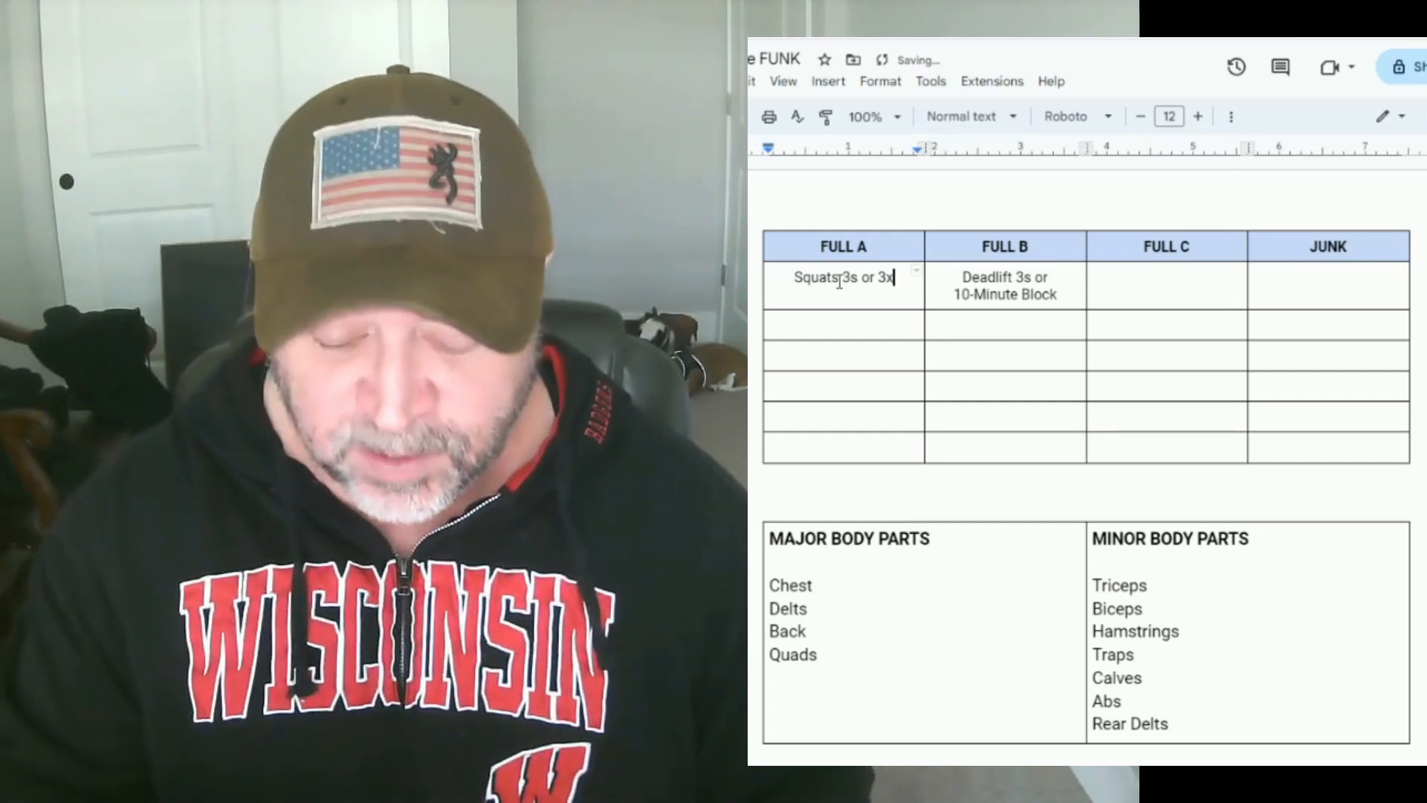
{"action": "type", "text": "8"}
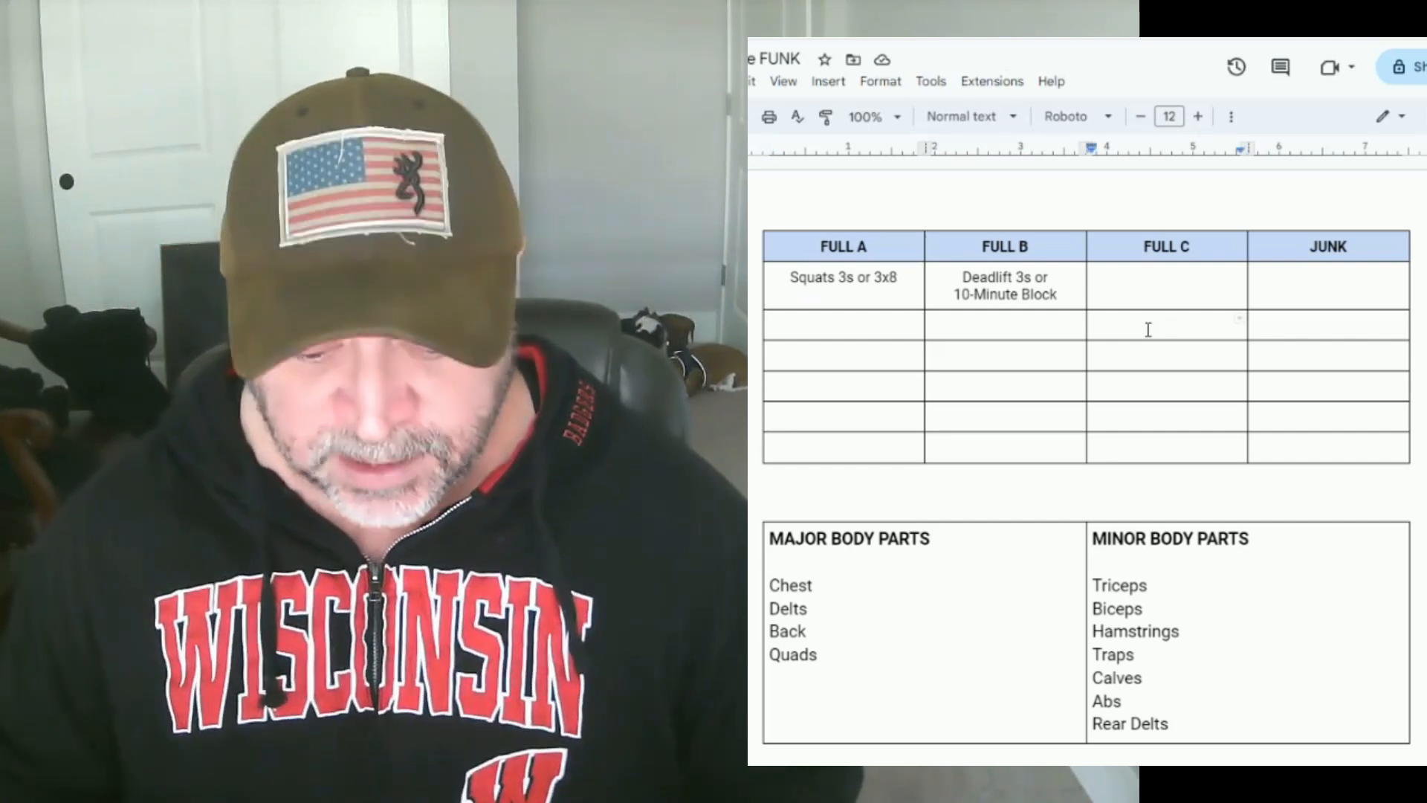
{"action": "type", "text": "Leg Press 3x12 or"}
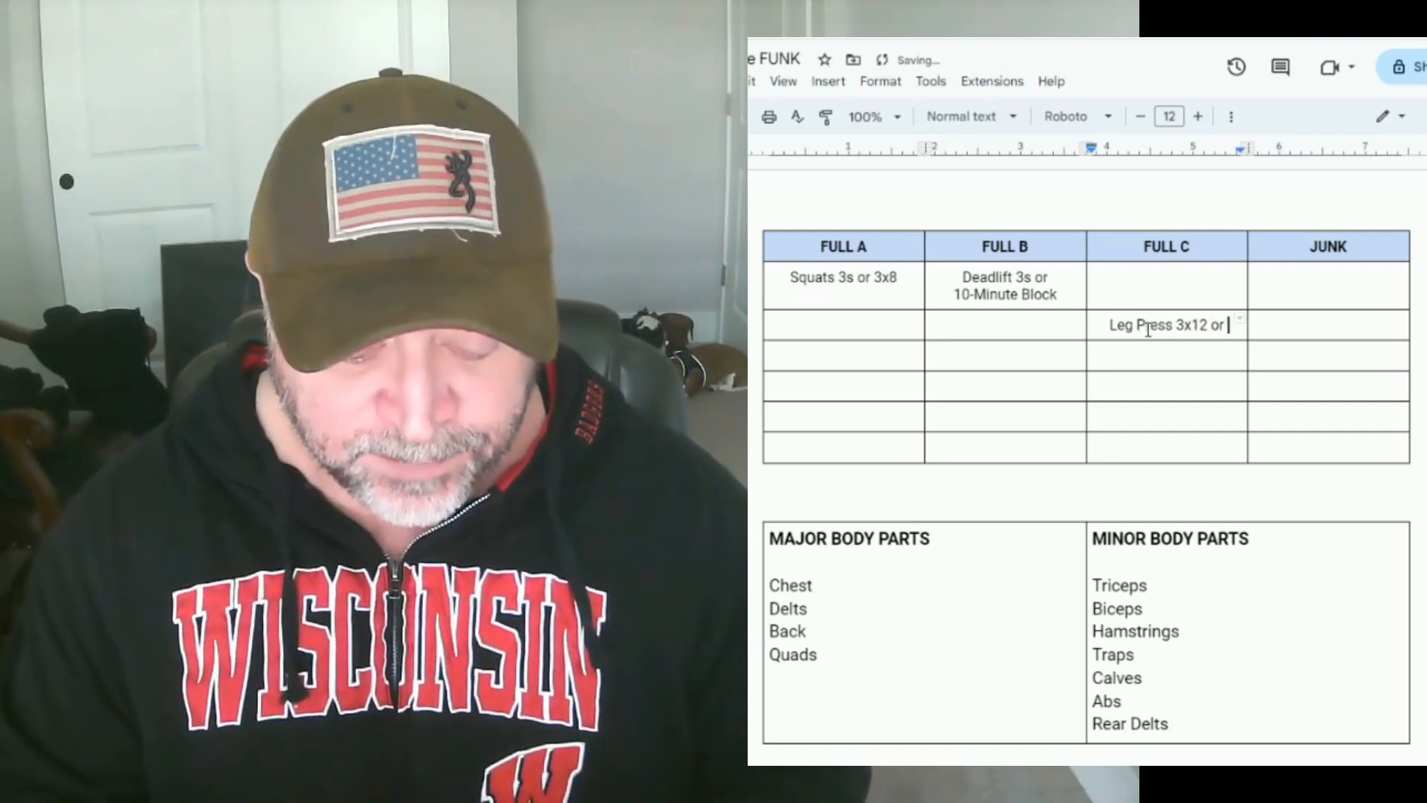
{"action": "type", "text": "BULLDOZER"}
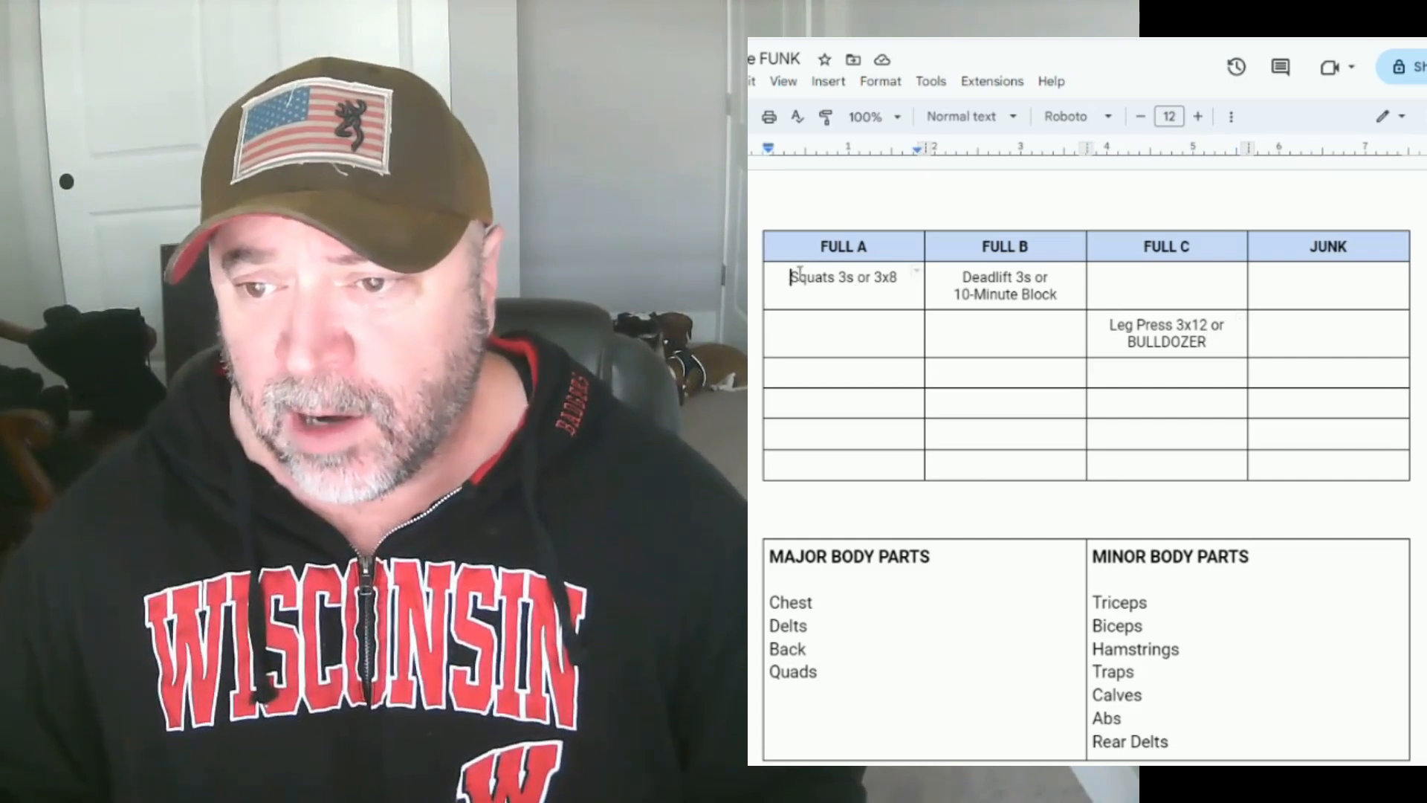
Enter Leg Extension 3x12 or BULLDOZER in FULL B's fifth row
{"action": "double_click", "coordinate": [1005, 284]}
{"action": "type", "text": "Leg Extension 3"}
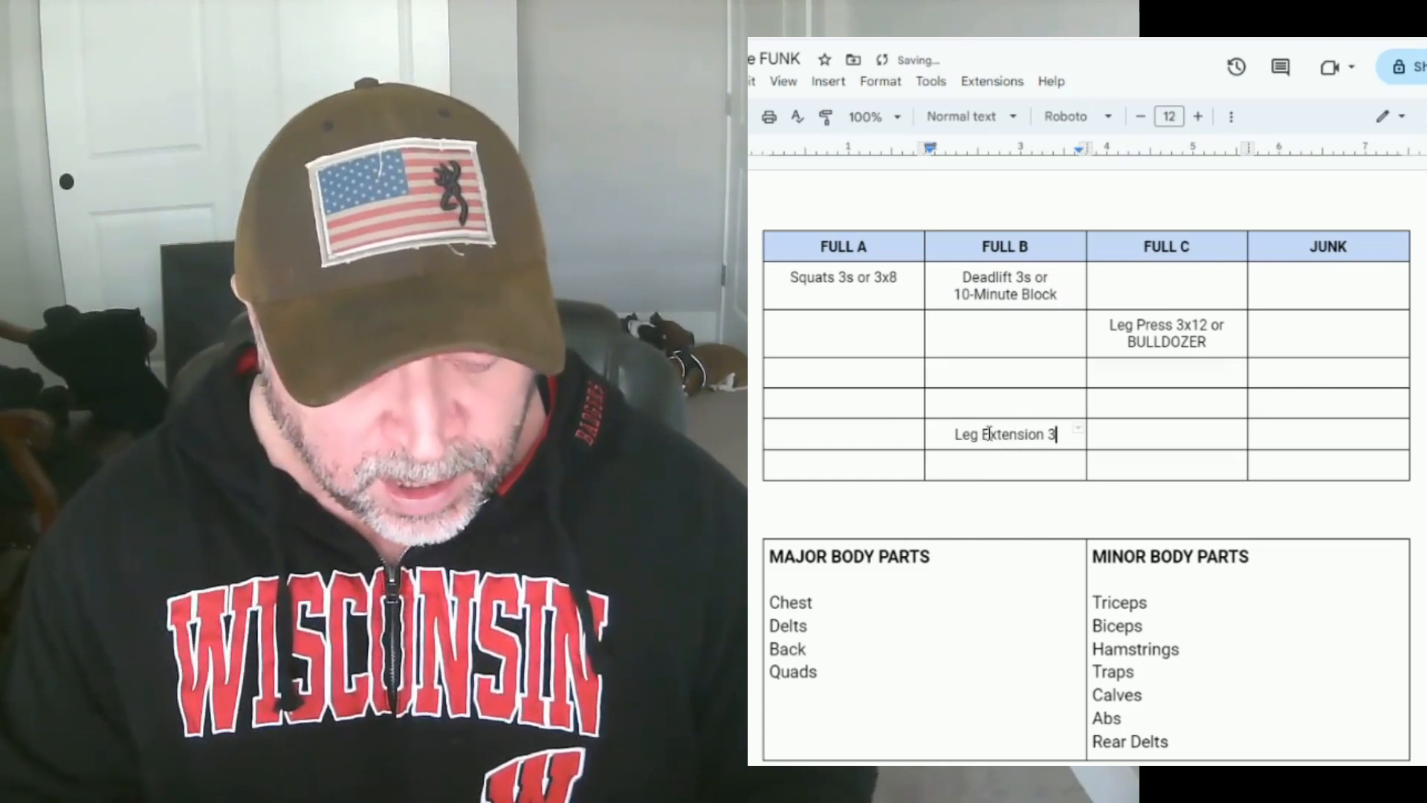
{"action": "type", "text": "x12 or BU"}
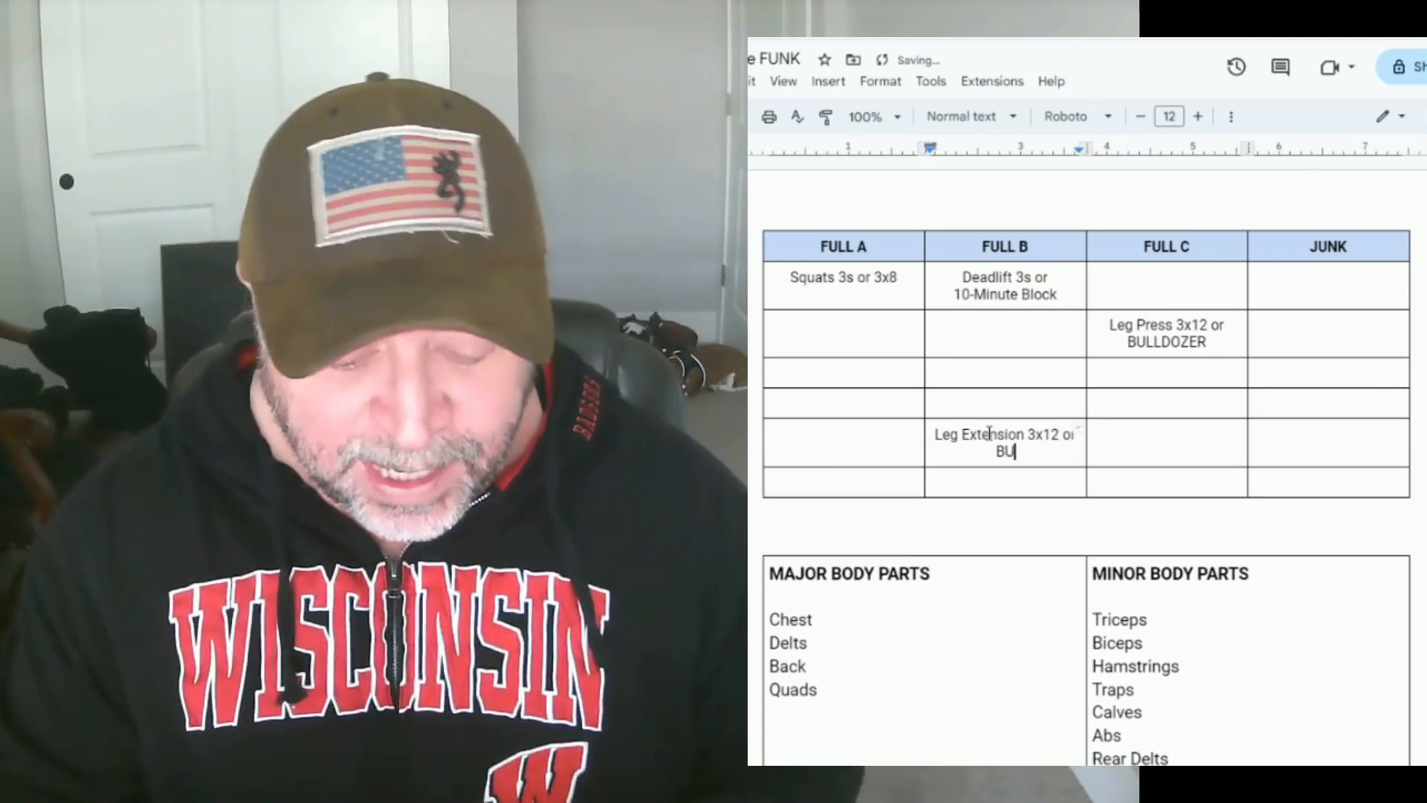
{"action": "type", "text": "LLODZER"}
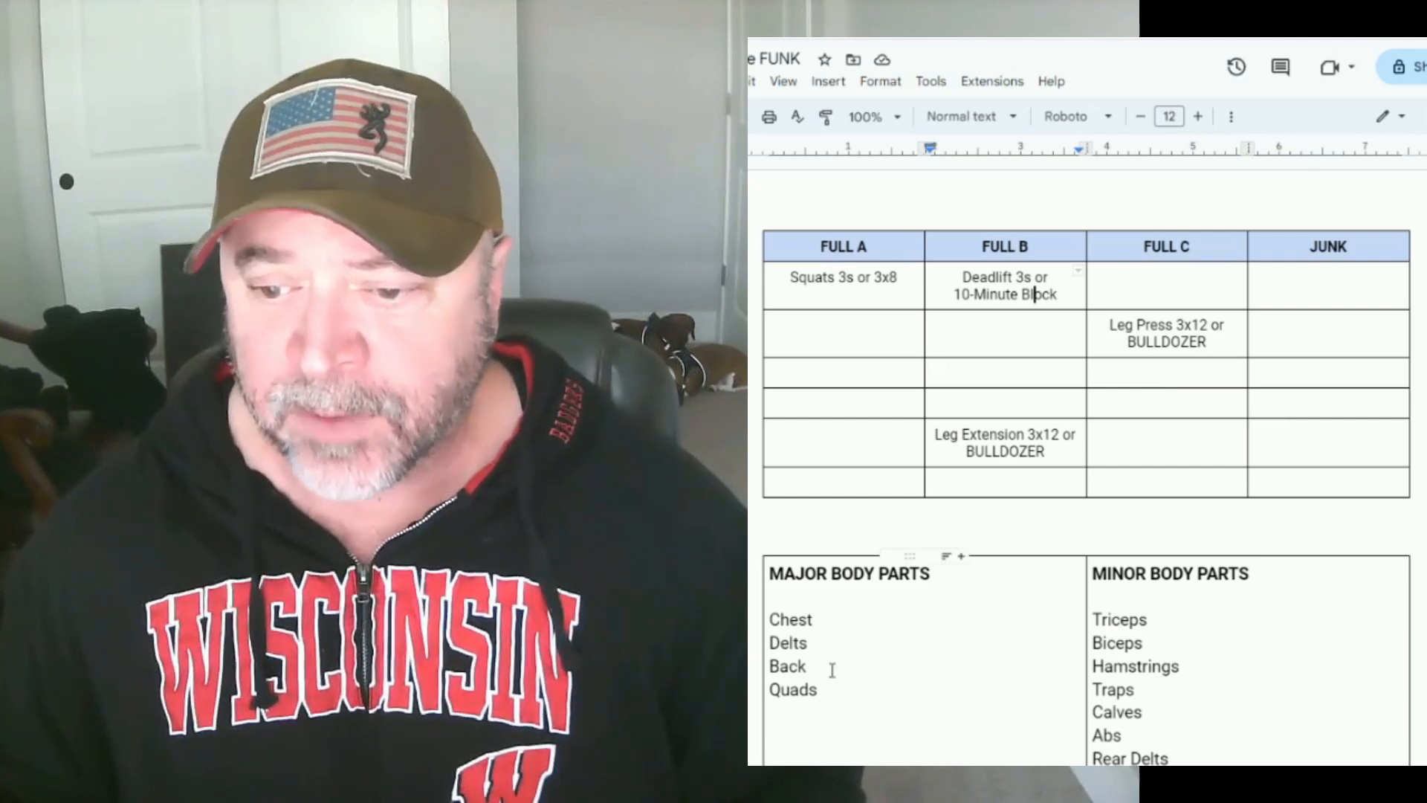
Remove Quads from major body parts and enter Bench Press 3s or 3x8
{"action": "double_click", "coordinate": [791, 689]}
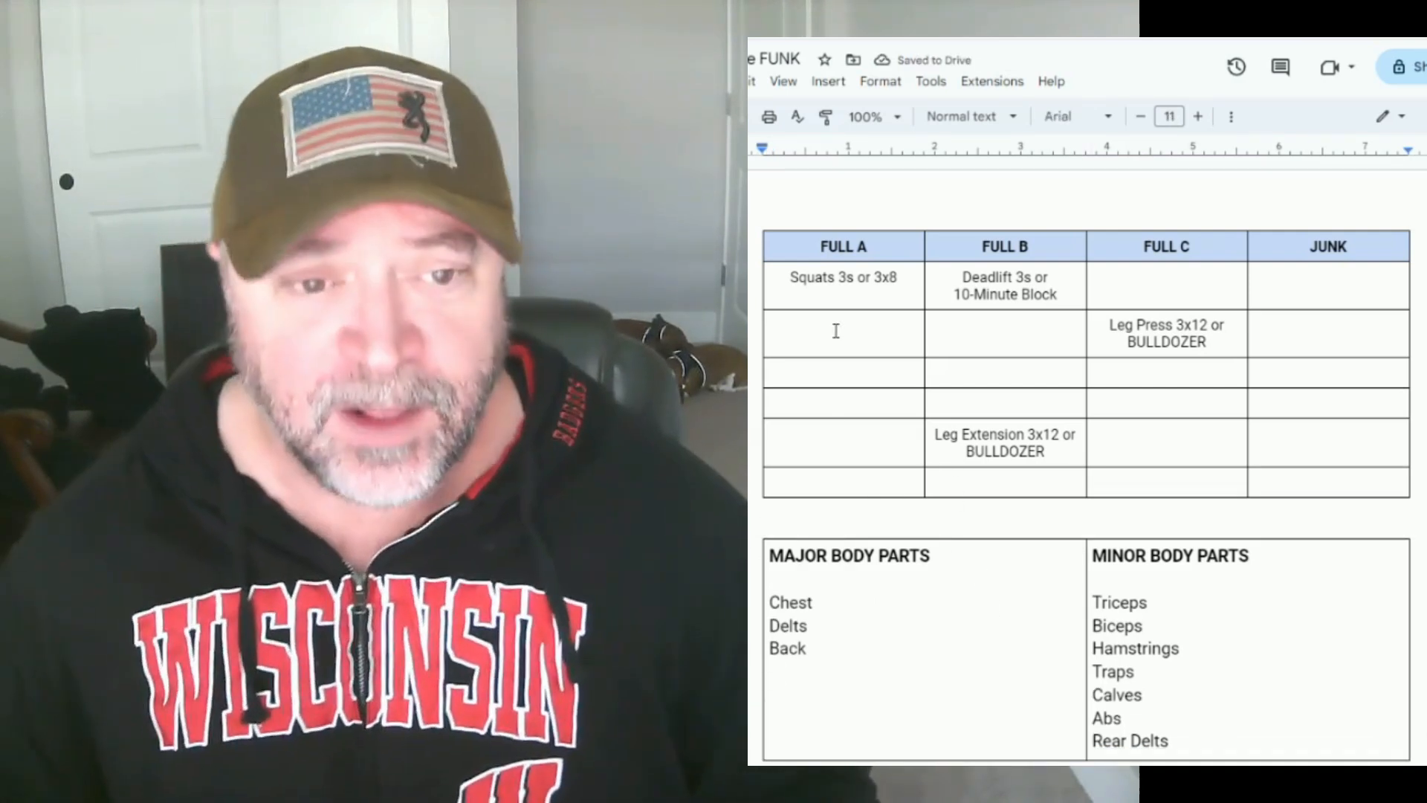
{"action": "type", "text": "Bench Press 3s or"}
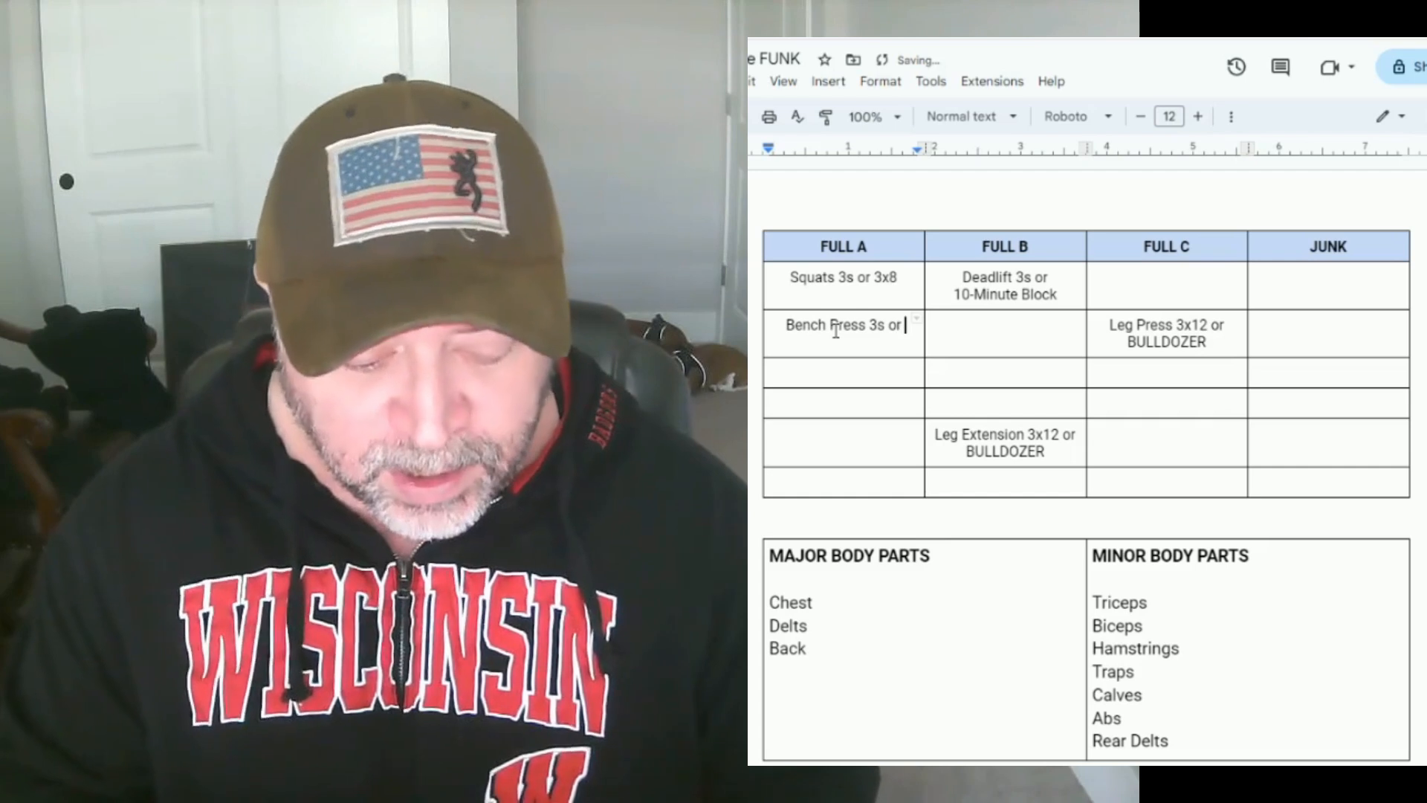
{"action": "type", "text": "3x8"}
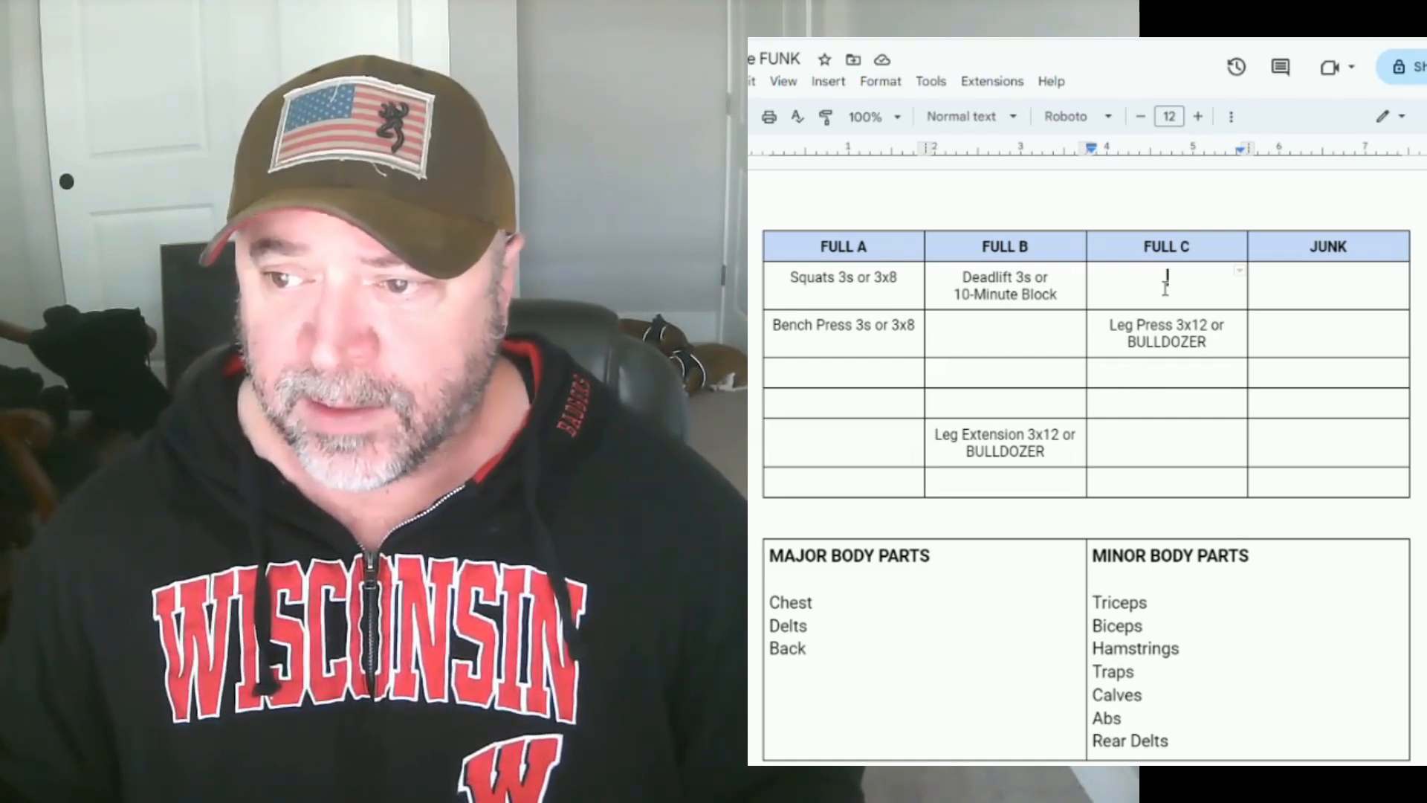
Enter Dumbbell Bench 3x10 and Barrel Press or Dips 3x10
{"action": "type", "text": "Dumbbell Bench 3"}
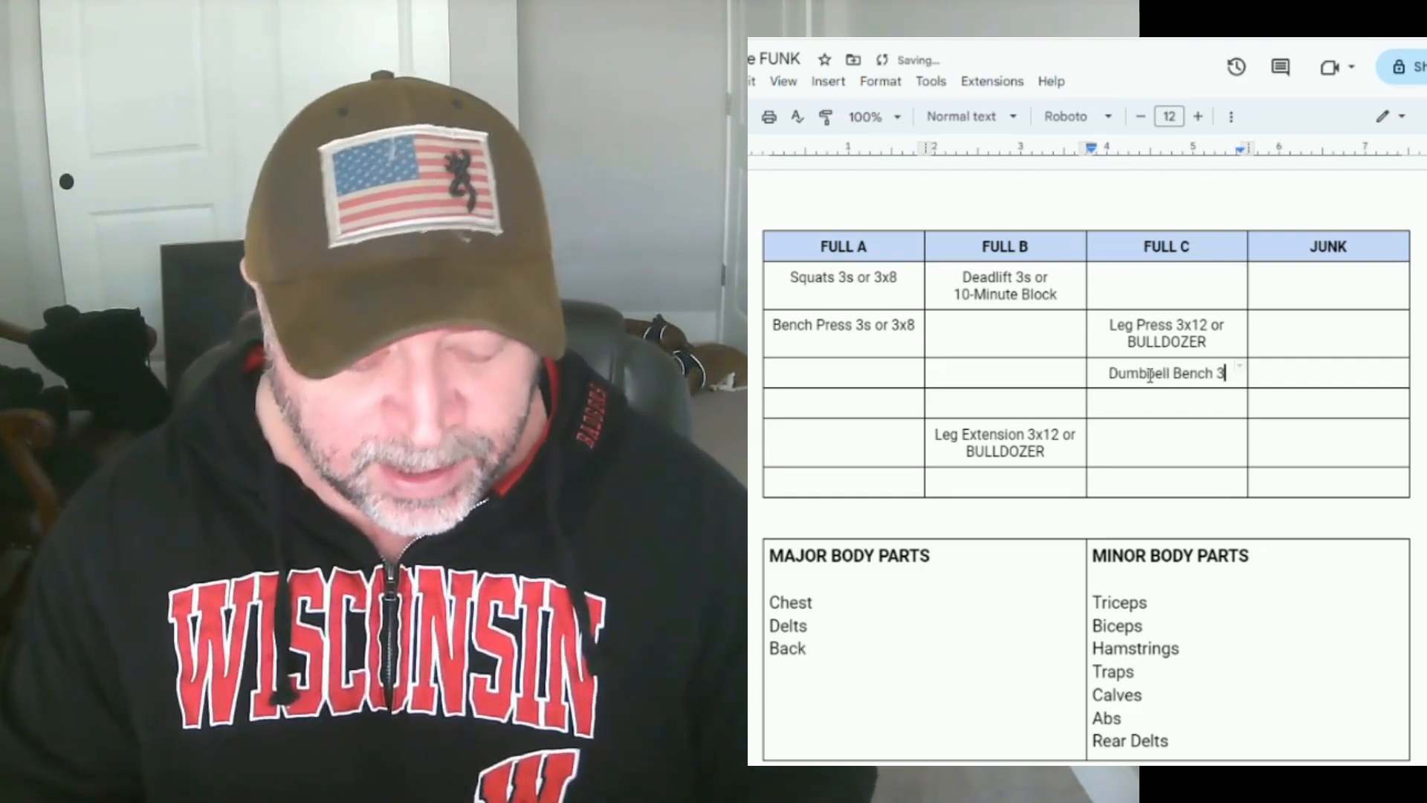
{"action": "type", "text": "x10"}
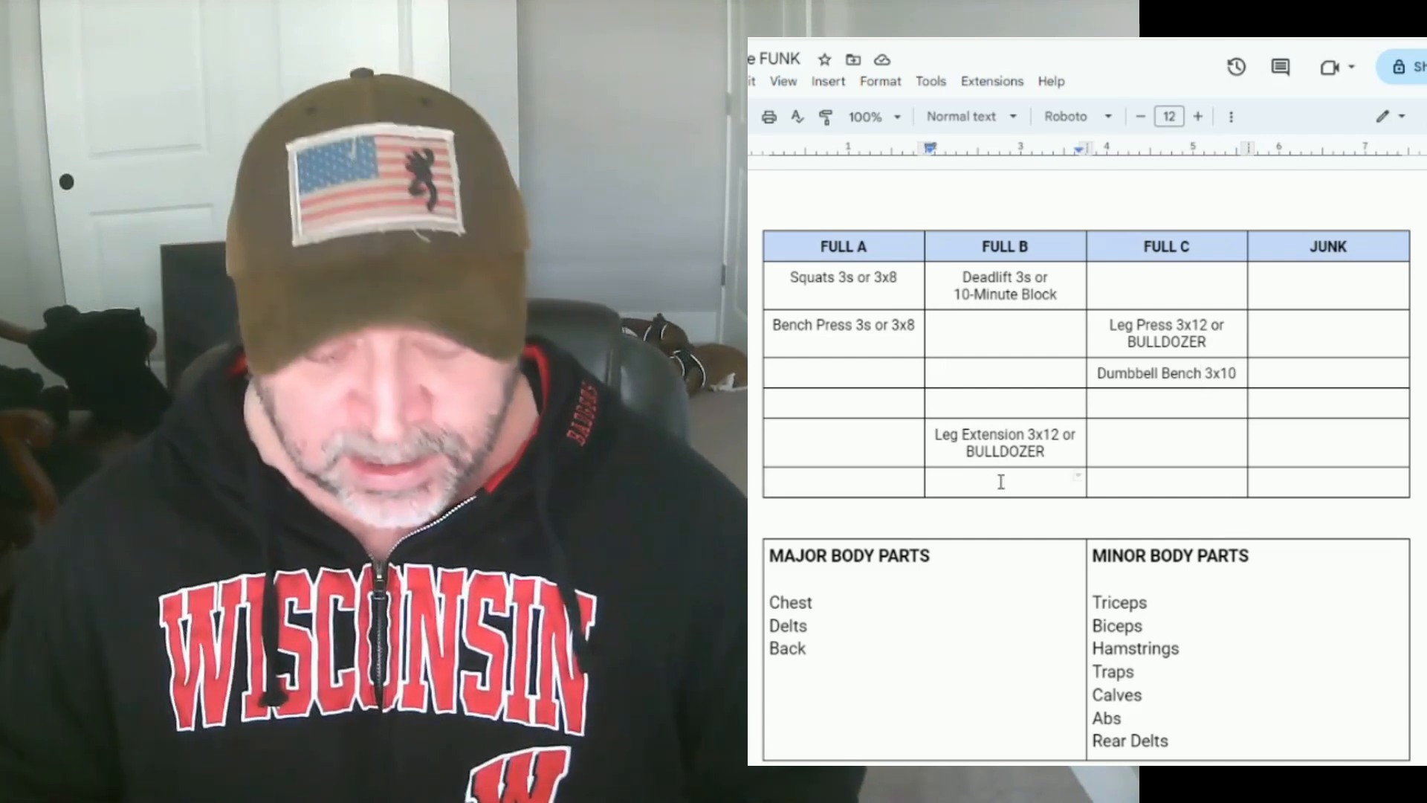
{"action": "type", "text": "Earl"}
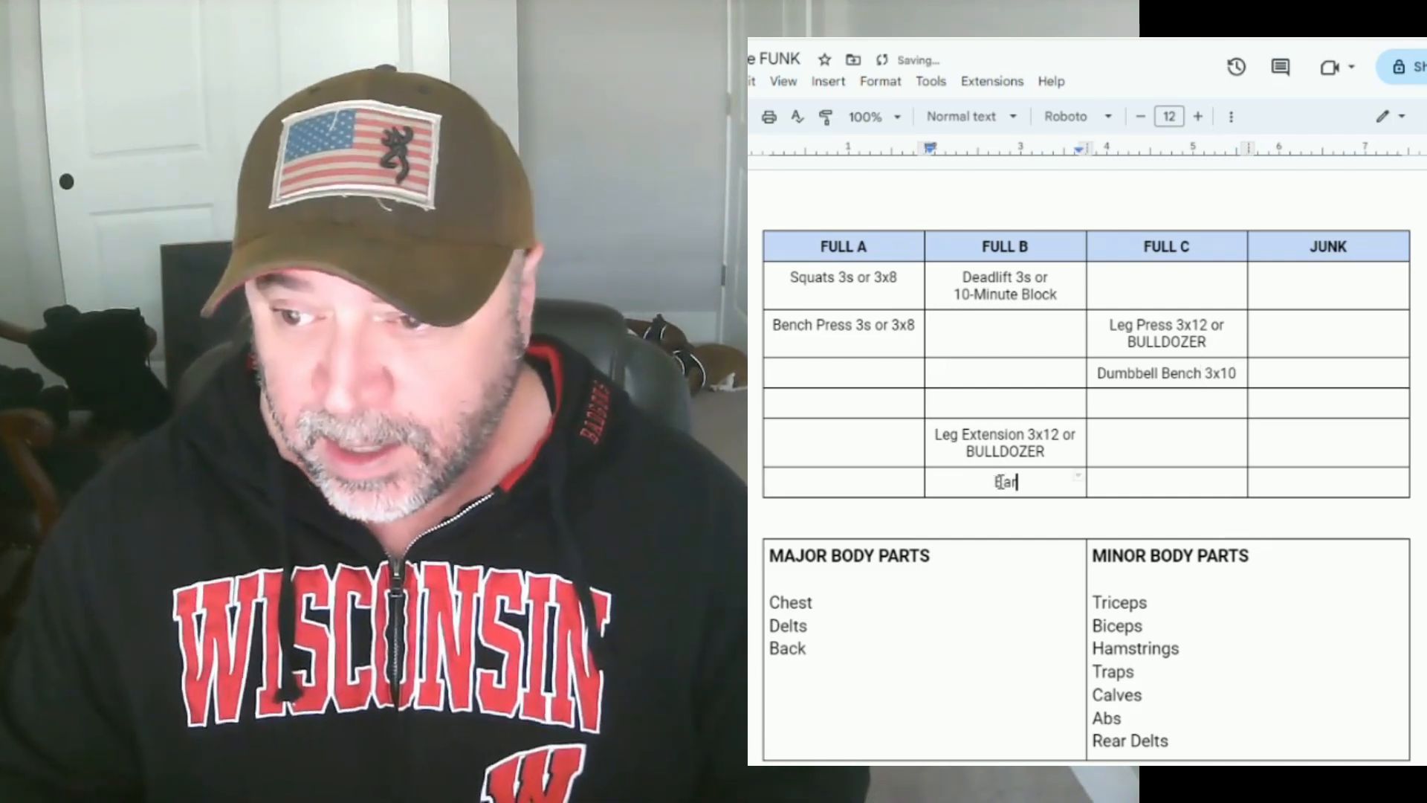
{"action": "type", "text": "Barrel Press or Dips"}
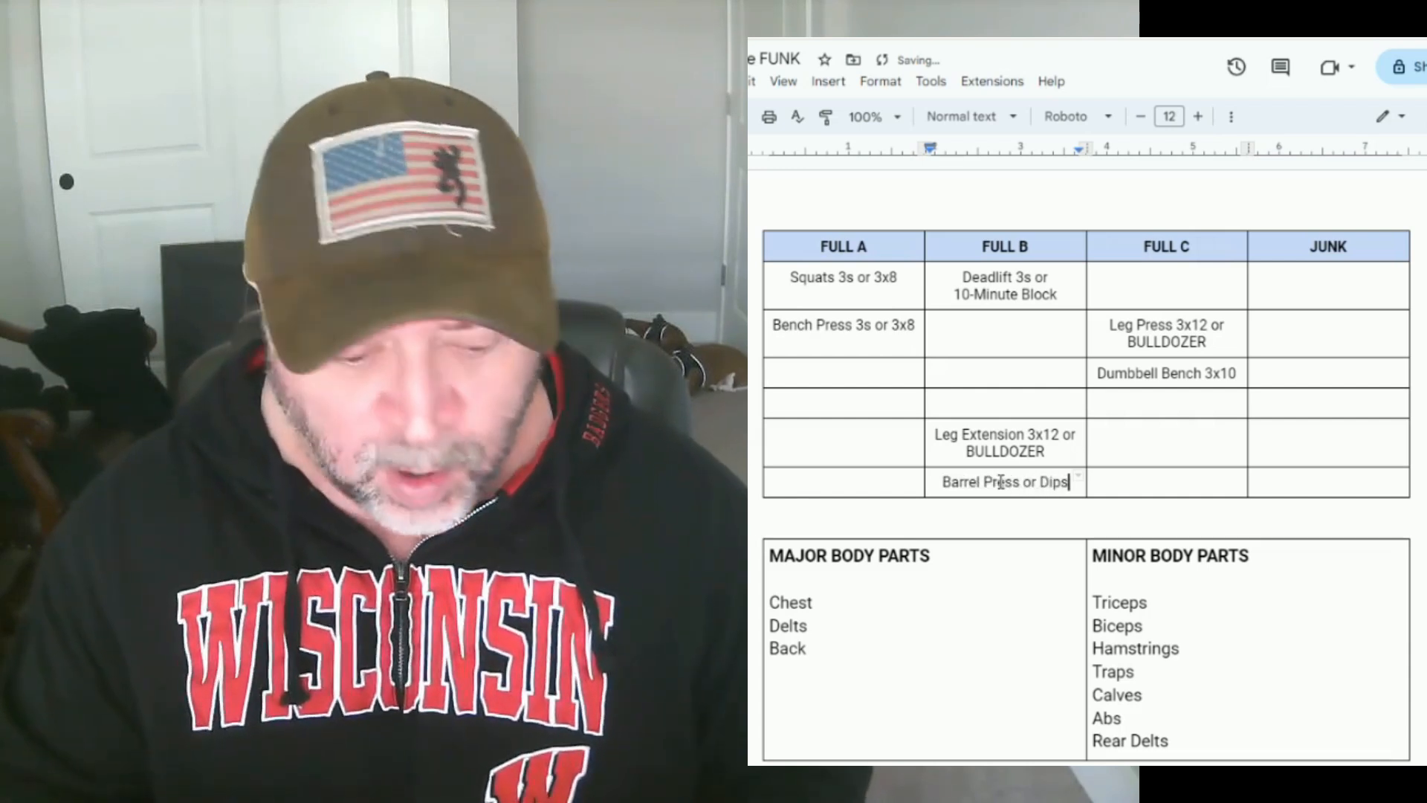
{"action": "type", "text": "3x10"}
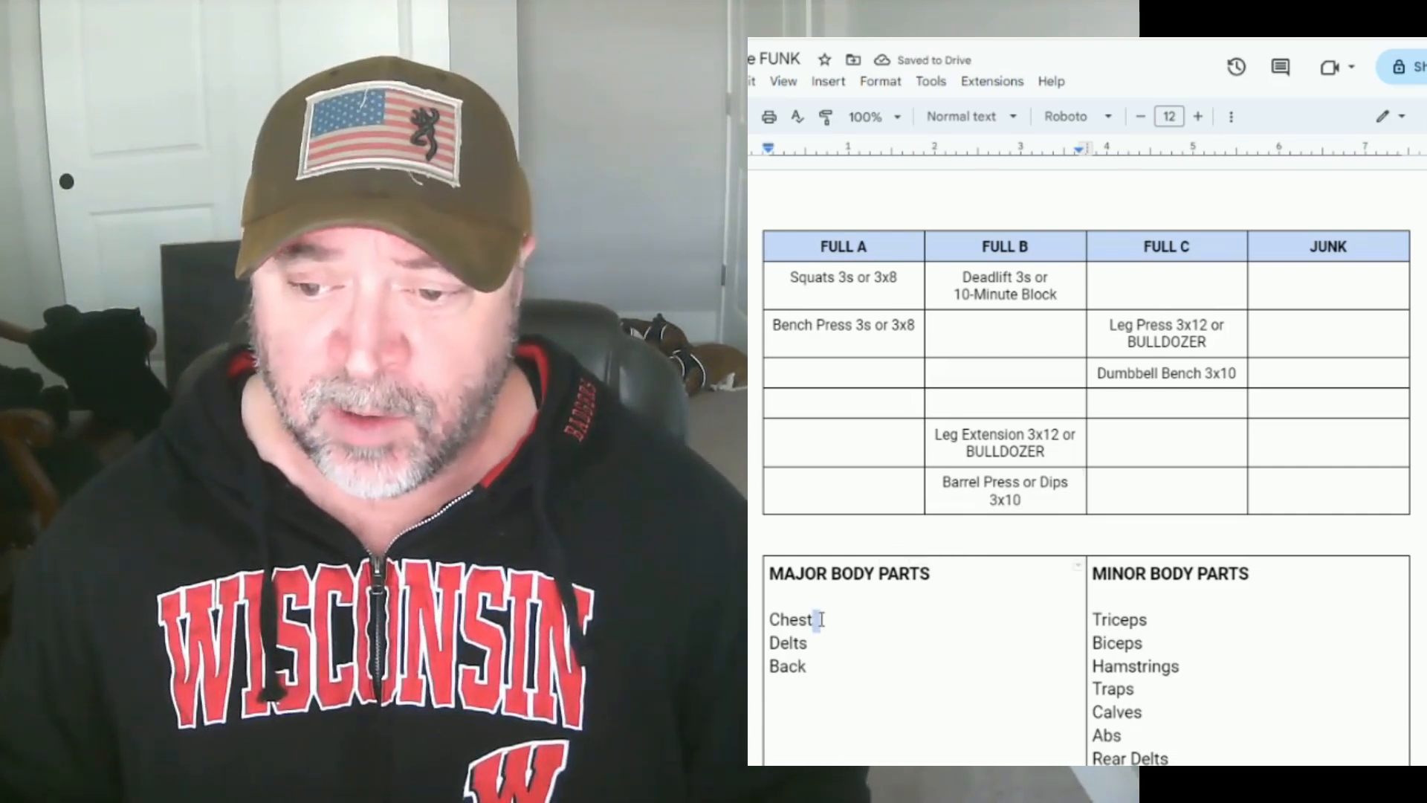
Remove Chest from major body parts and enter Military Press 3s or 3x8
{"action": "double_click", "coordinate": [791, 620]}
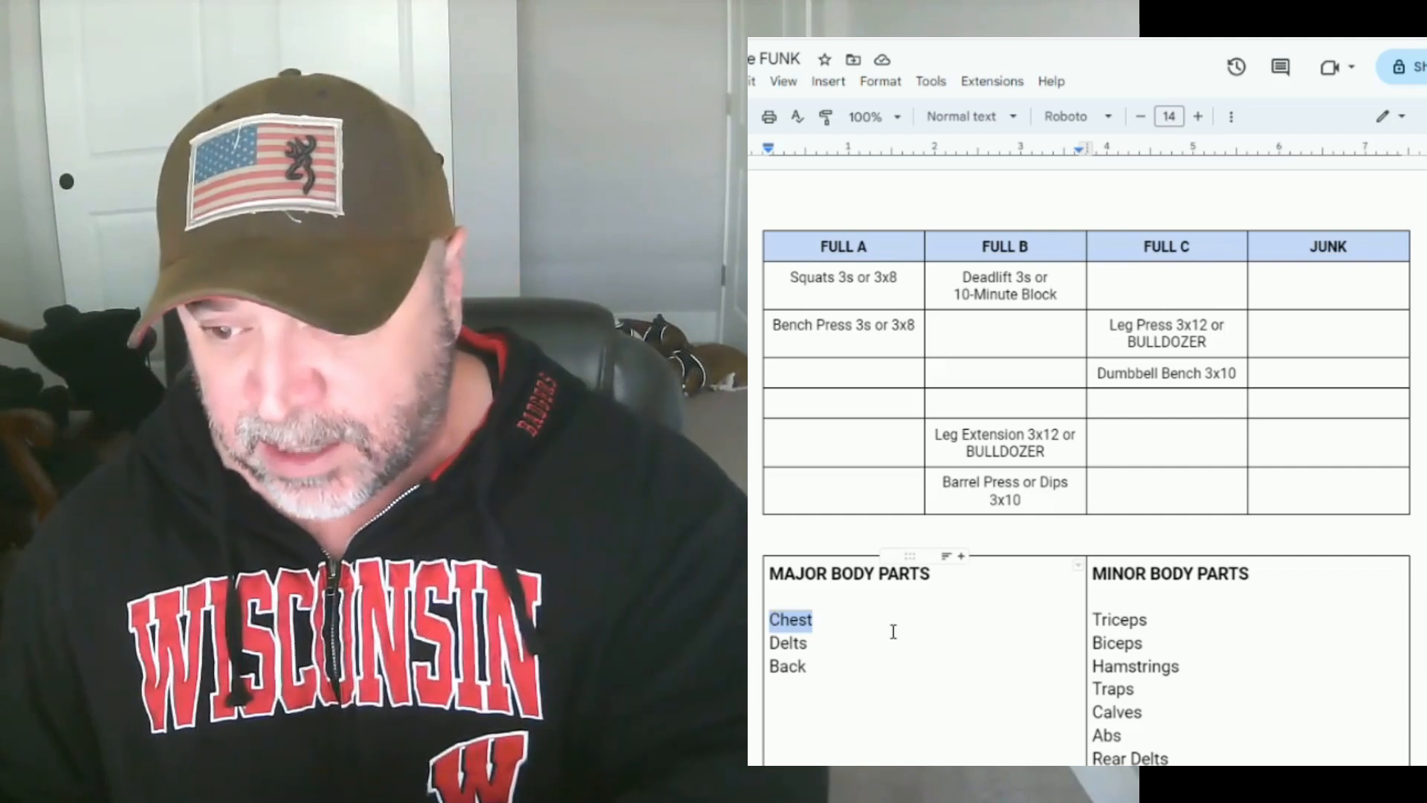
{"action": "key", "text": "Delete"}
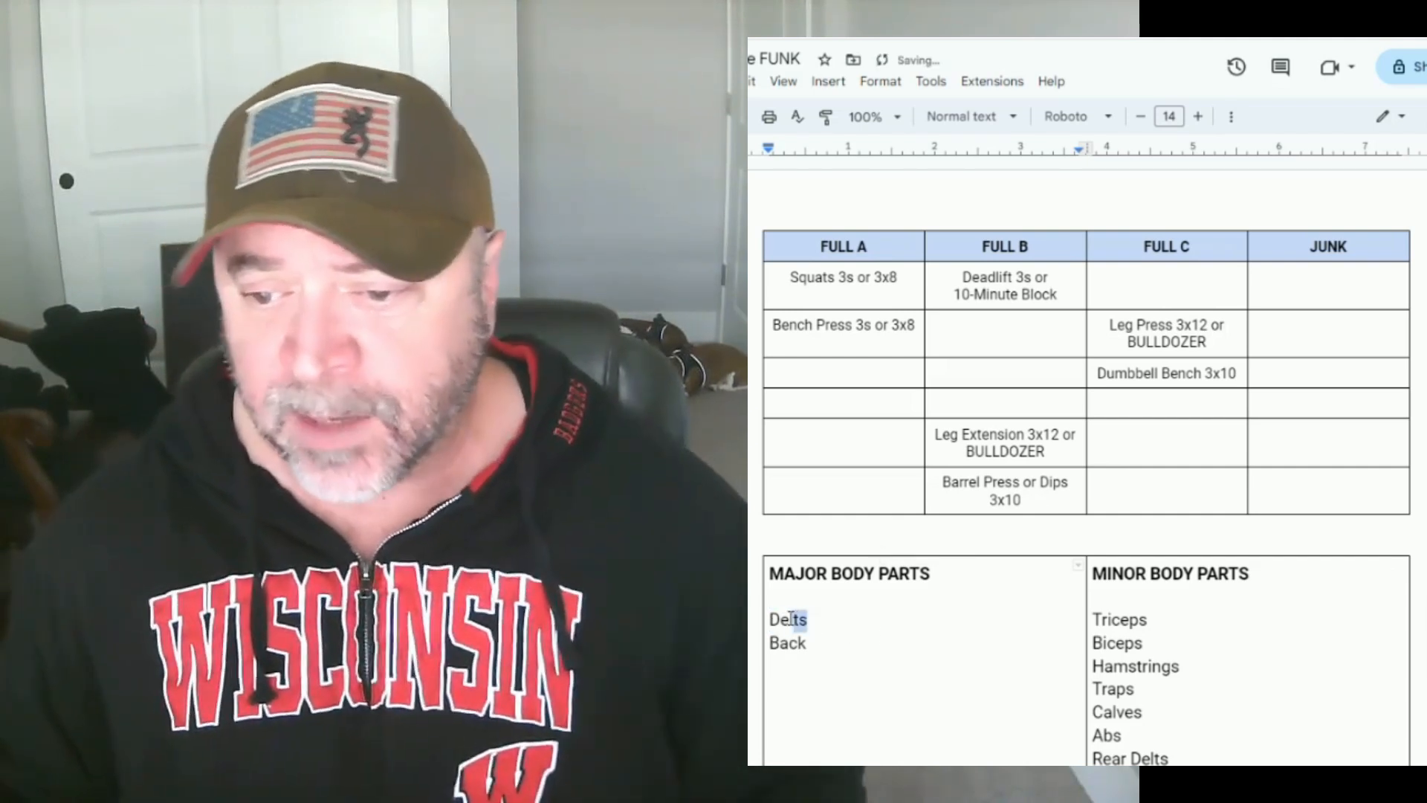
{"action": "double_click", "coordinate": [787, 620]}
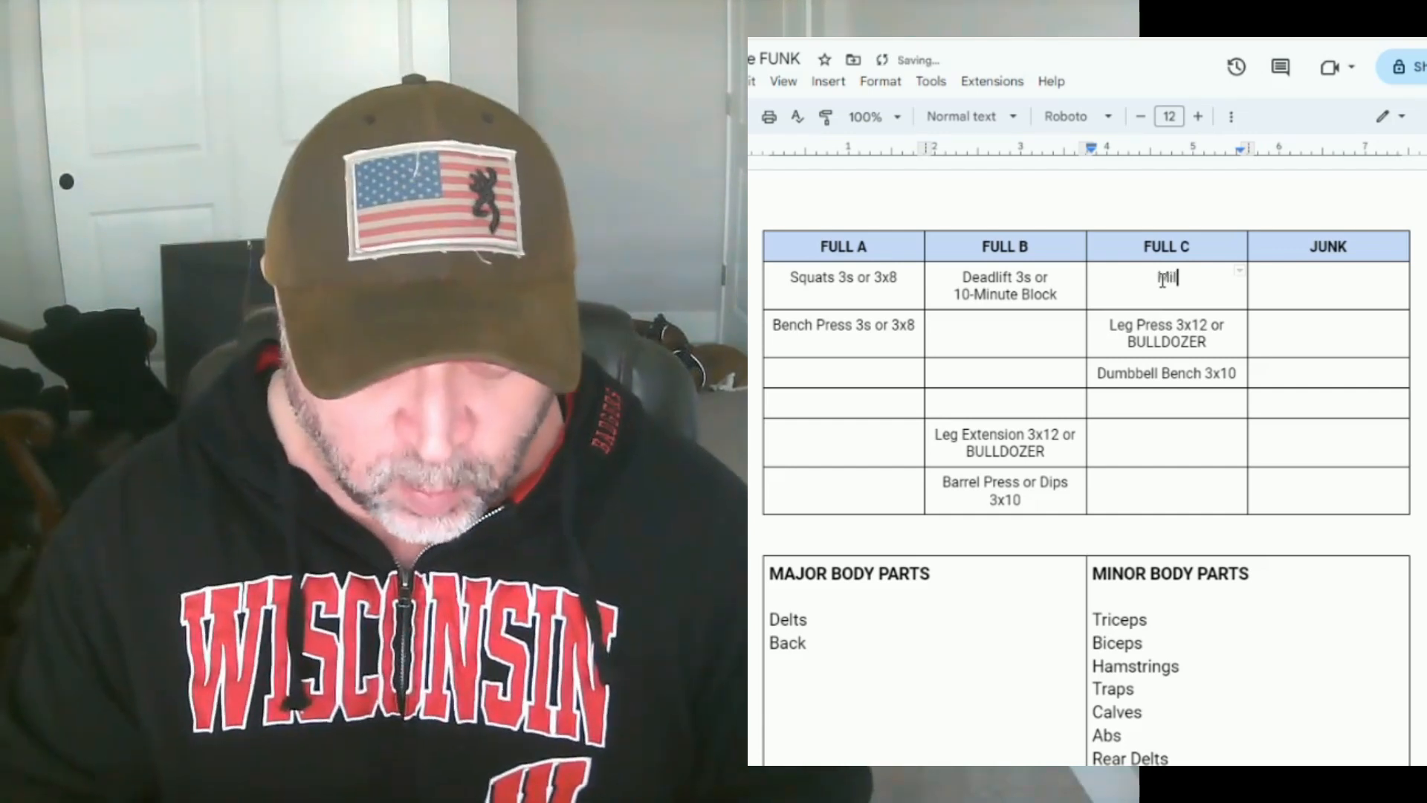
{"action": "type", "text": "Military Press 3s"}
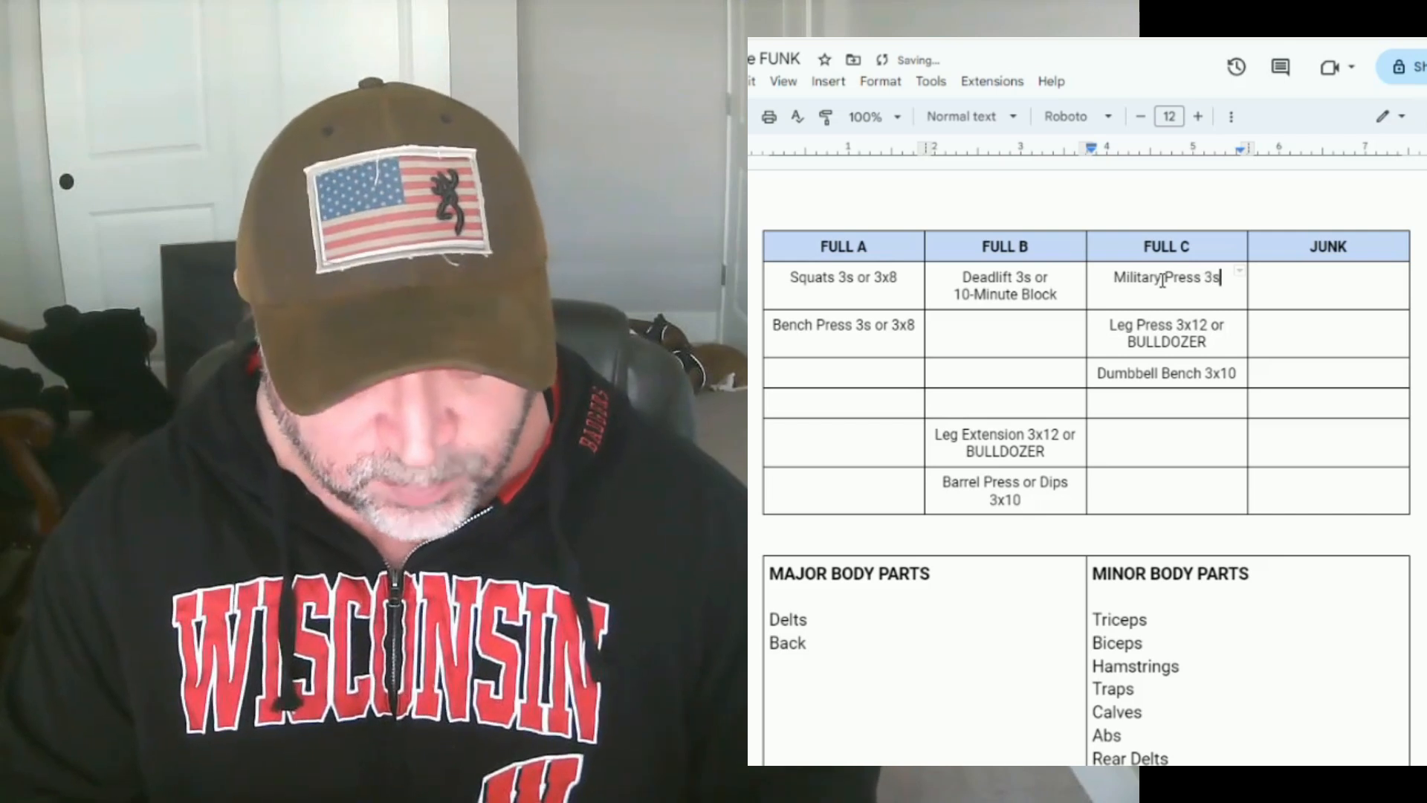
{"action": "type", "text": "or 3x8"}
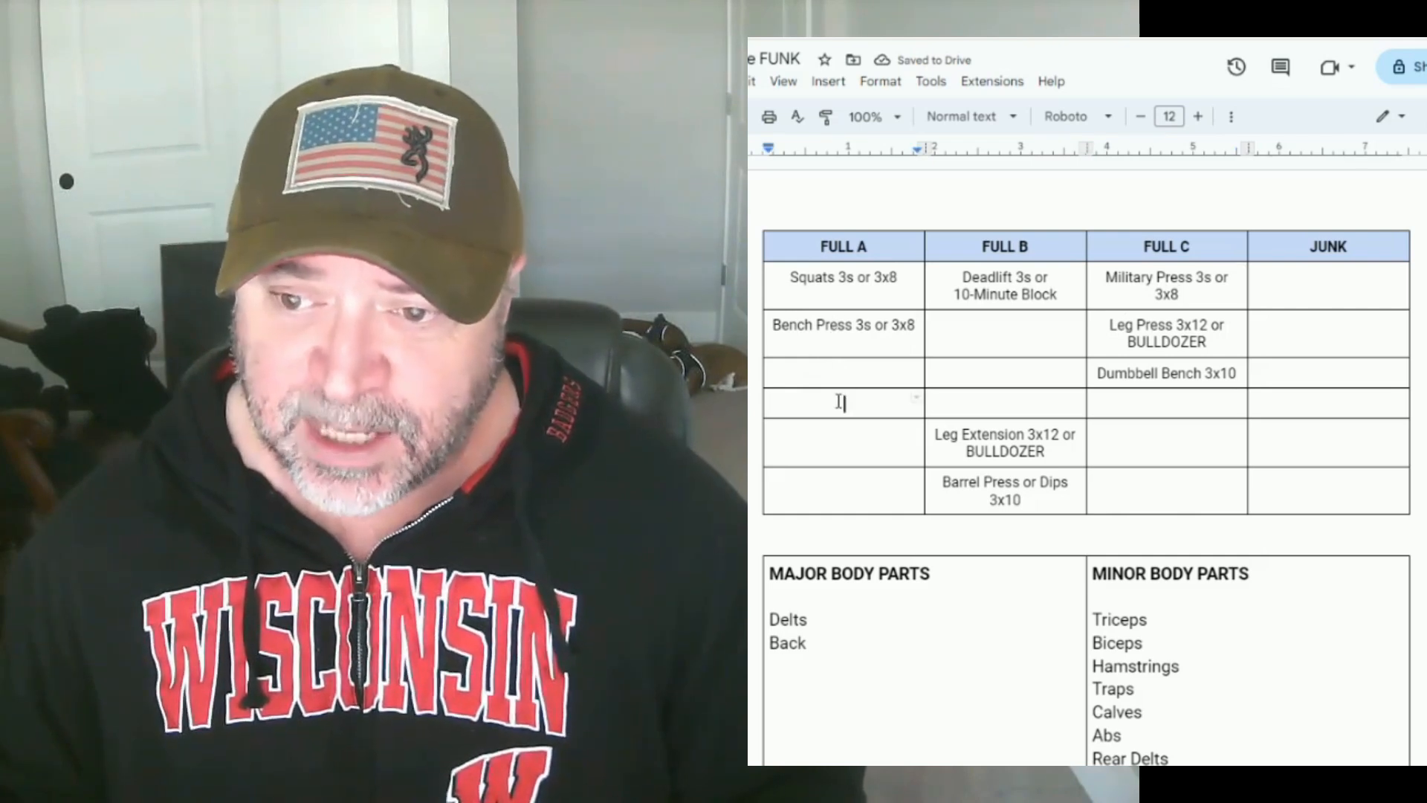
Enter Seated Dumbbell Overhead Press 3x10 and Laterals 3x12 or BULLDOZER
{"action": "type", "text": "Seated"}
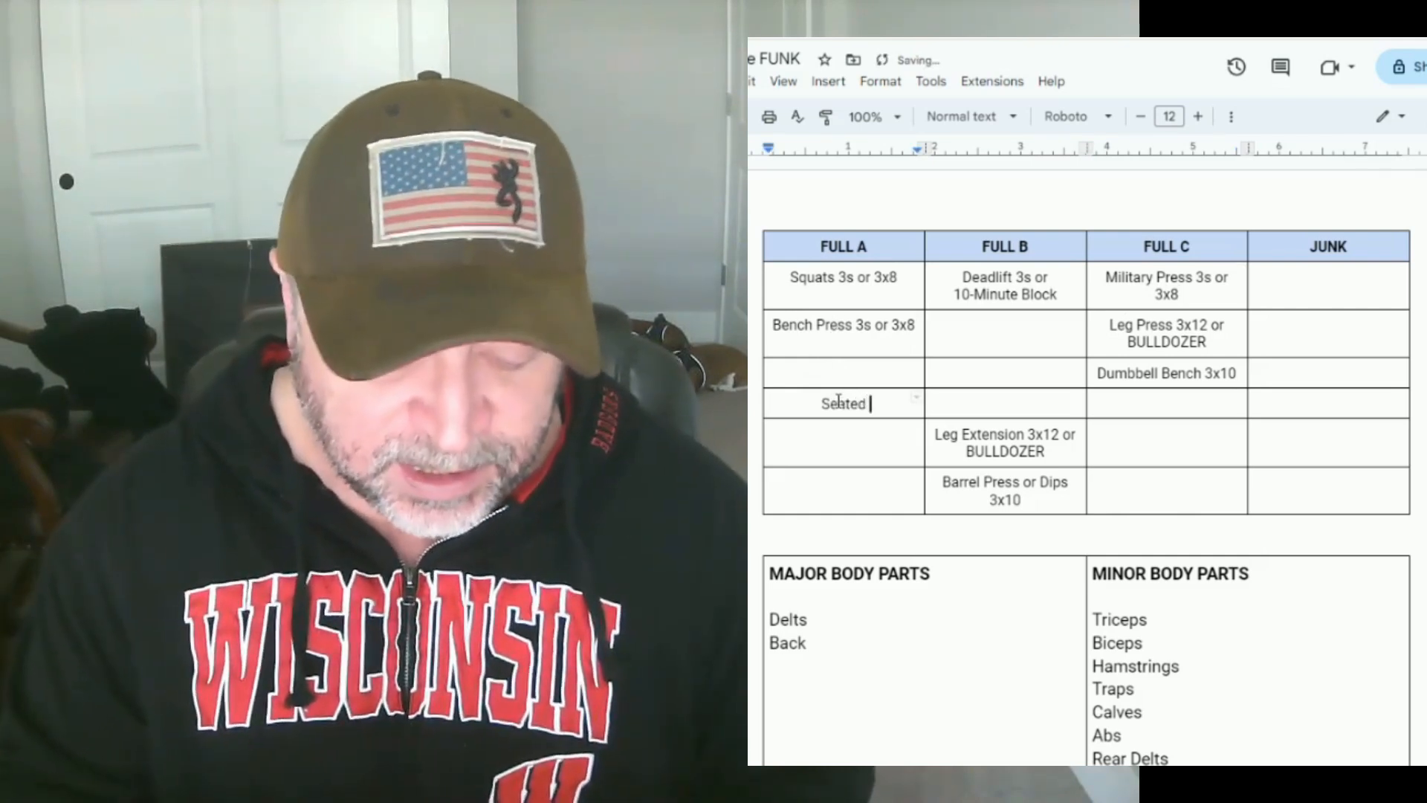
{"action": "type", "text": "Dumbbell Overhead Press 3x10"}
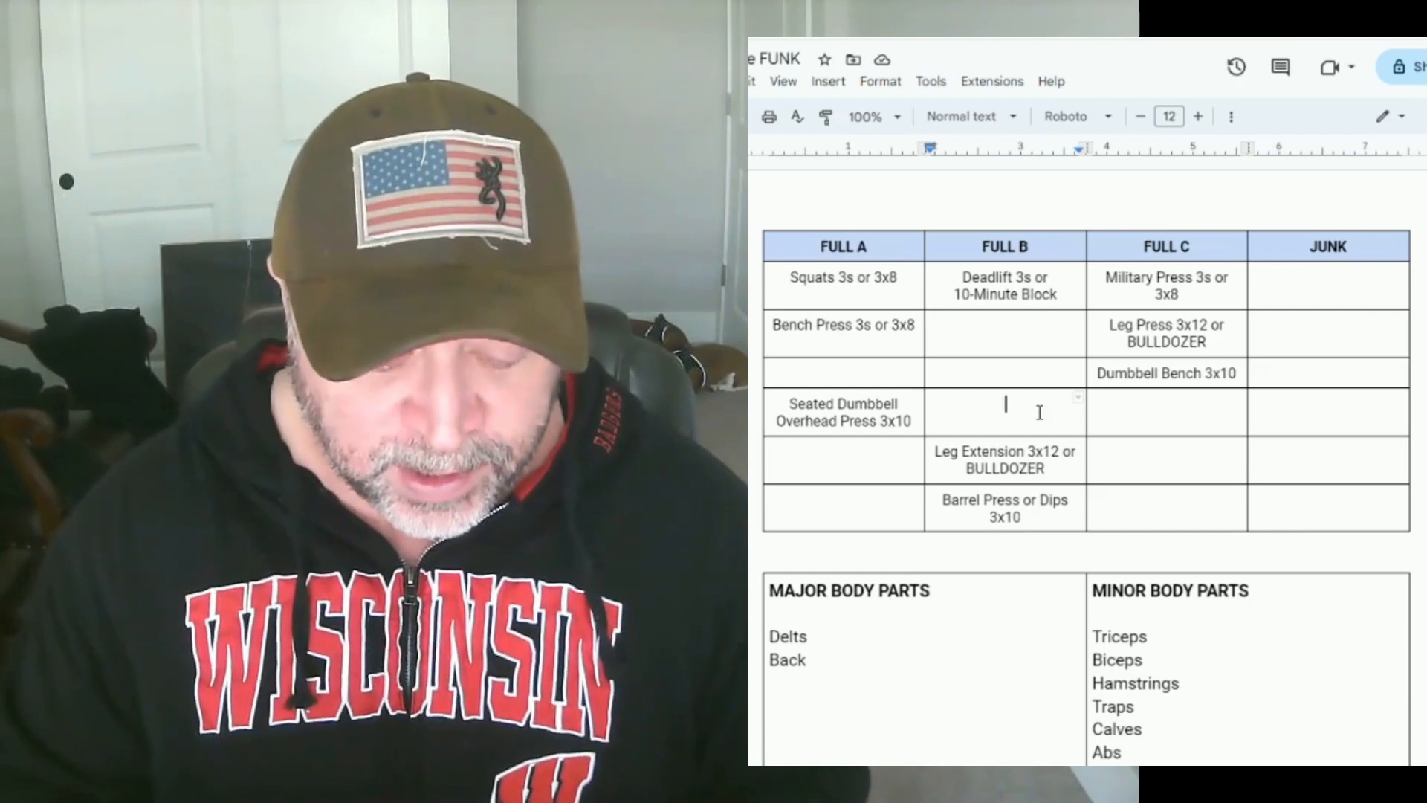
{"action": "type", "text": "Laterls"}
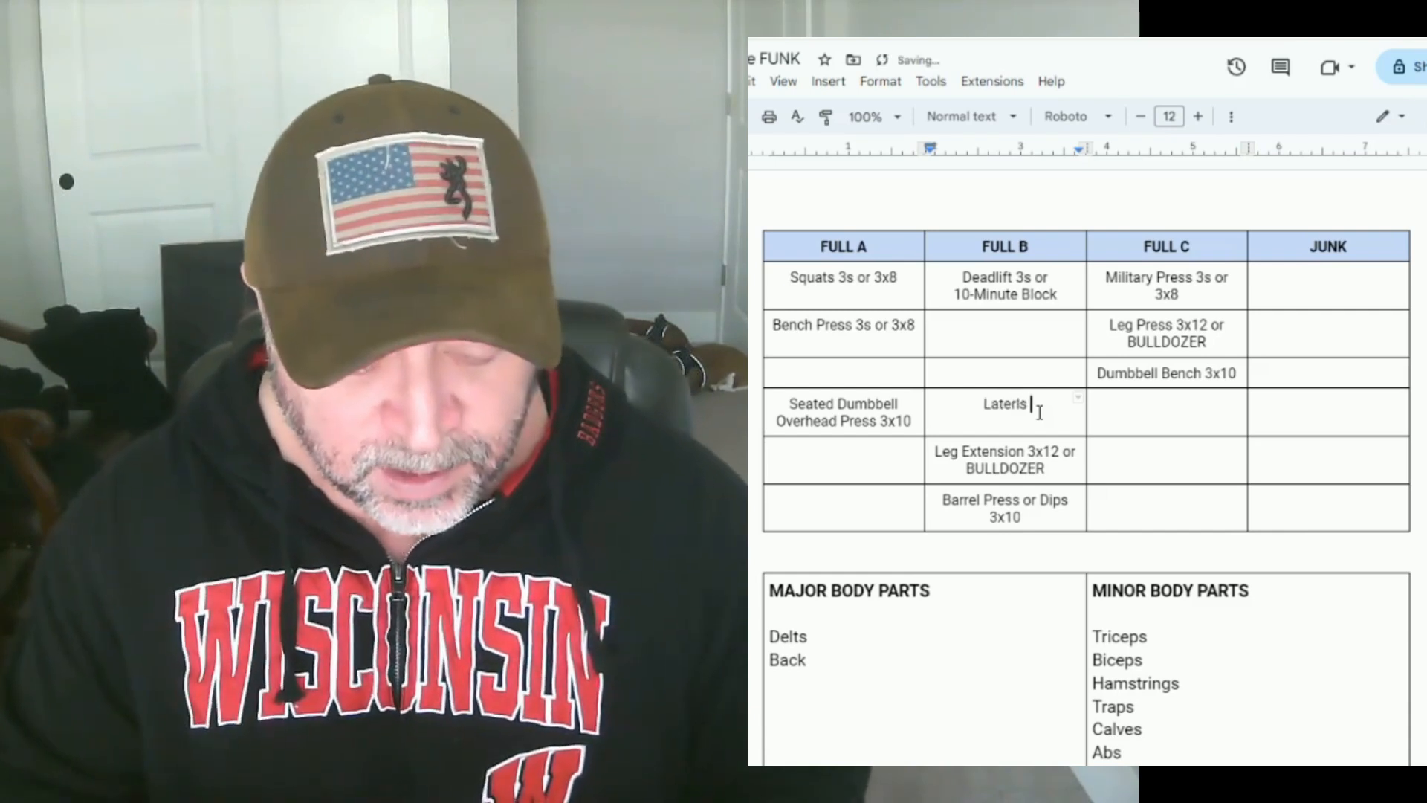
{"action": "type", "text": "312 or BULLDOZER"}
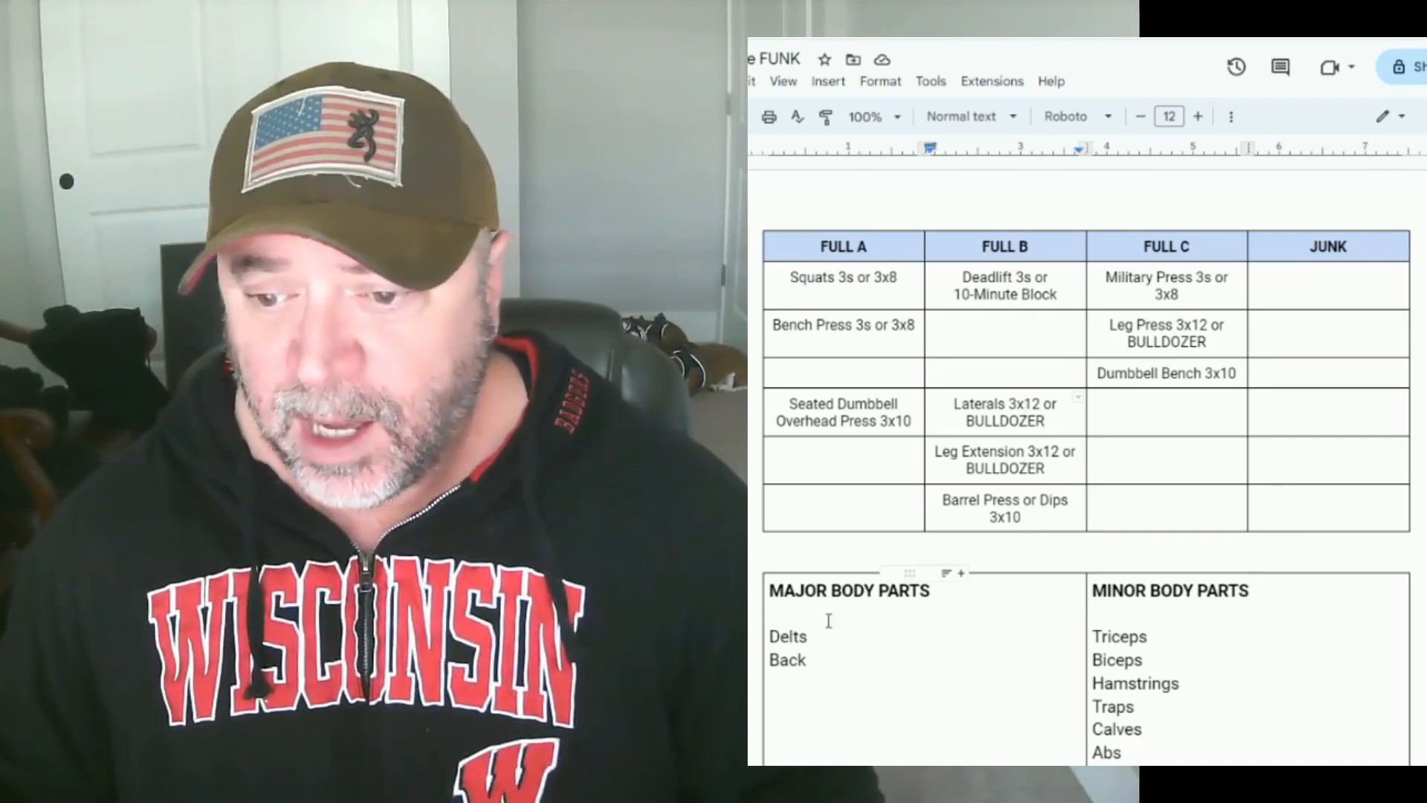
Remove Delts from major body parts and enter Pull-Ups or Lat Downs 3x12
{"action": "double_click", "coordinate": [787, 636]}
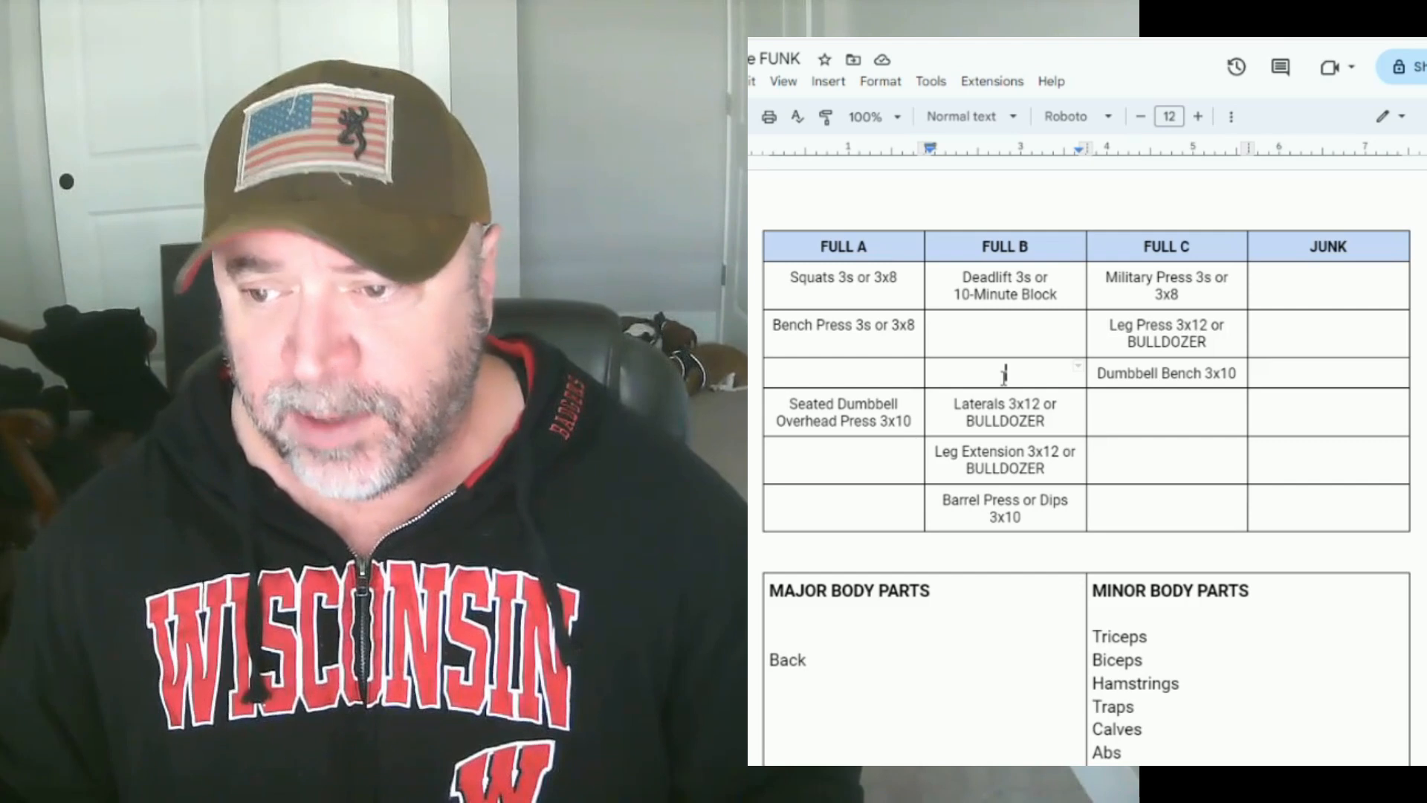
{"action": "type", "text": "Pull-Ups 3x10"}
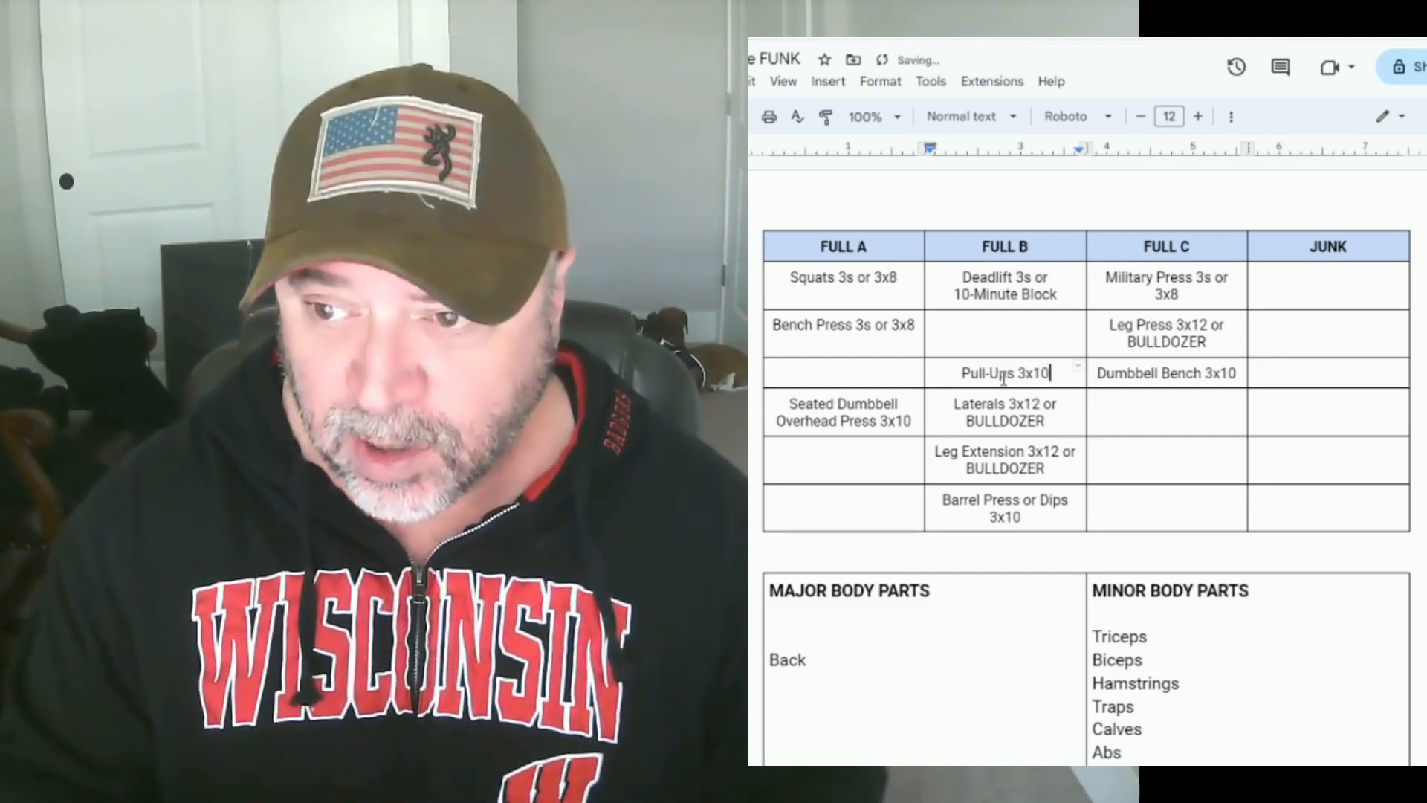
{"action": "type", "text": "or Lat D"}
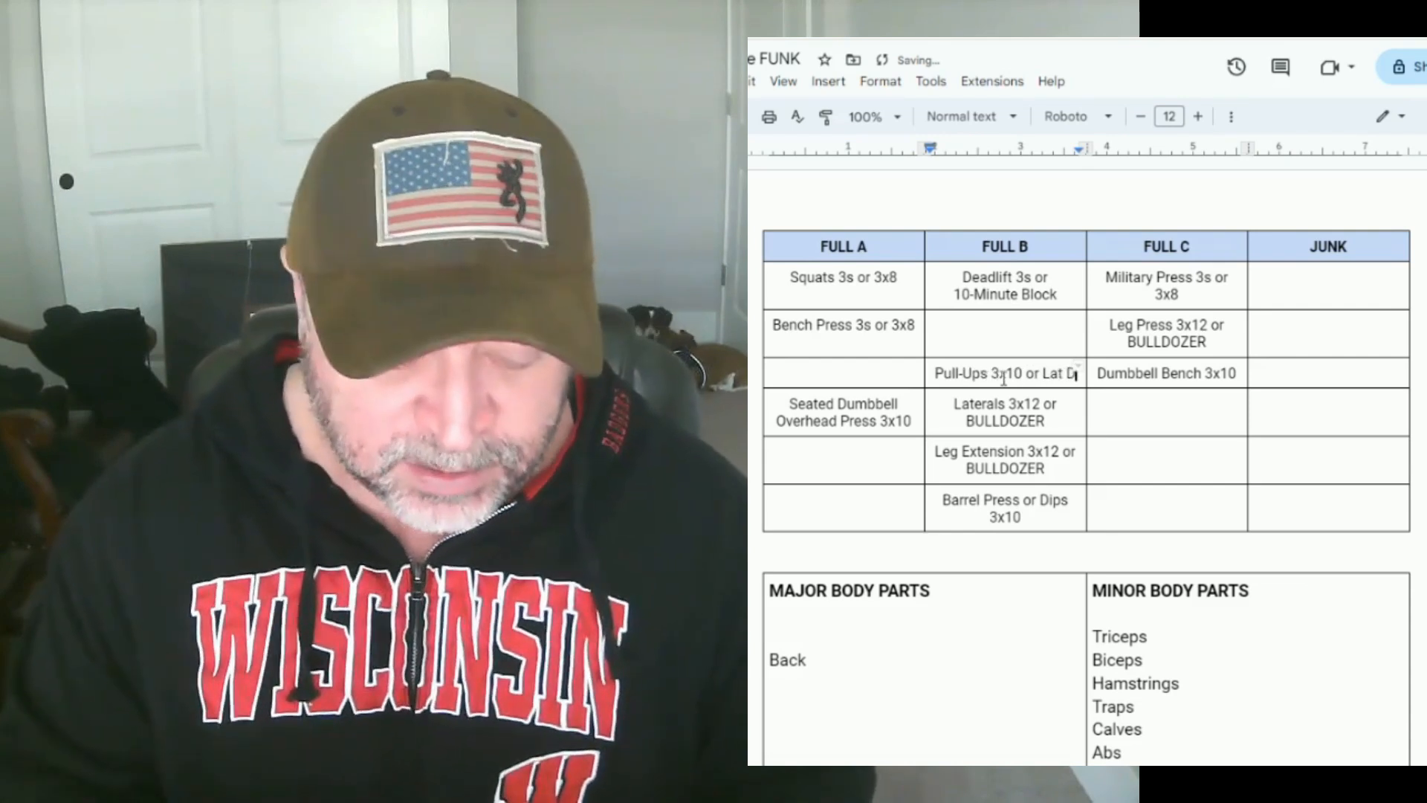
{"action": "type", "text": "Downs 3x12"}
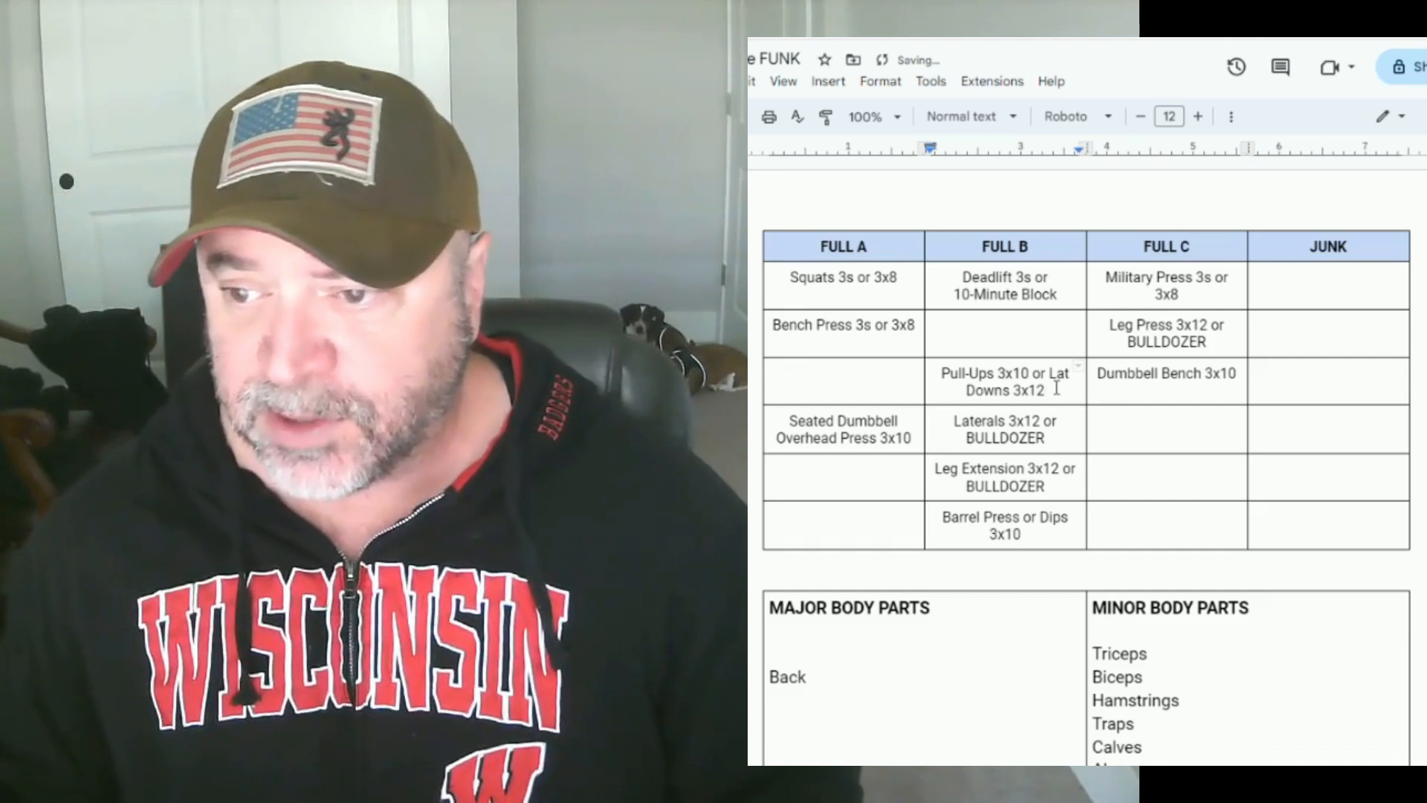
Enter Dumbbell or Pendlay Rows in FULL A's third row
{"action": "left_click", "coordinate": [842, 372]}
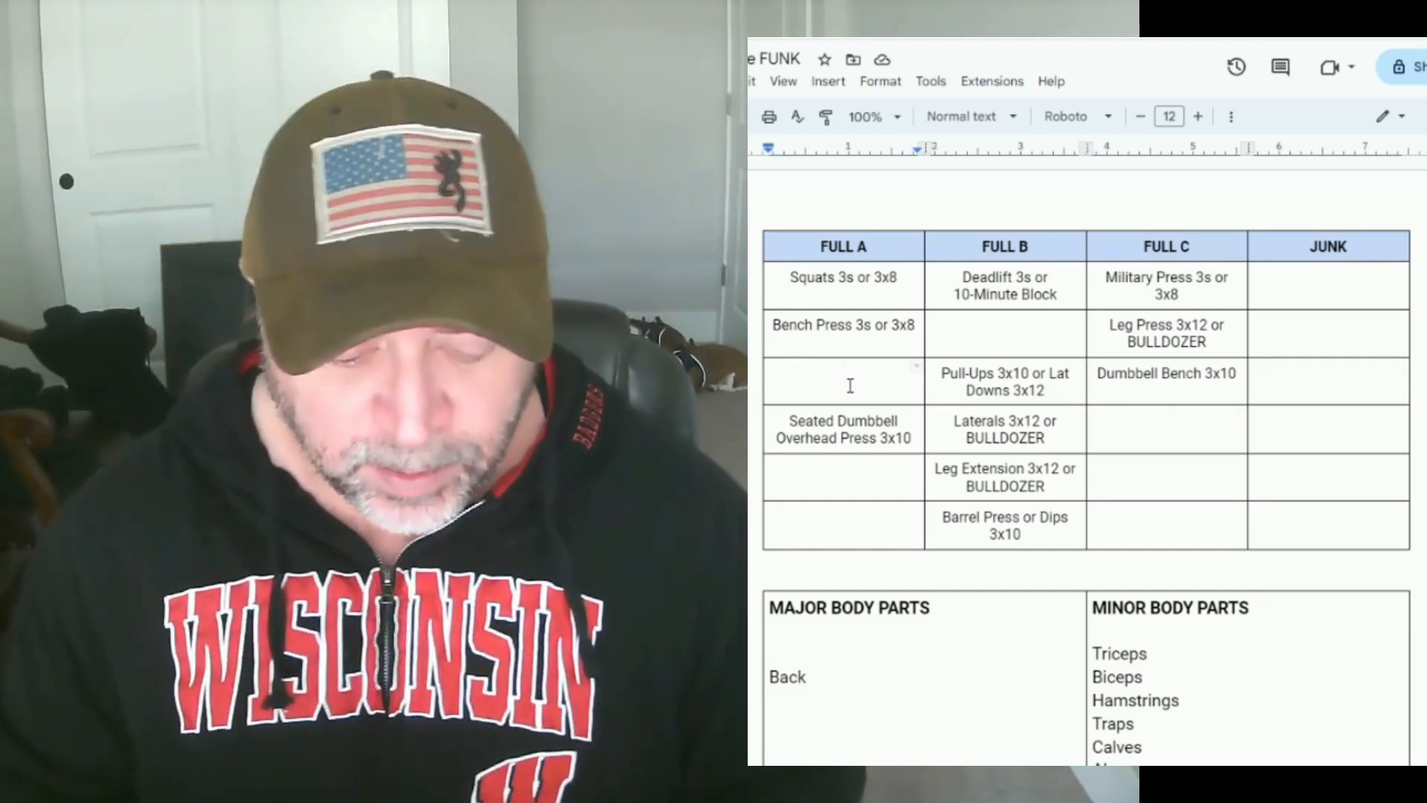
{"action": "type", "text": "Dumbbell"}
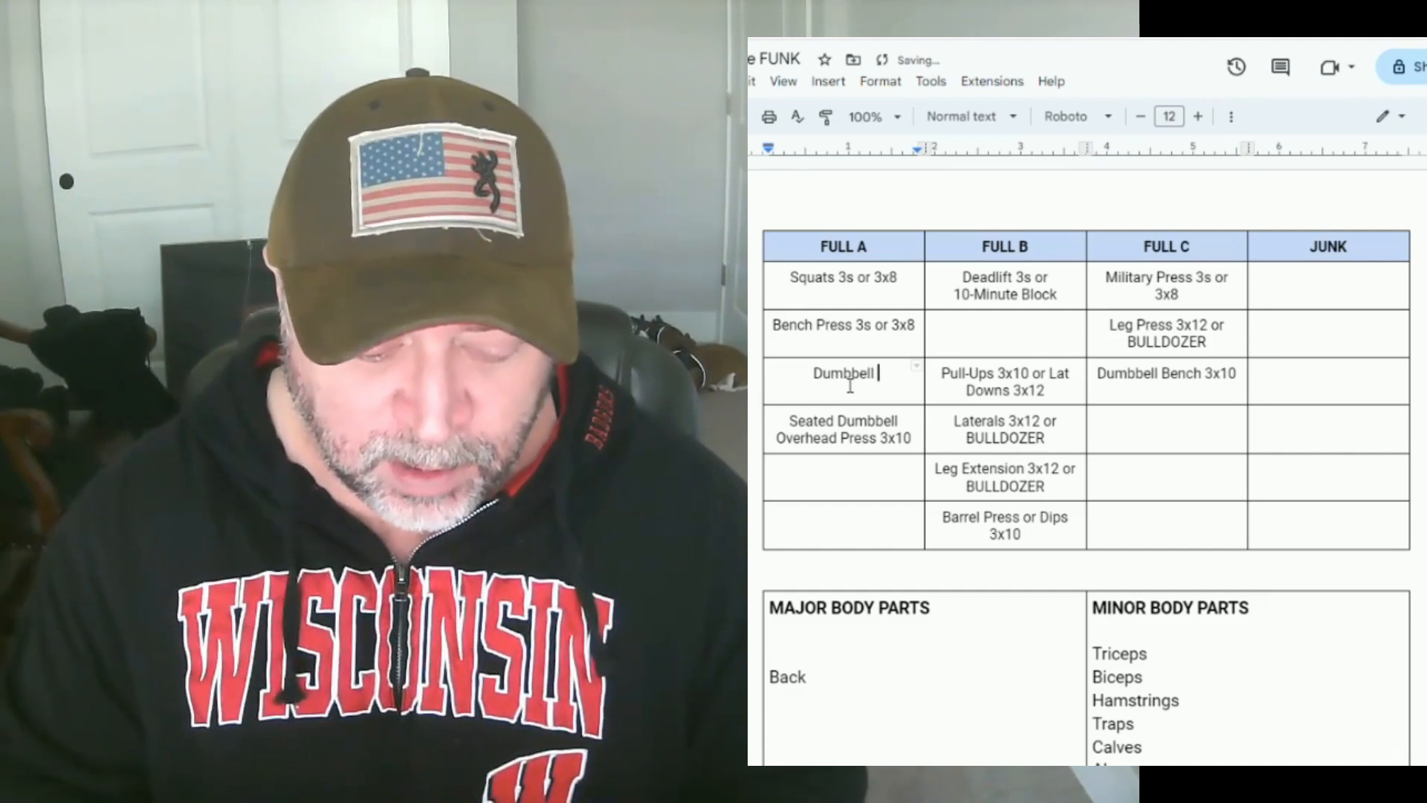
{"action": "type", "text": "or Pendlay"}
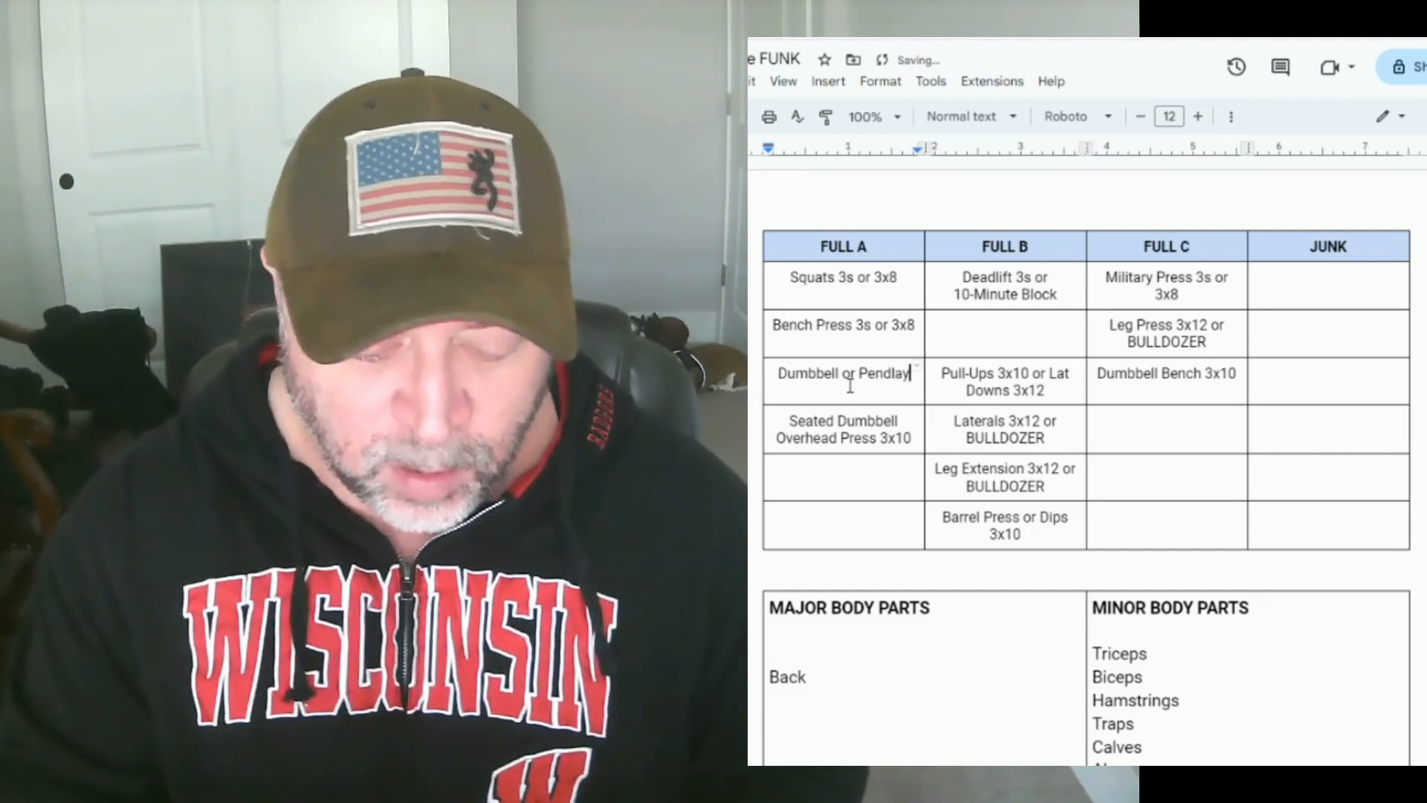
{"action": "type", "text": "Rows 3"}
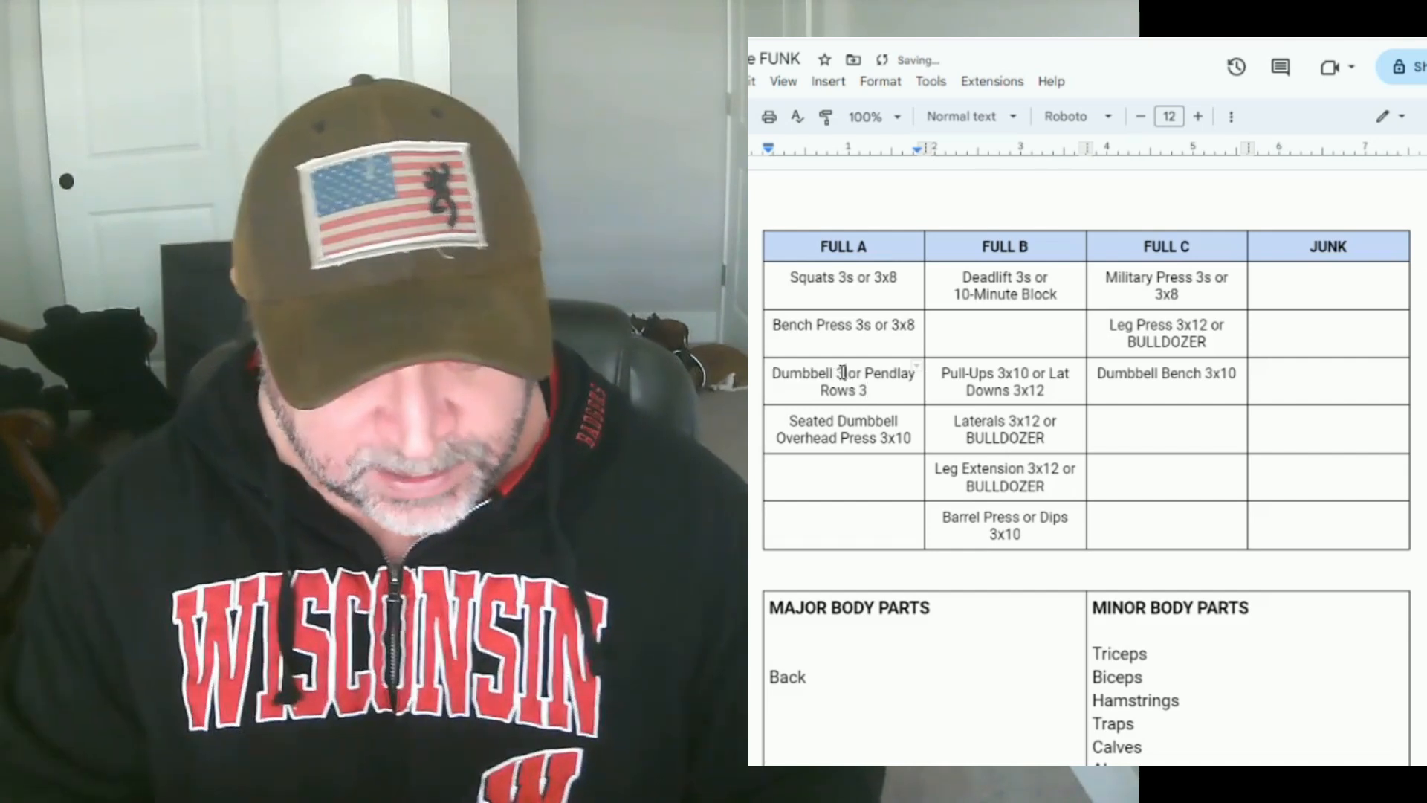
{"action": "type", "text": "x10"}
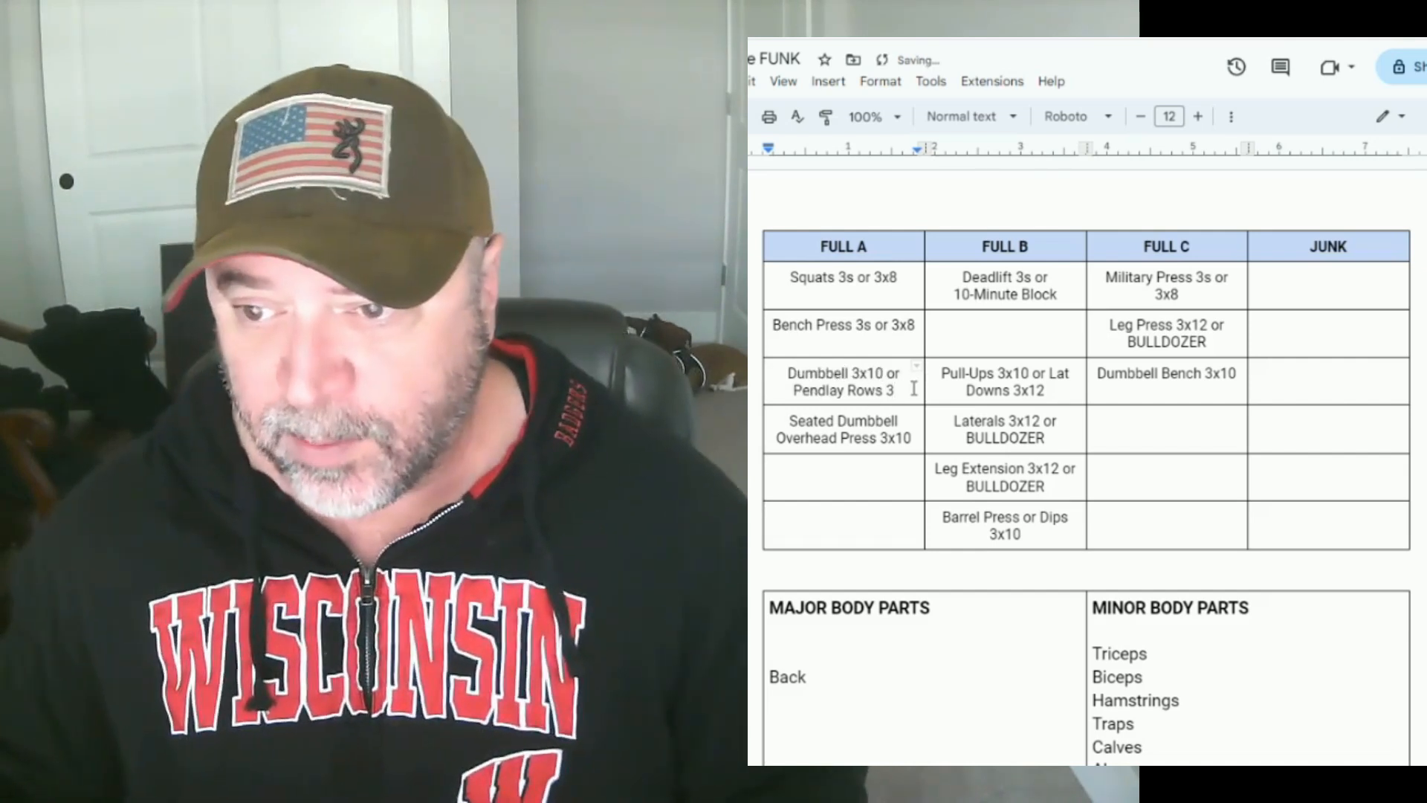
{"action": "type", "text": "x8"}
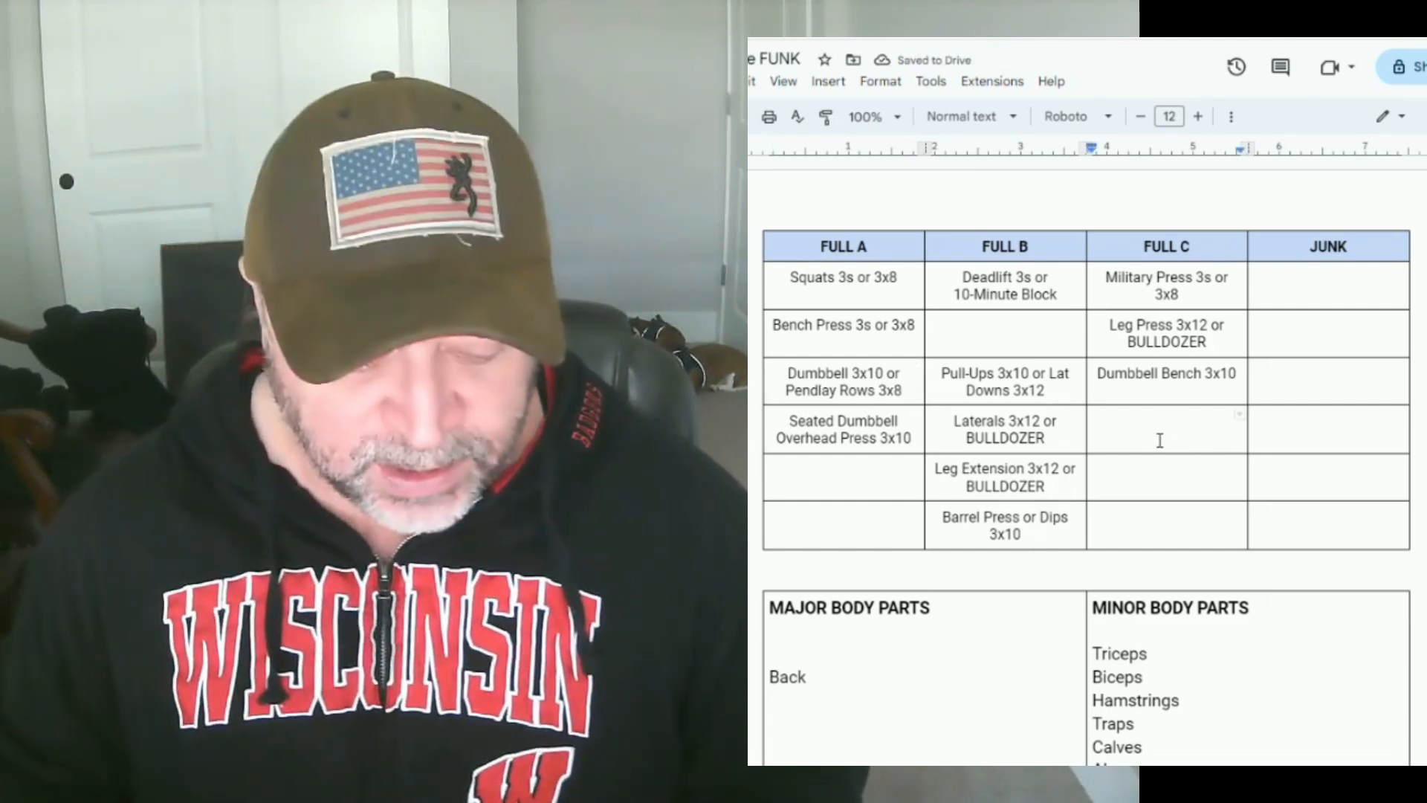
Enter Seated Cable Row 3x12 or BULLDOZER in FULL C's fourth row
{"action": "type", "text": "Seated Cable Row"}
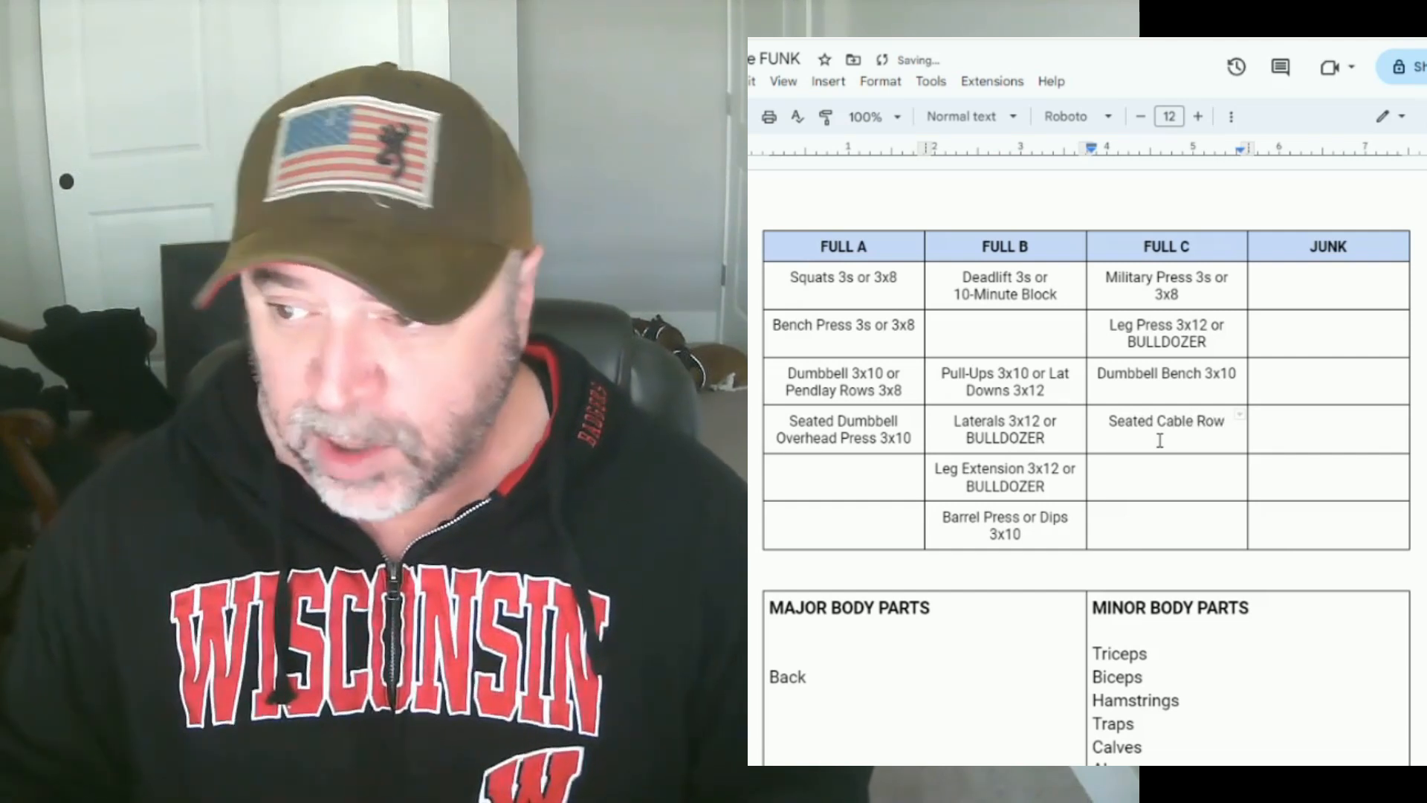
{"action": "type", "text": "3x12 or"}
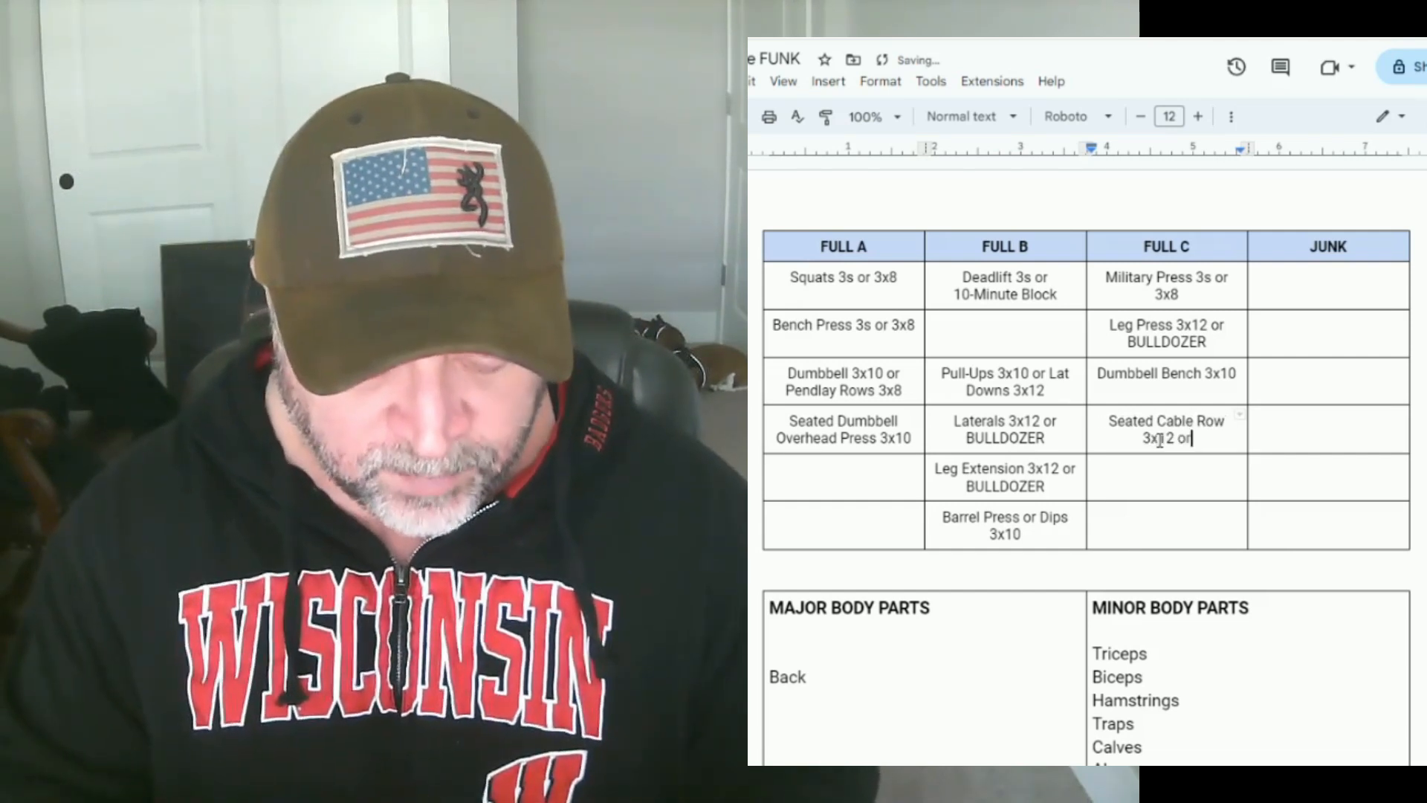
{"action": "type", "text": "BULLODZ"}
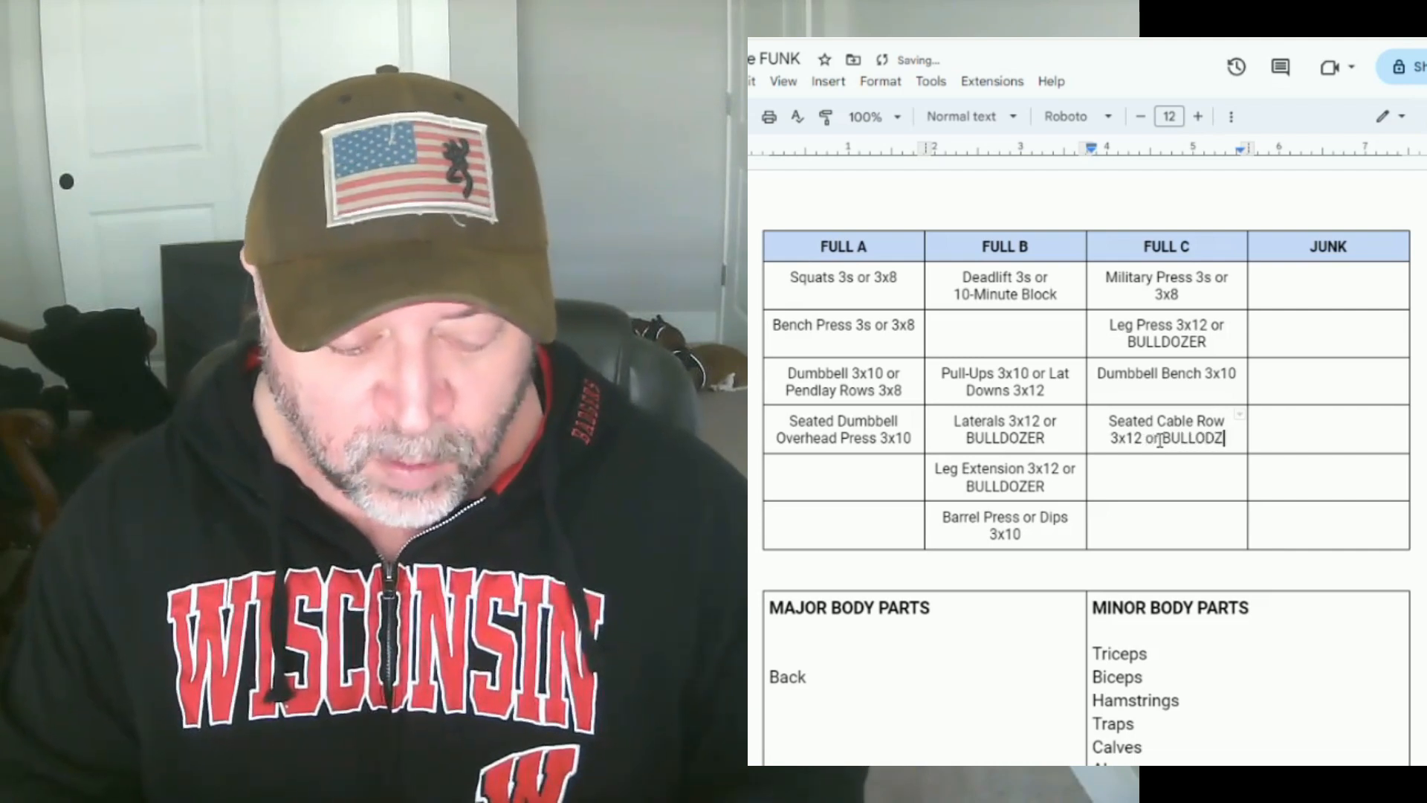
{"action": "type", "text": "ER"}
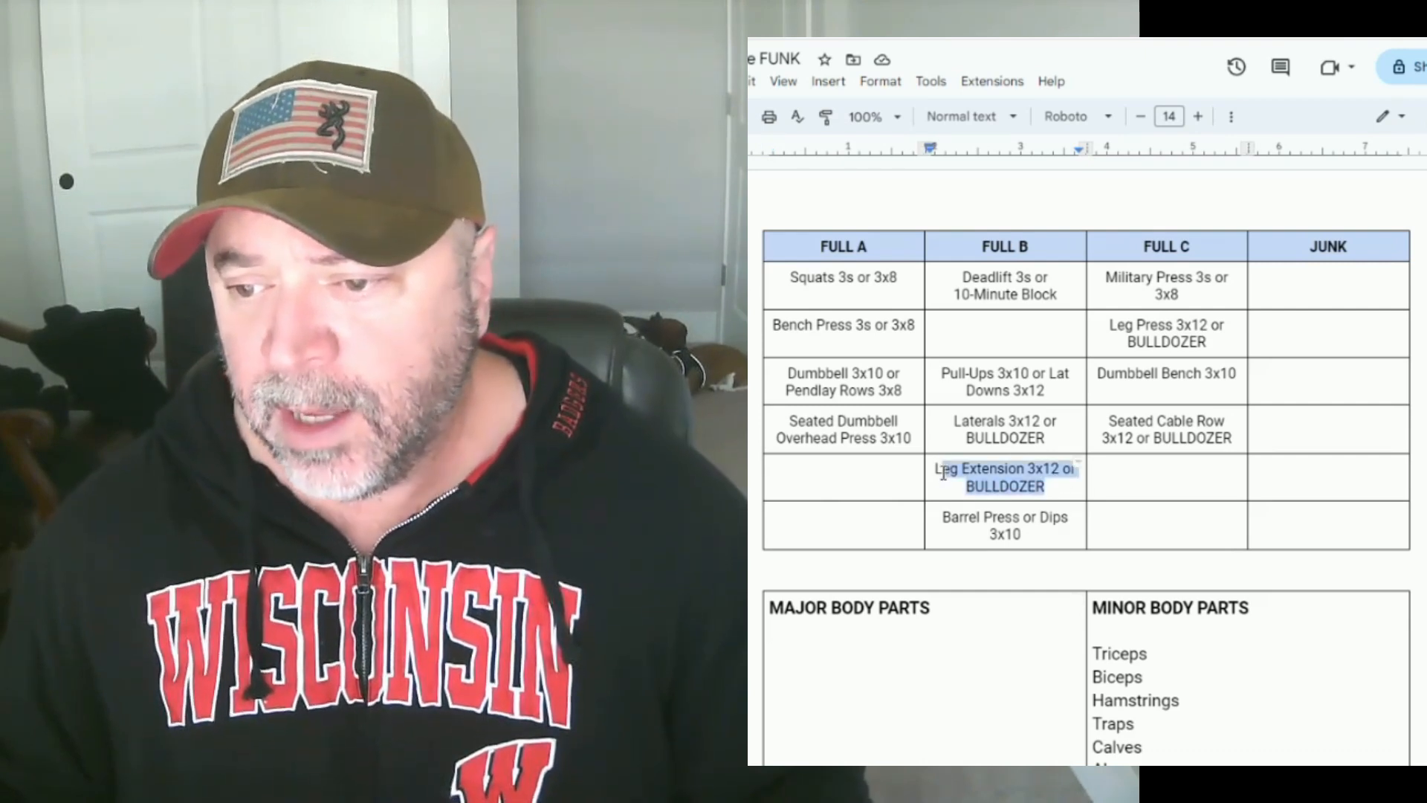
Select the Leg Extension entry in FULL B to move it
{"action": "left_click", "coordinate": [1005, 332]}
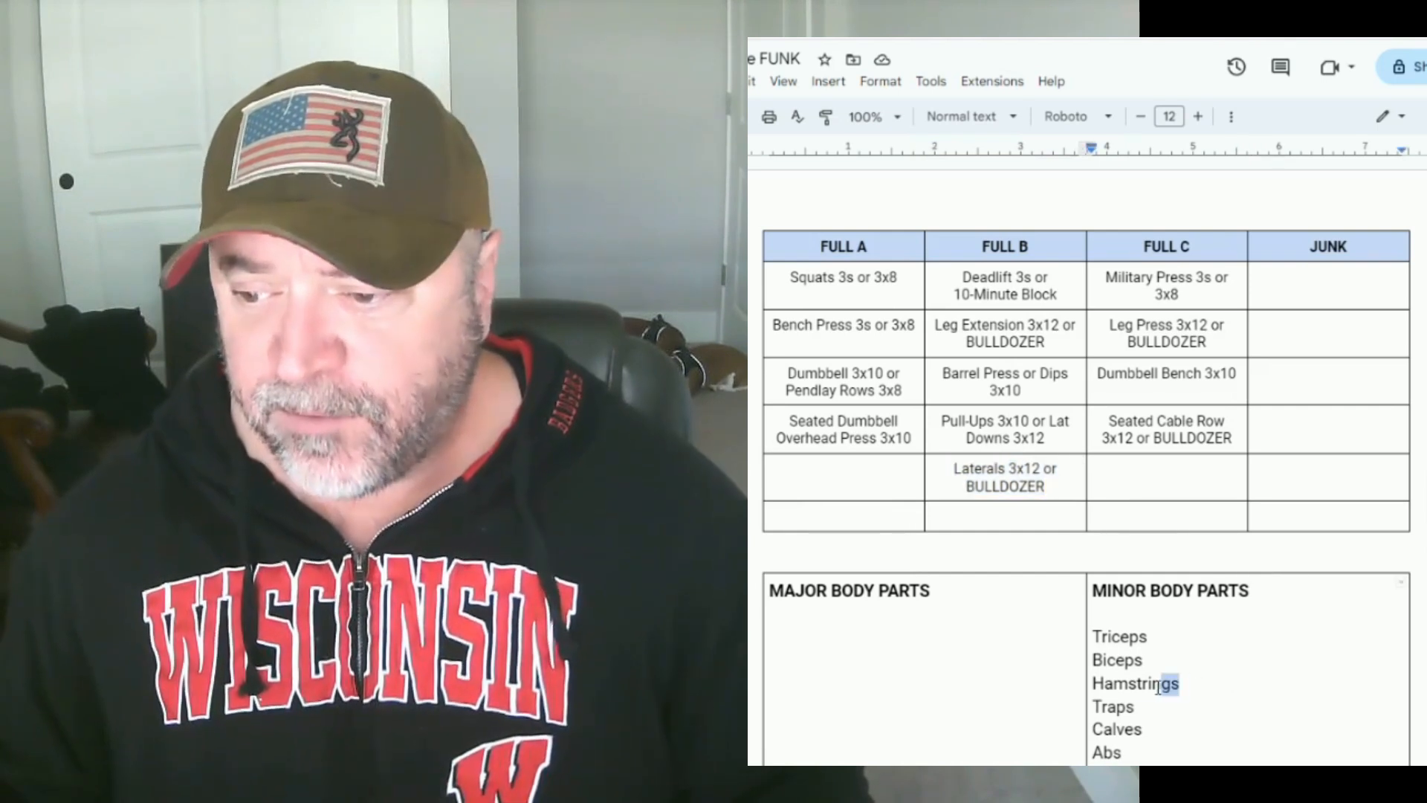
Enter Romanian Deadlift 2-3x8 in FULL C's fifth row
{"action": "double_click", "coordinate": [1135, 684]}
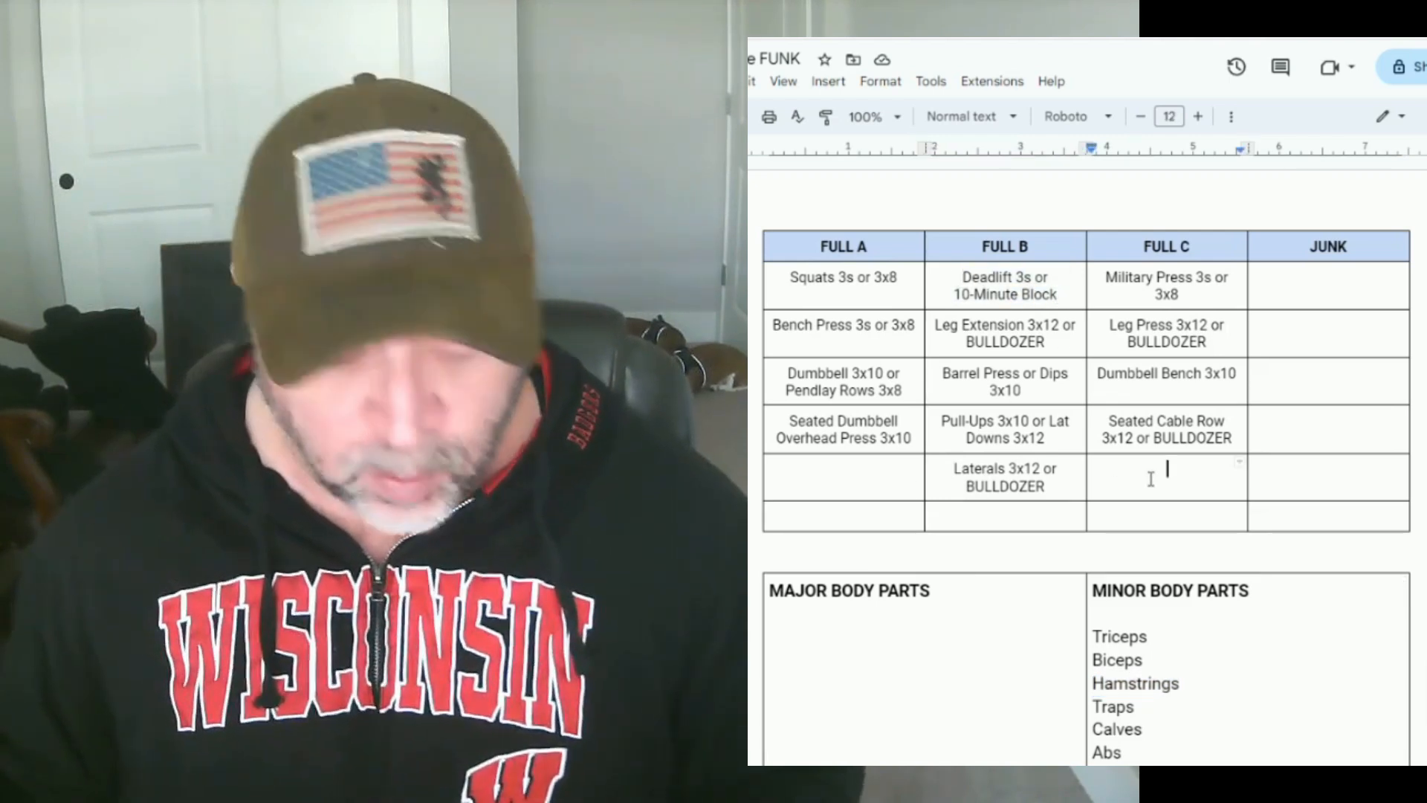
{"action": "type", "text": "Romanian"}
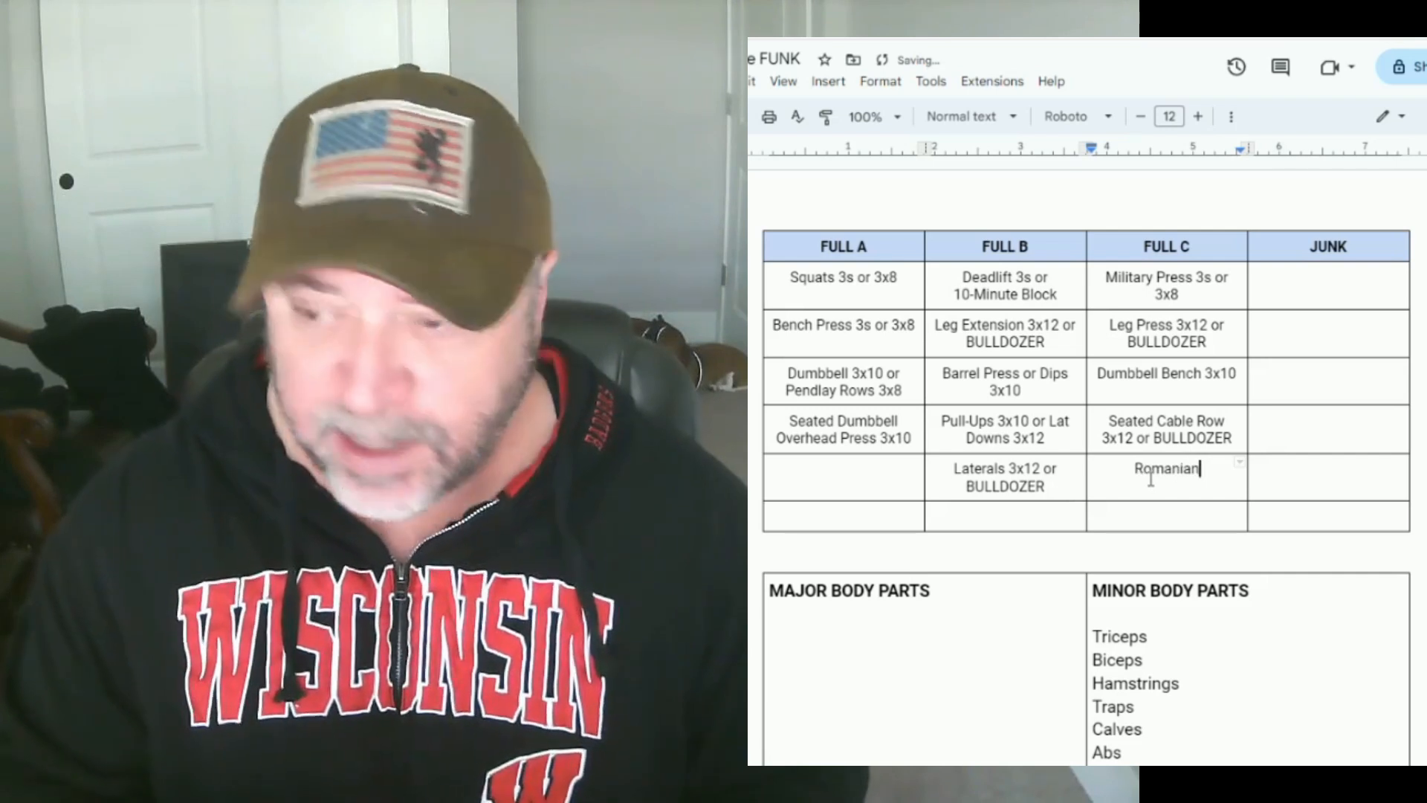
{"action": "type", "text": "Deadlift 2-3x8"}
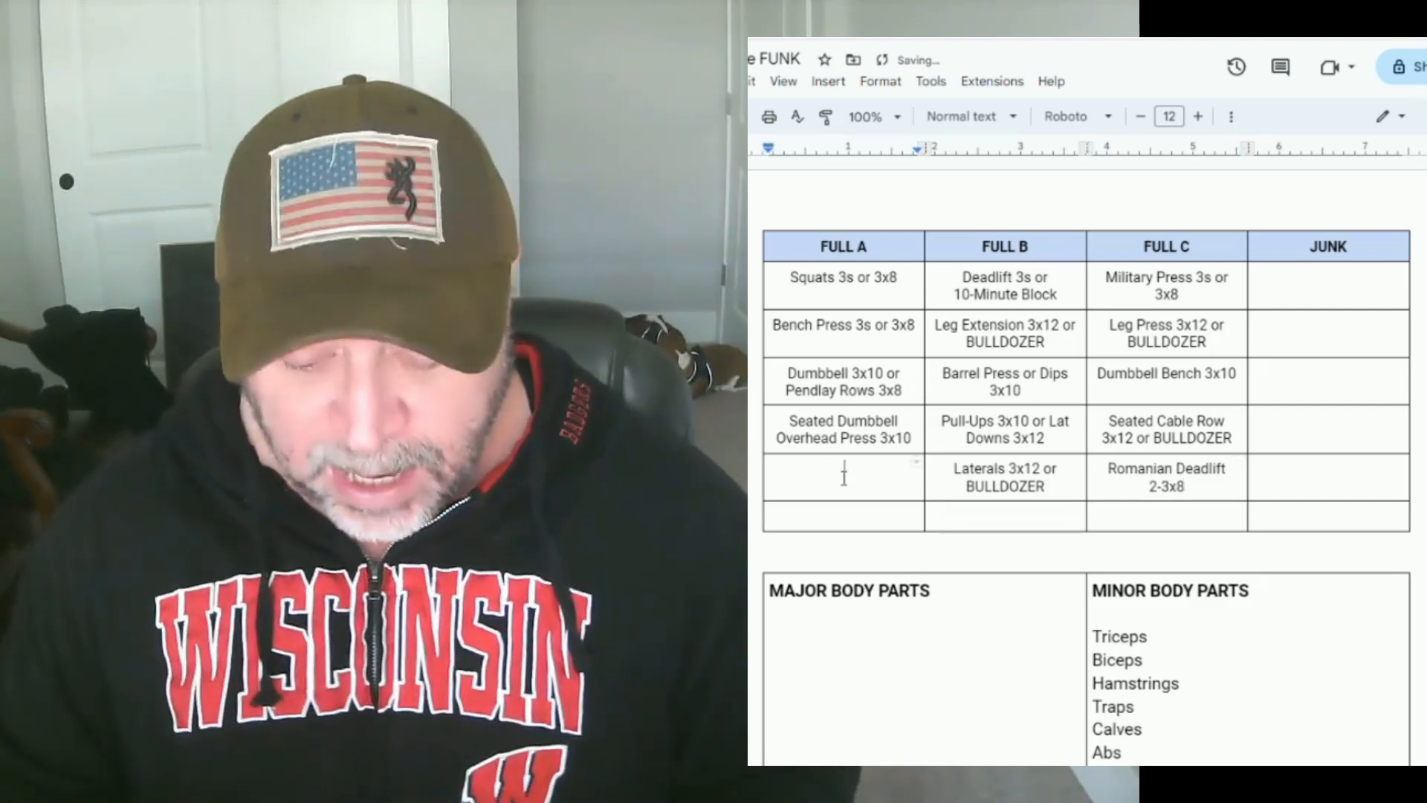
Add Leg Curls 3x12 and remove Hamstrings from minor body parts
{"action": "type", "text": "Leg Curls"}
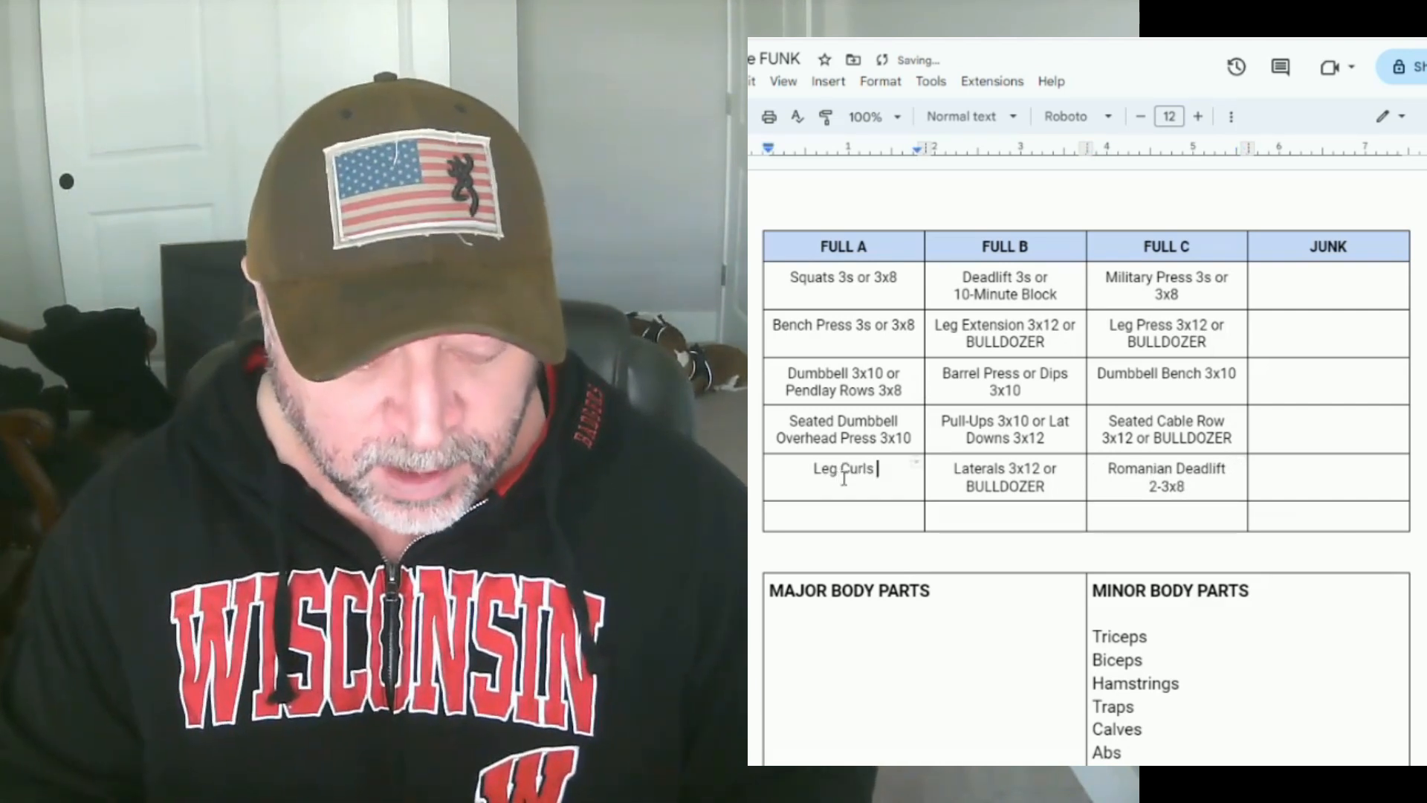
{"action": "type", "text": "3x12"}
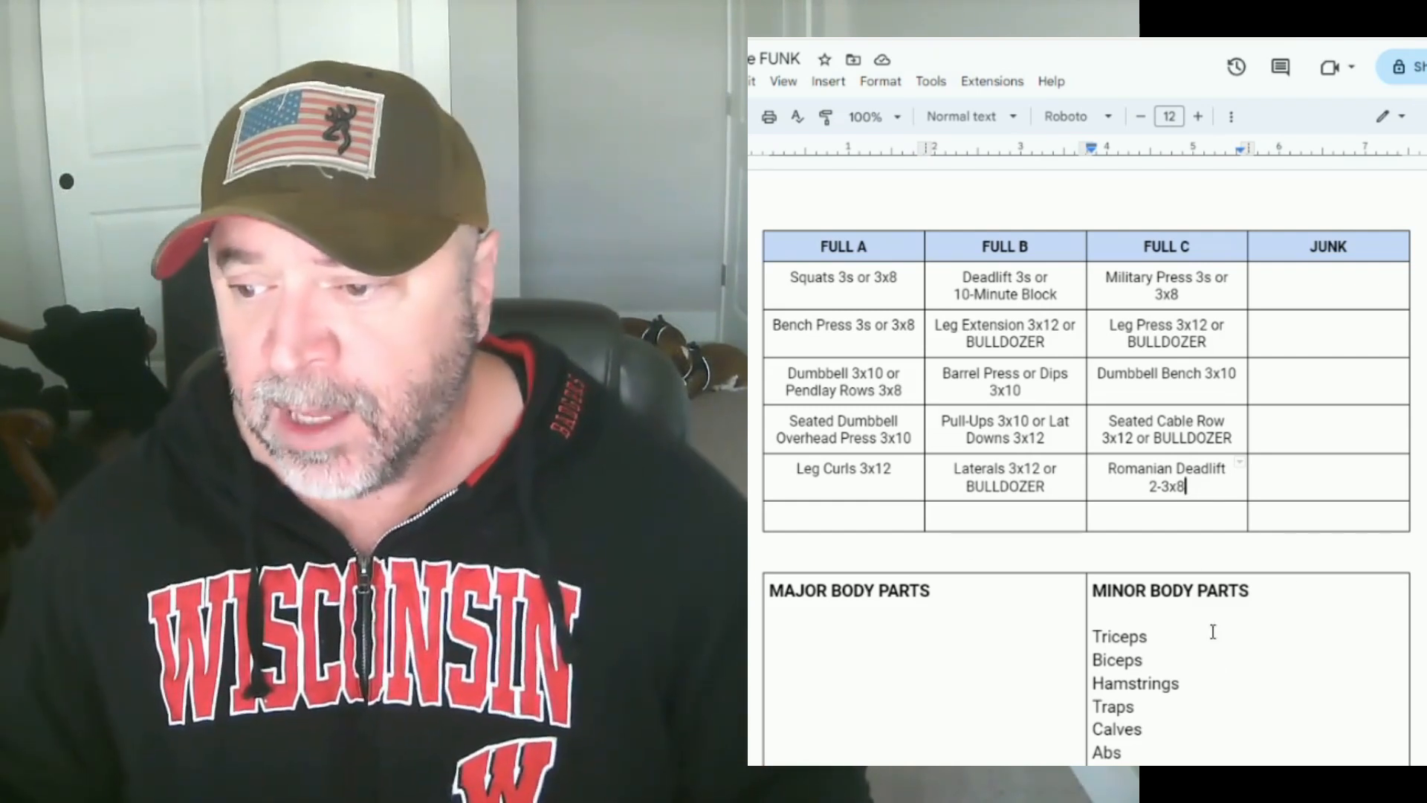
{"action": "double_click", "coordinate": [1135, 684]}
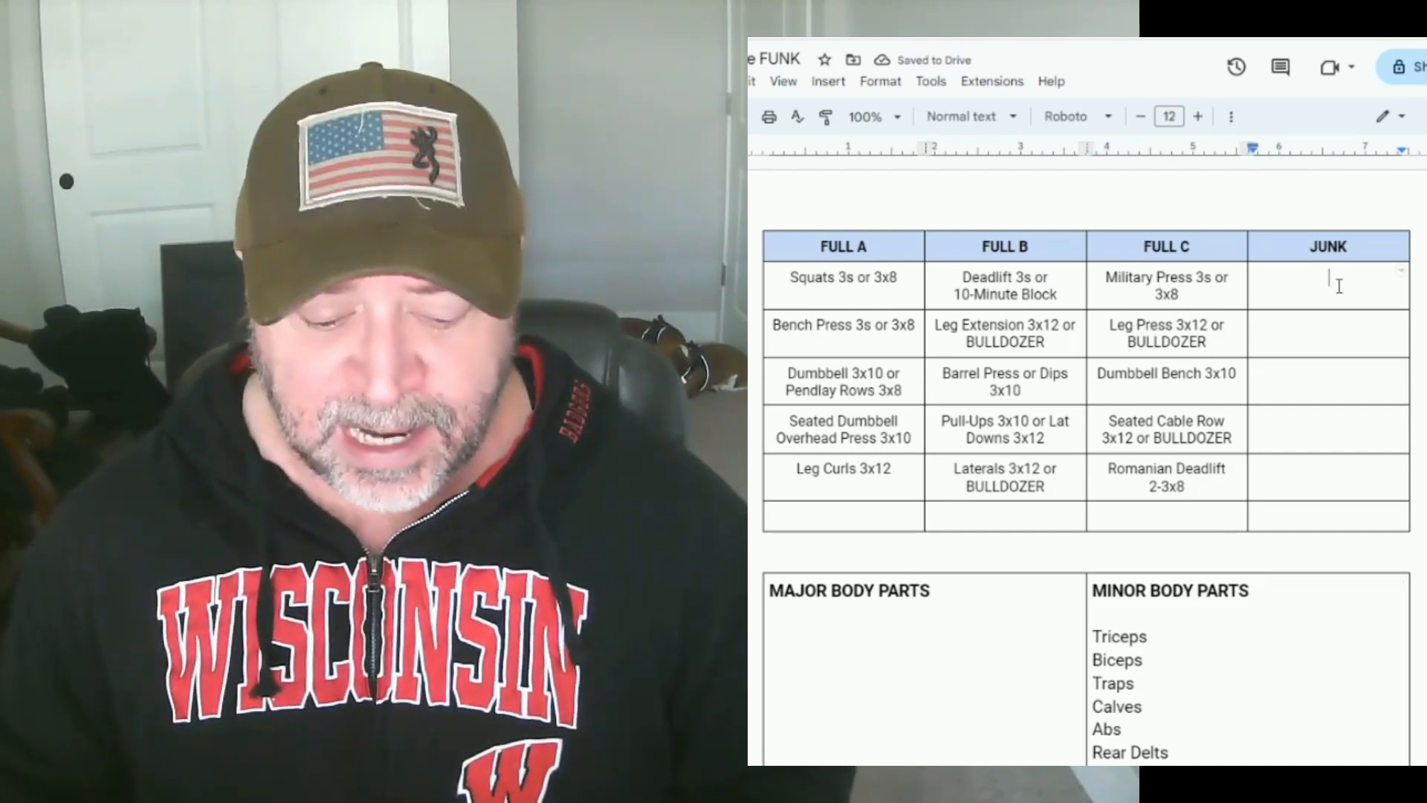
{"action": "type", "text": "HAMMI"}
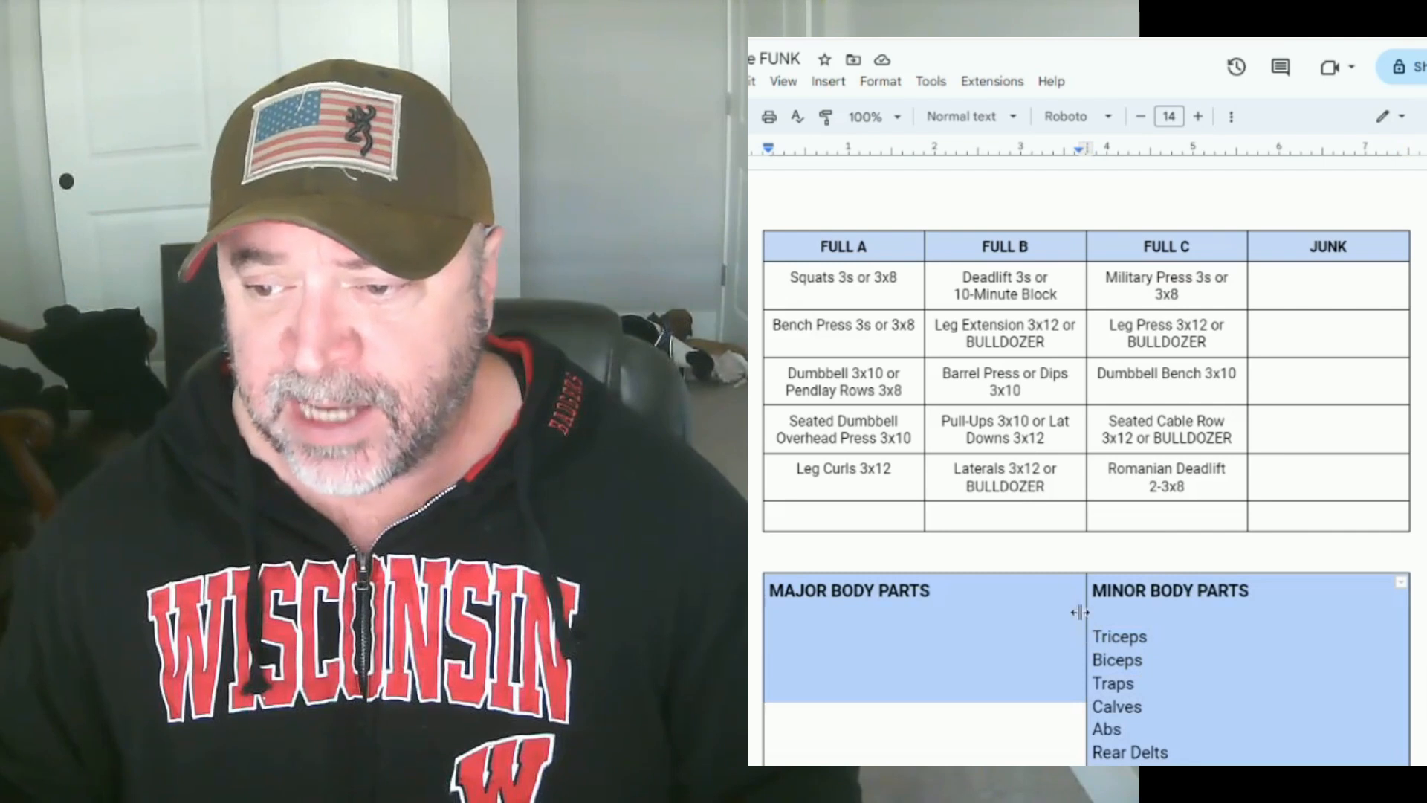
Enter Dumbbell Curls and JM Press 3x12 in the last row, removing Biceps
{"action": "left_click", "coordinate": [1005, 517]}
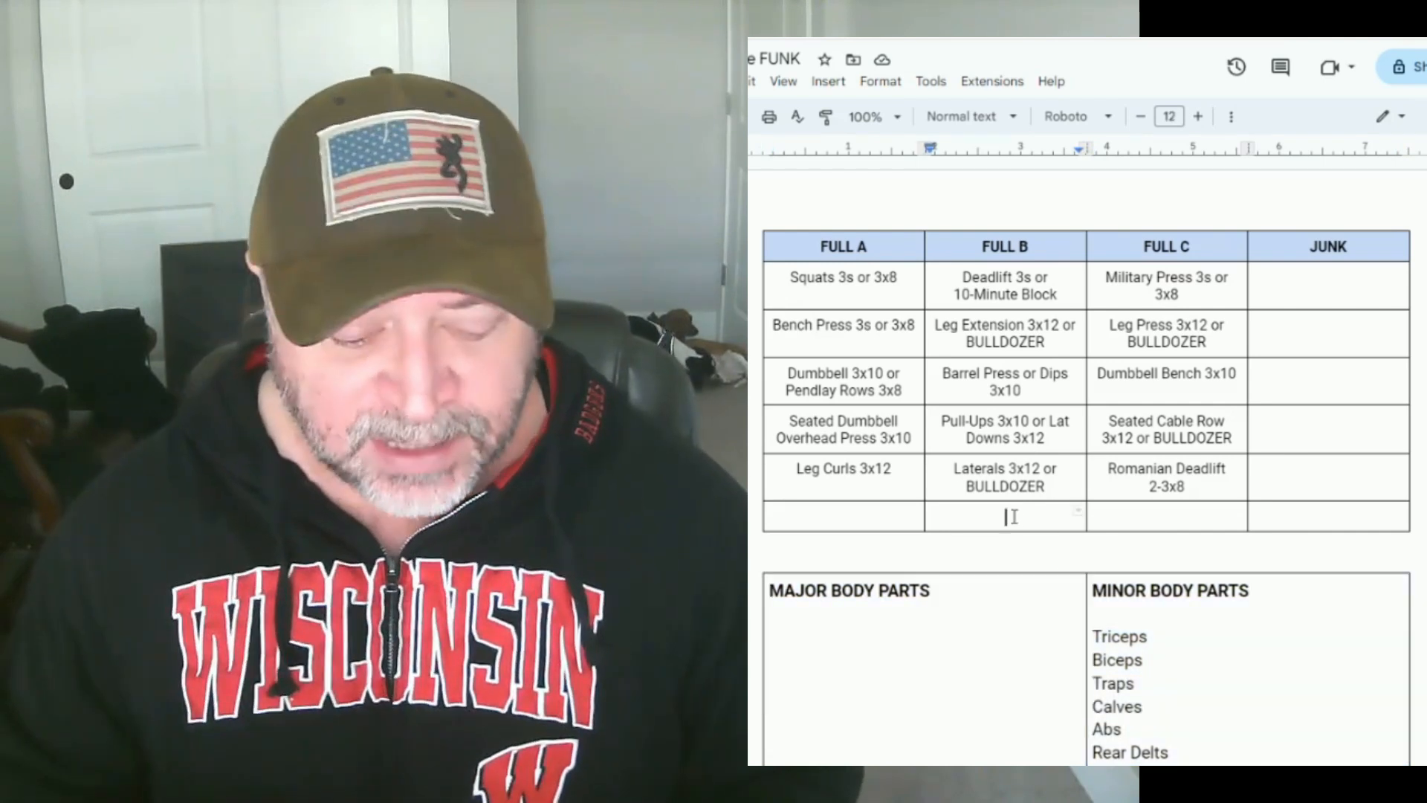
{"action": "type", "text": "Dumbbell Curls 3x10"}
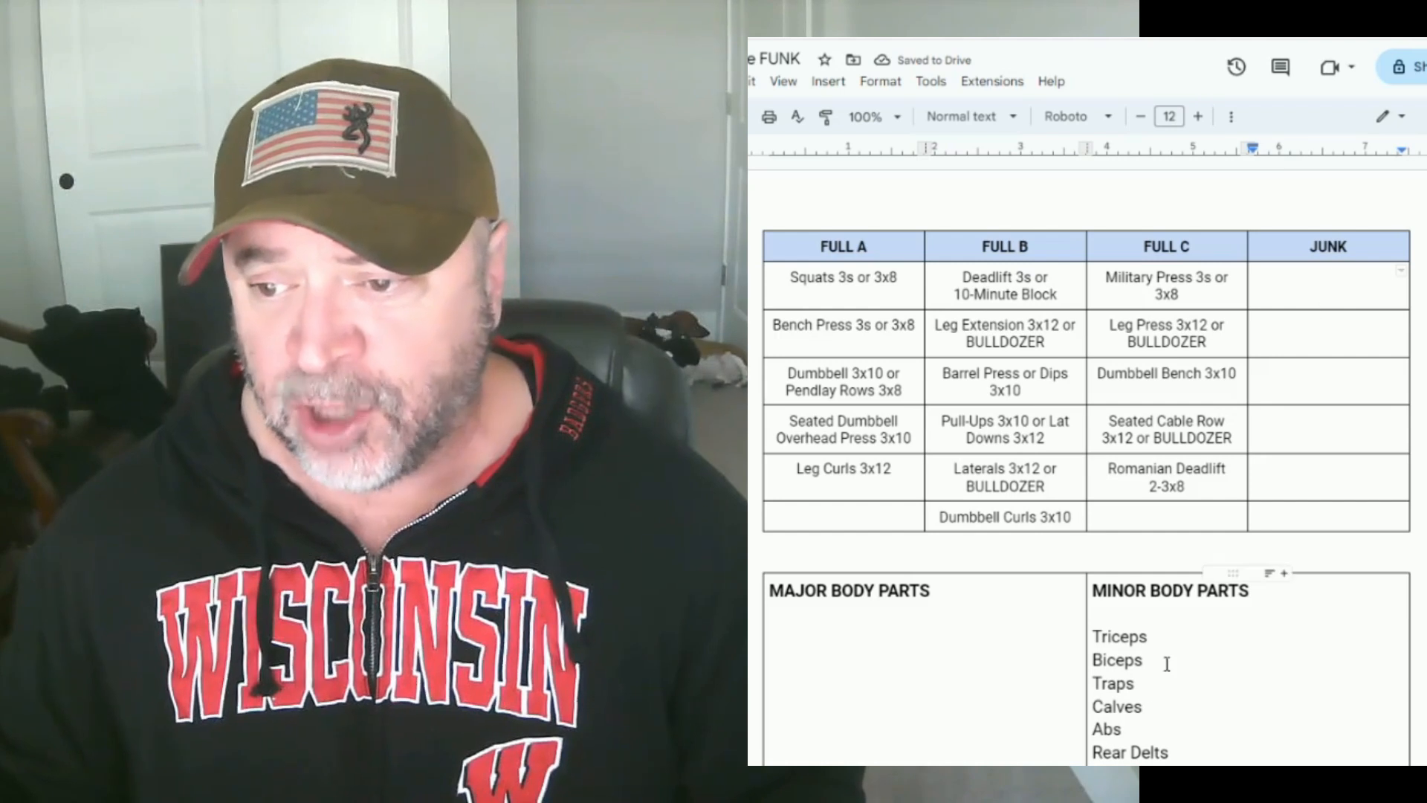
{"action": "double_click", "coordinate": [1116, 660]}
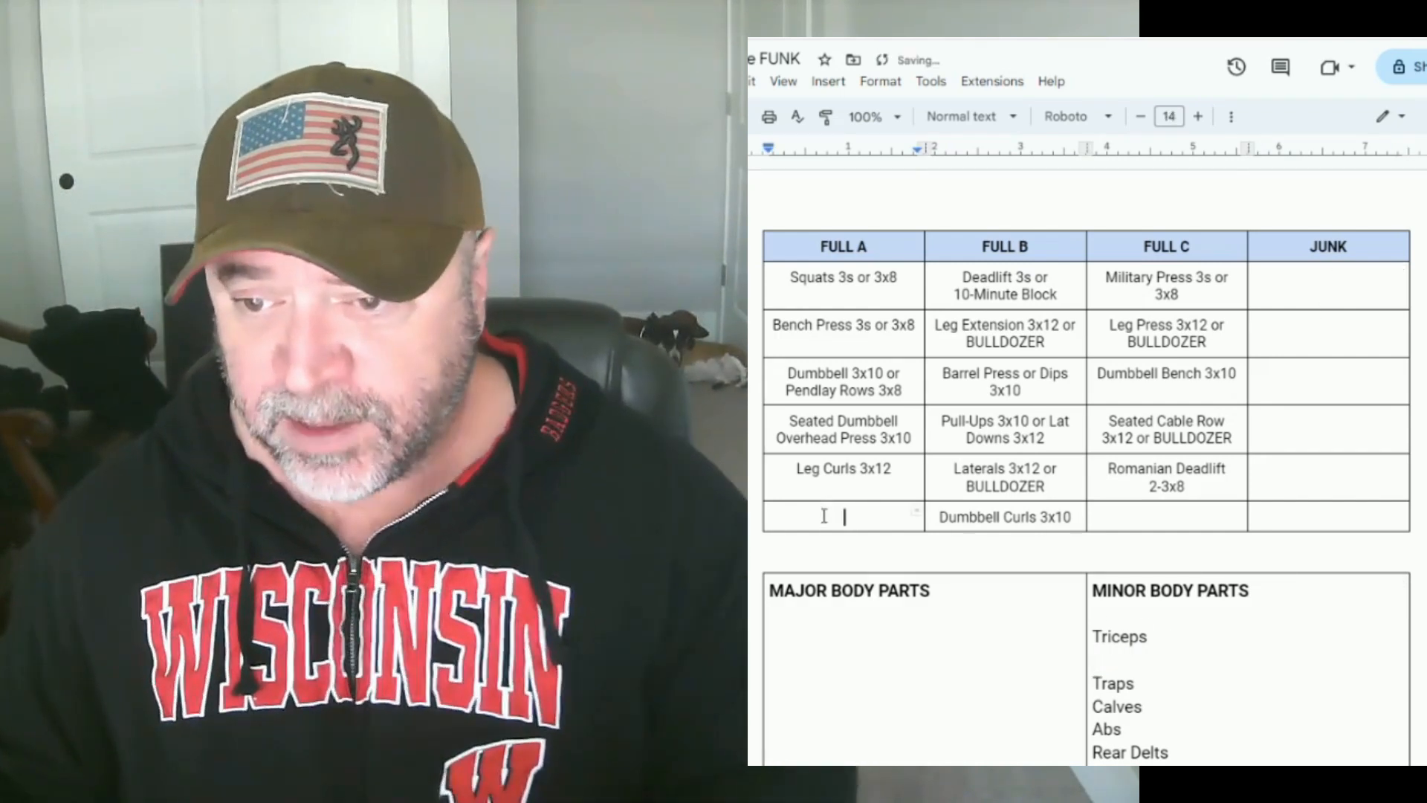
{"action": "type", "text": "Im Pre"}
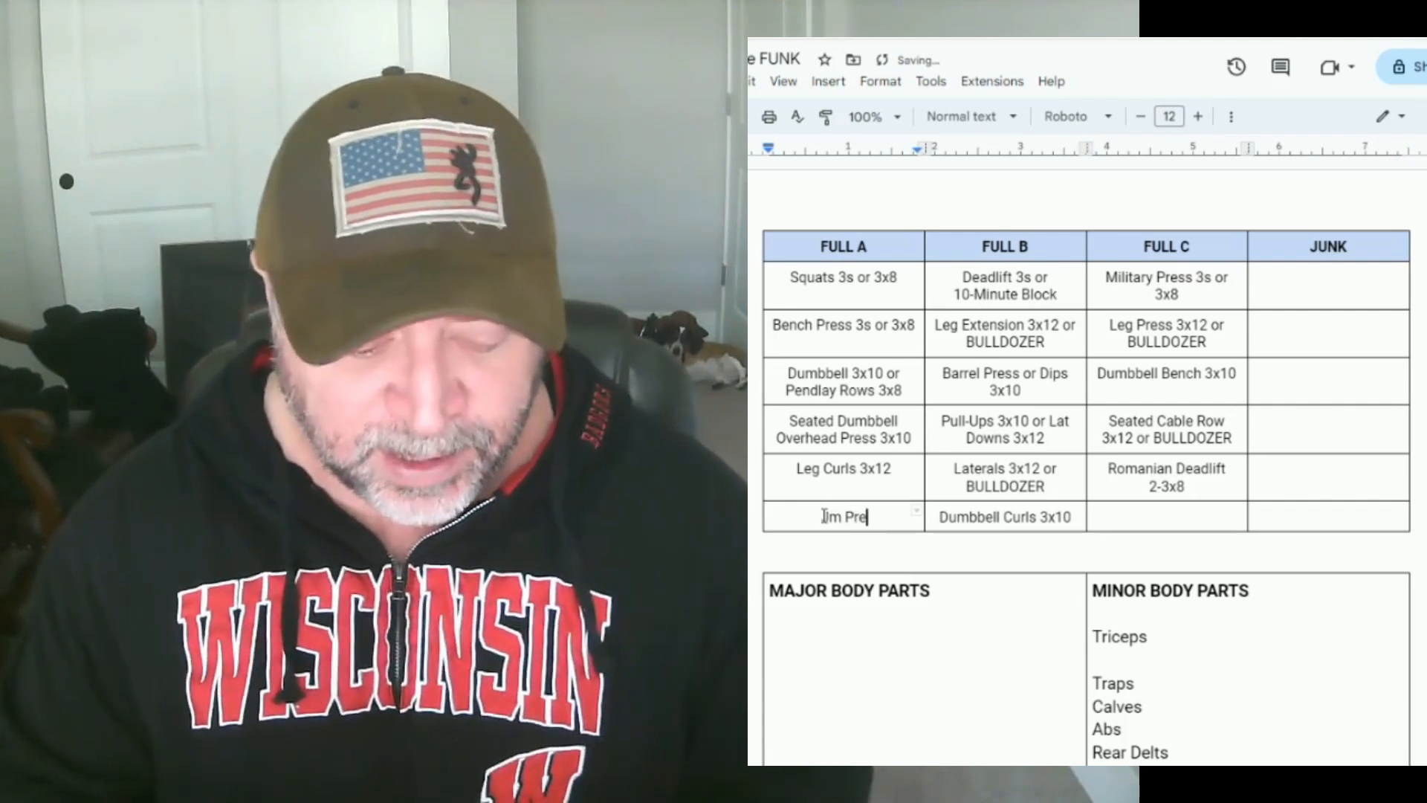
{"action": "type", "text": "Press 3x12"}
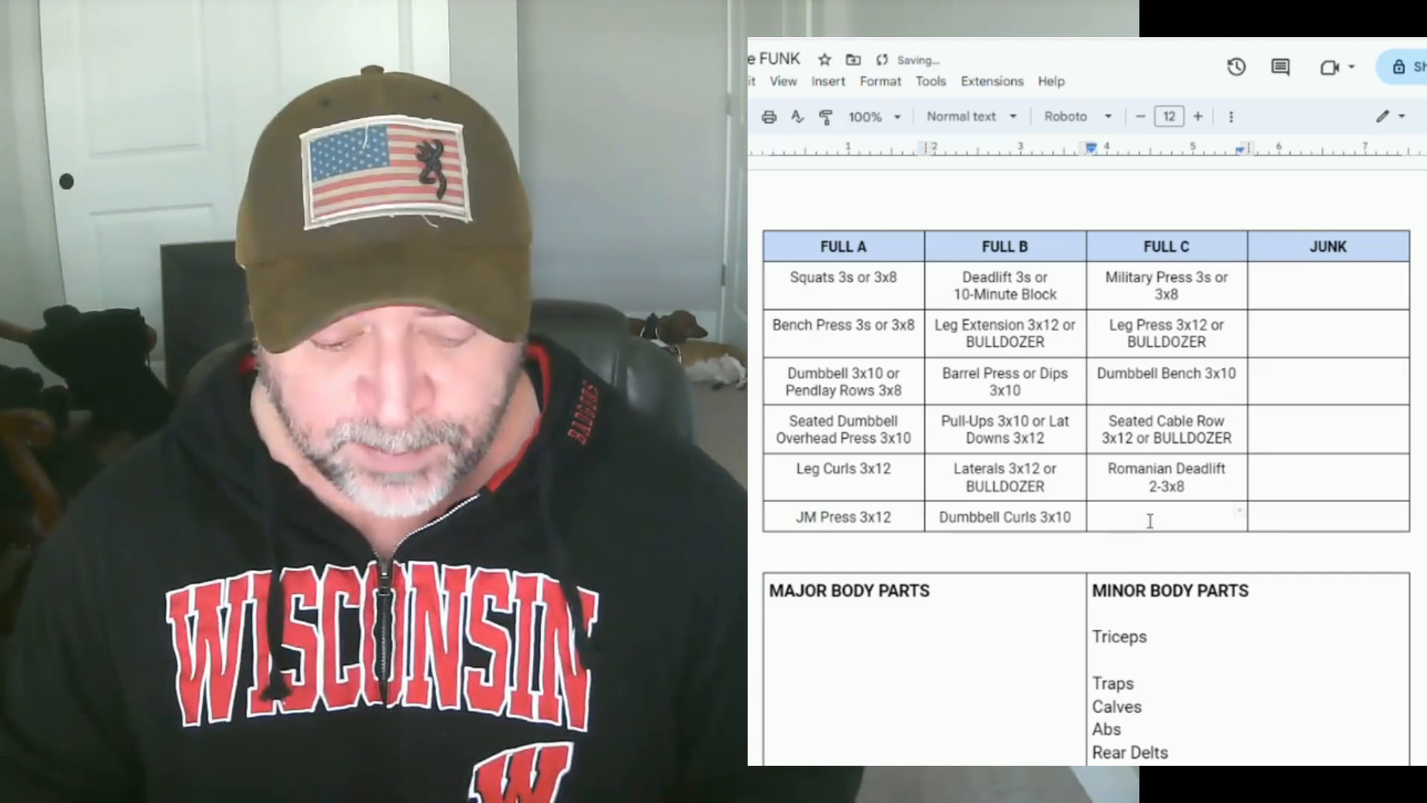
Enter Cable Triceps Ext 3x12 and drag-select across the table
{"action": "type", "text": "Cable Triceps Ext 3"}
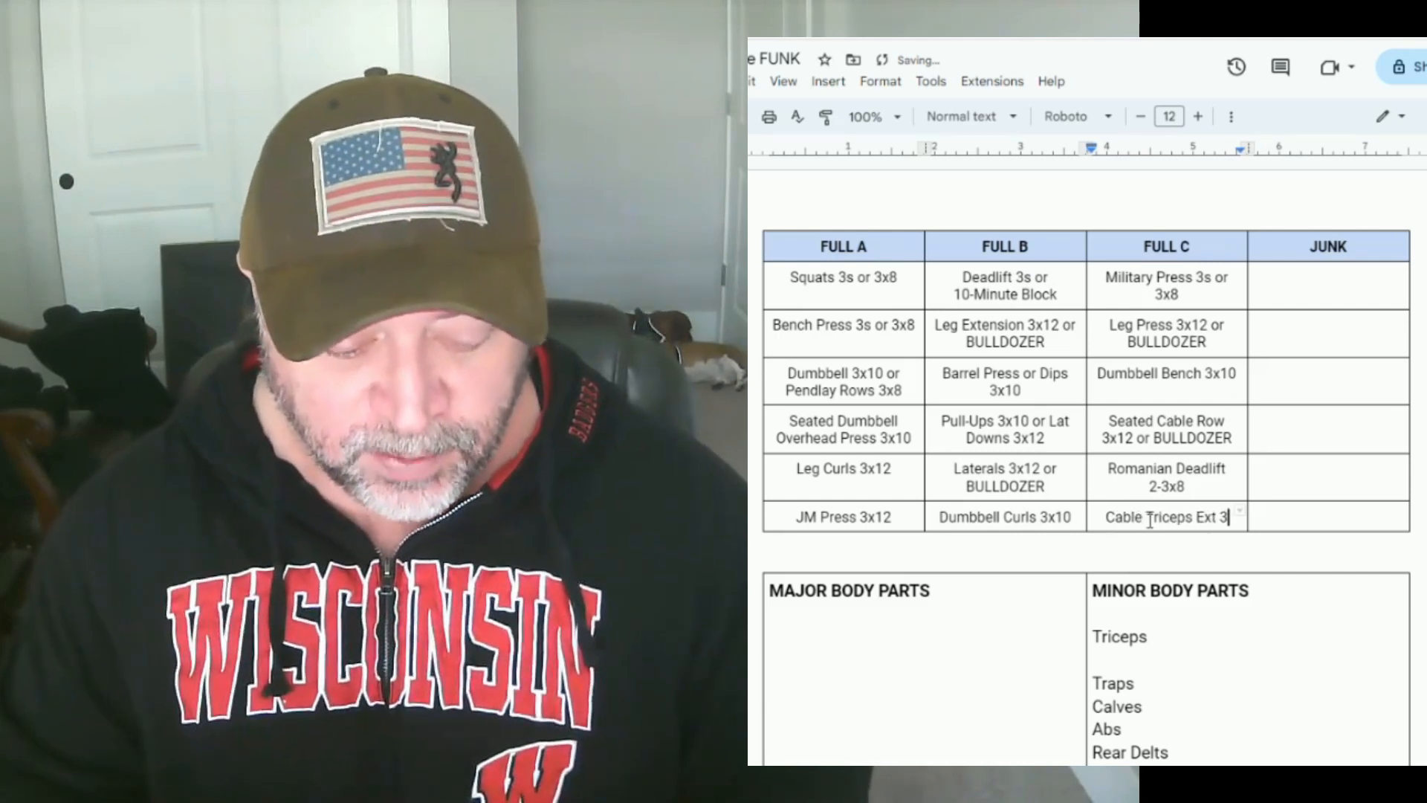
{"action": "type", "text": "x12"}
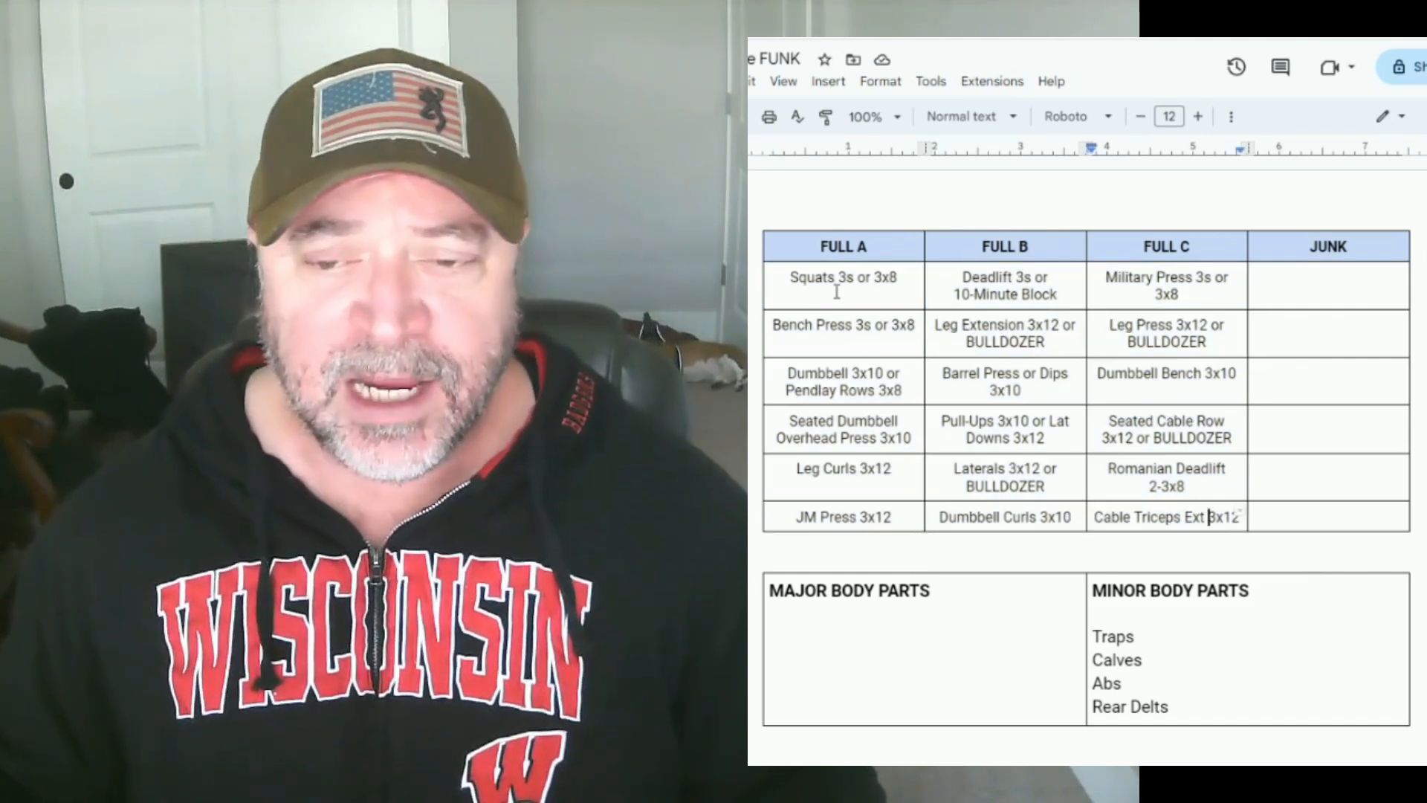
{"action": "left_click_drag", "start_coordinate": [835, 277], "coordinate": [1165, 487]}
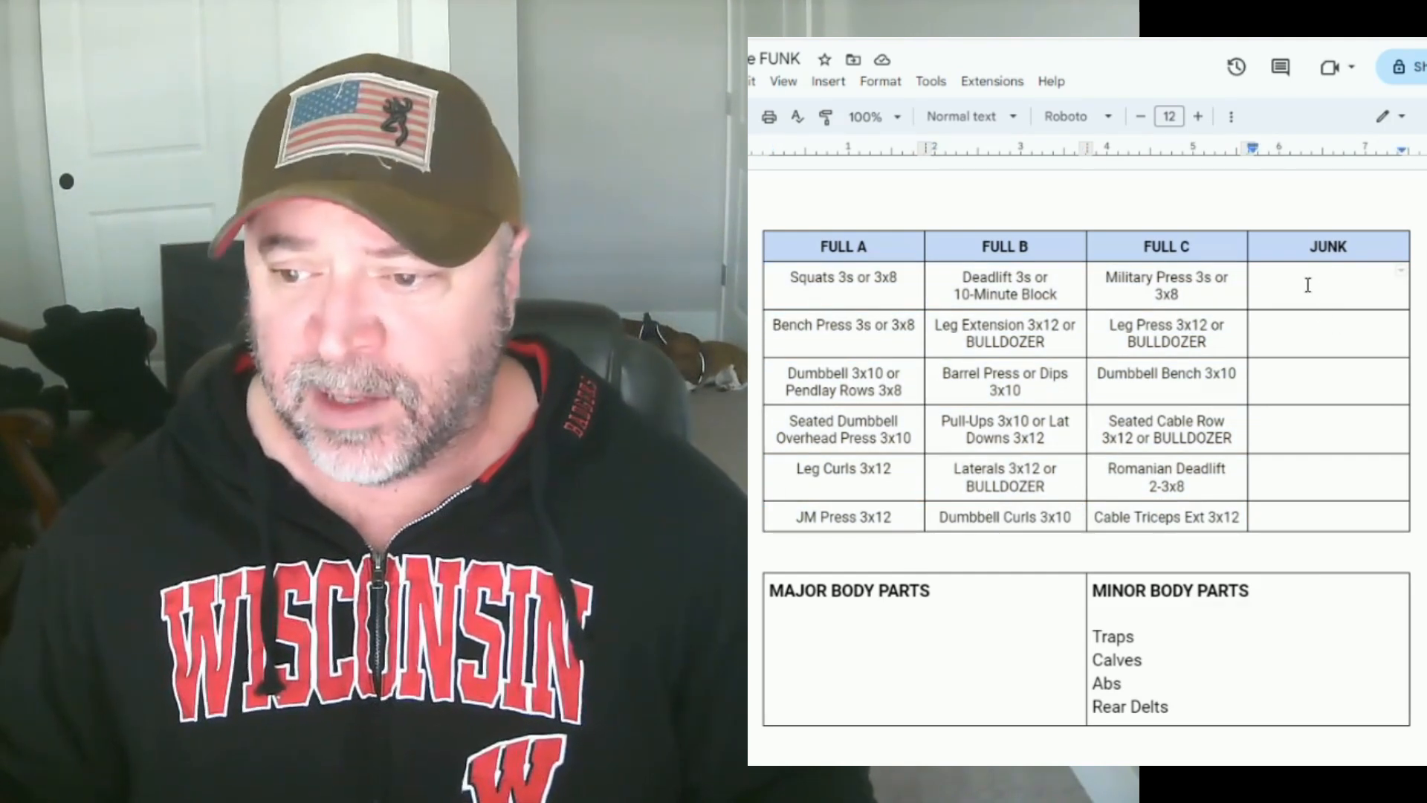
Enter EZ Bar Curl 3x12 and Close Grip Bench in the JUNK column
{"action": "double_click", "coordinate": [984, 518]}
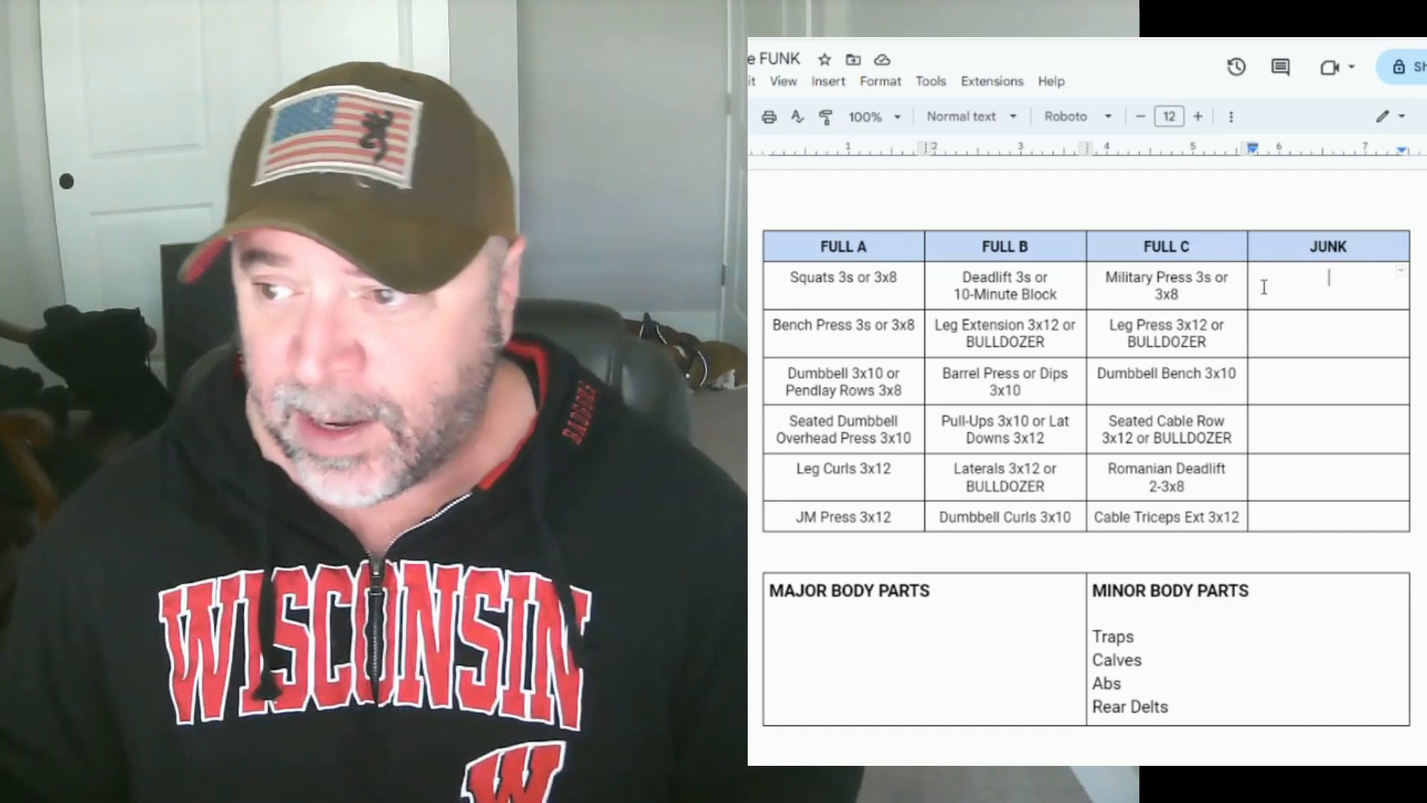
{"action": "type", "text": "EZ"}
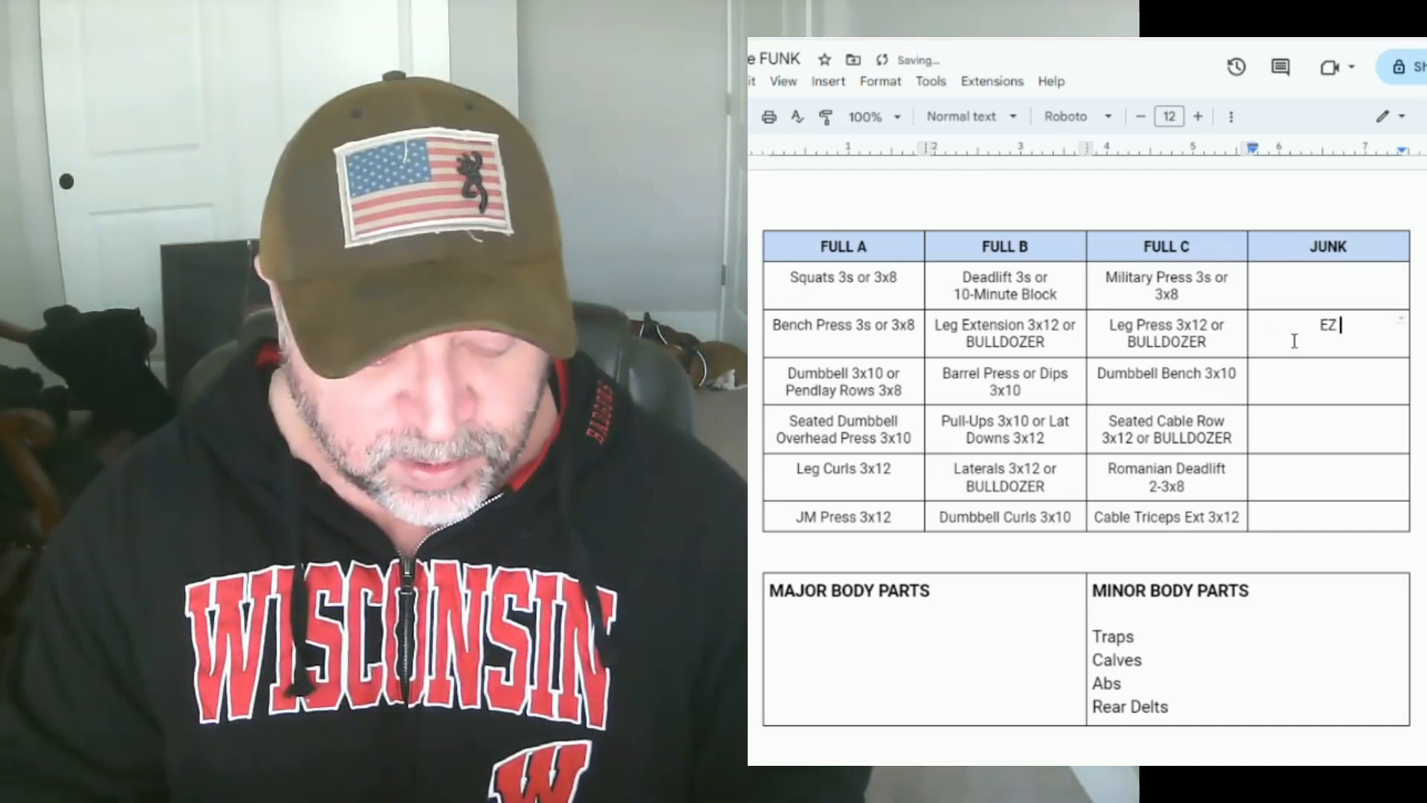
{"action": "type", "text": "Bar Curl"}
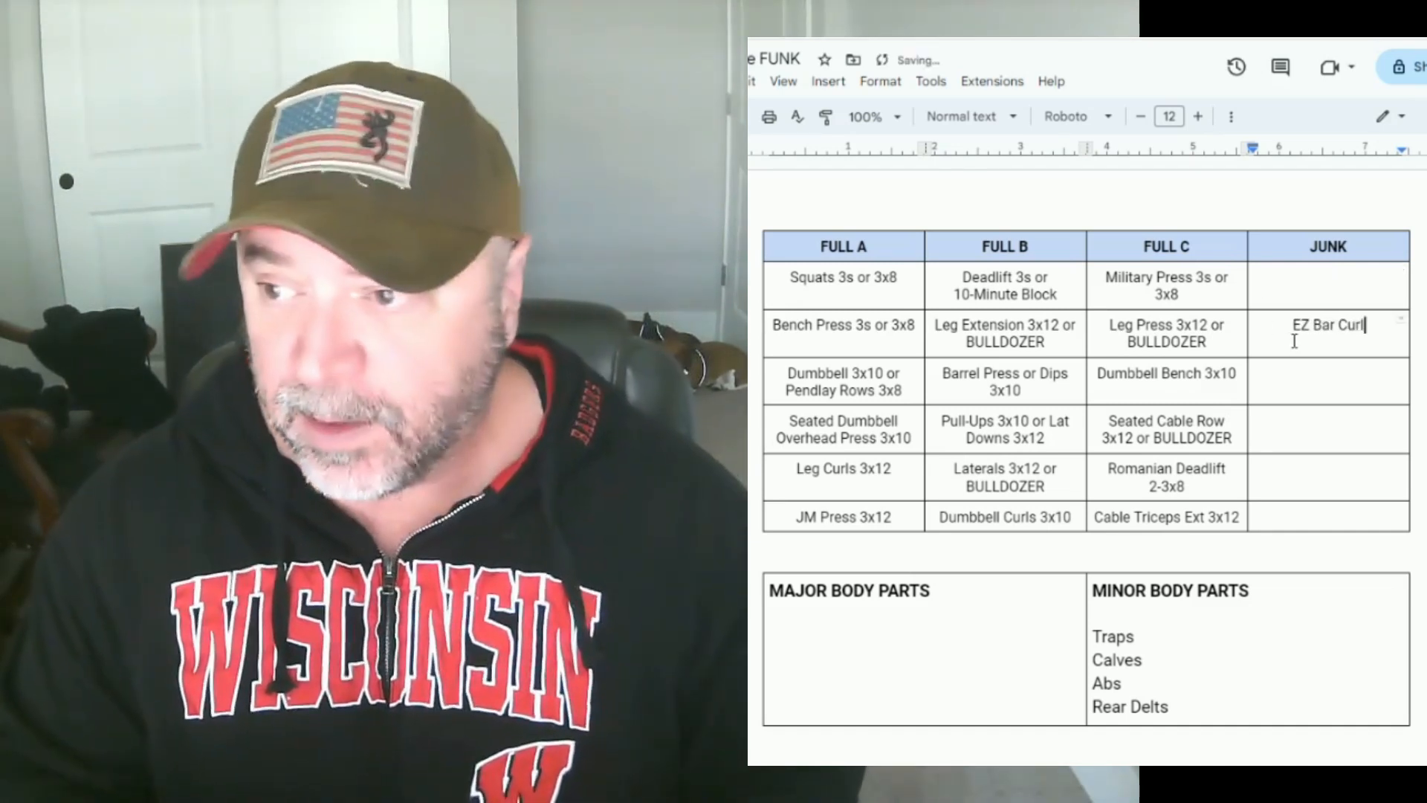
{"action": "type", "text": "3x12"}
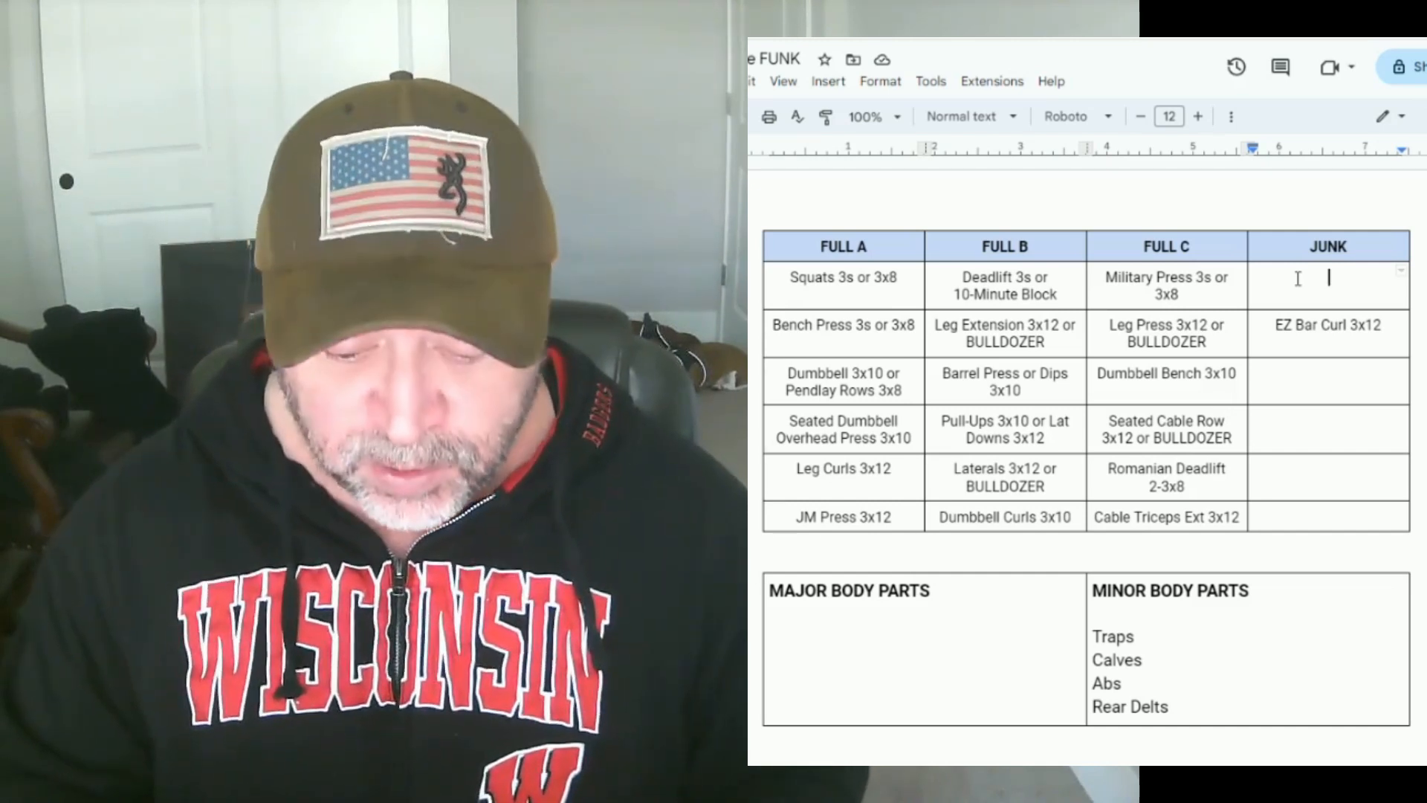
{"action": "type", "text": "Close Grip Bench 3x8 or Larsen Press 3x6"}
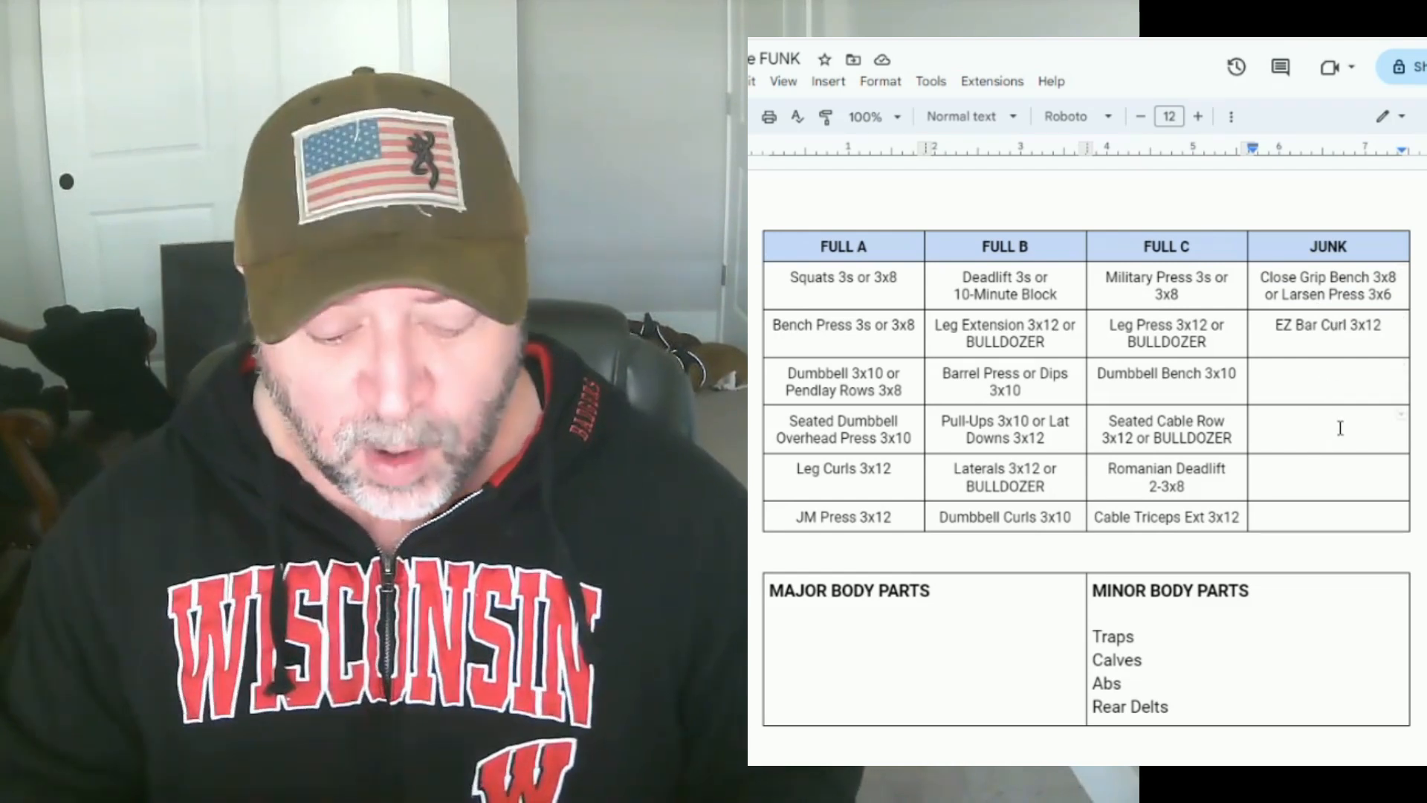
Enter Hammer Curl, Shrugs, Abs, and Face Pulls or Rear Delt Swing in JUNK
{"action": "type", "text": "Hammer Curl 3x"}
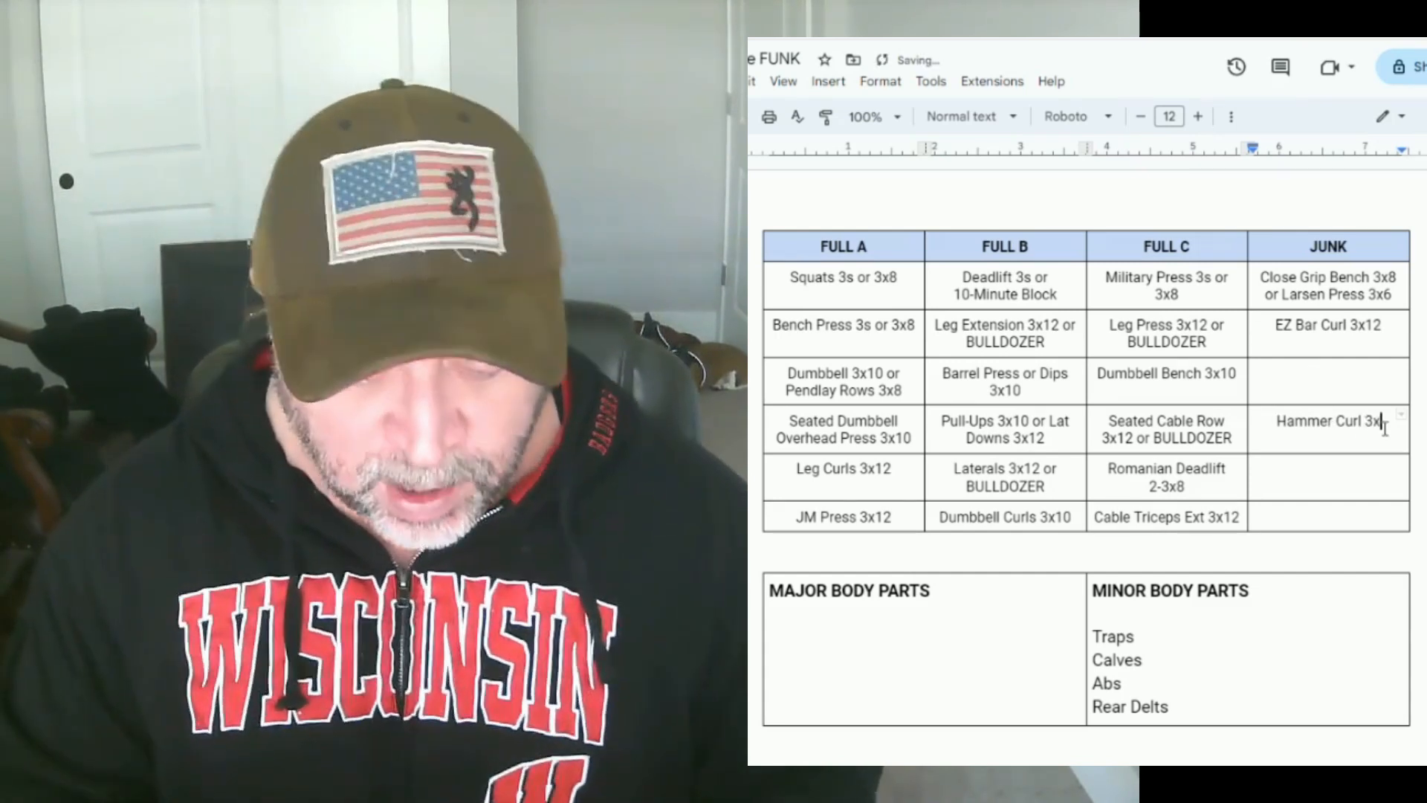
{"action": "type", "text": "10"}
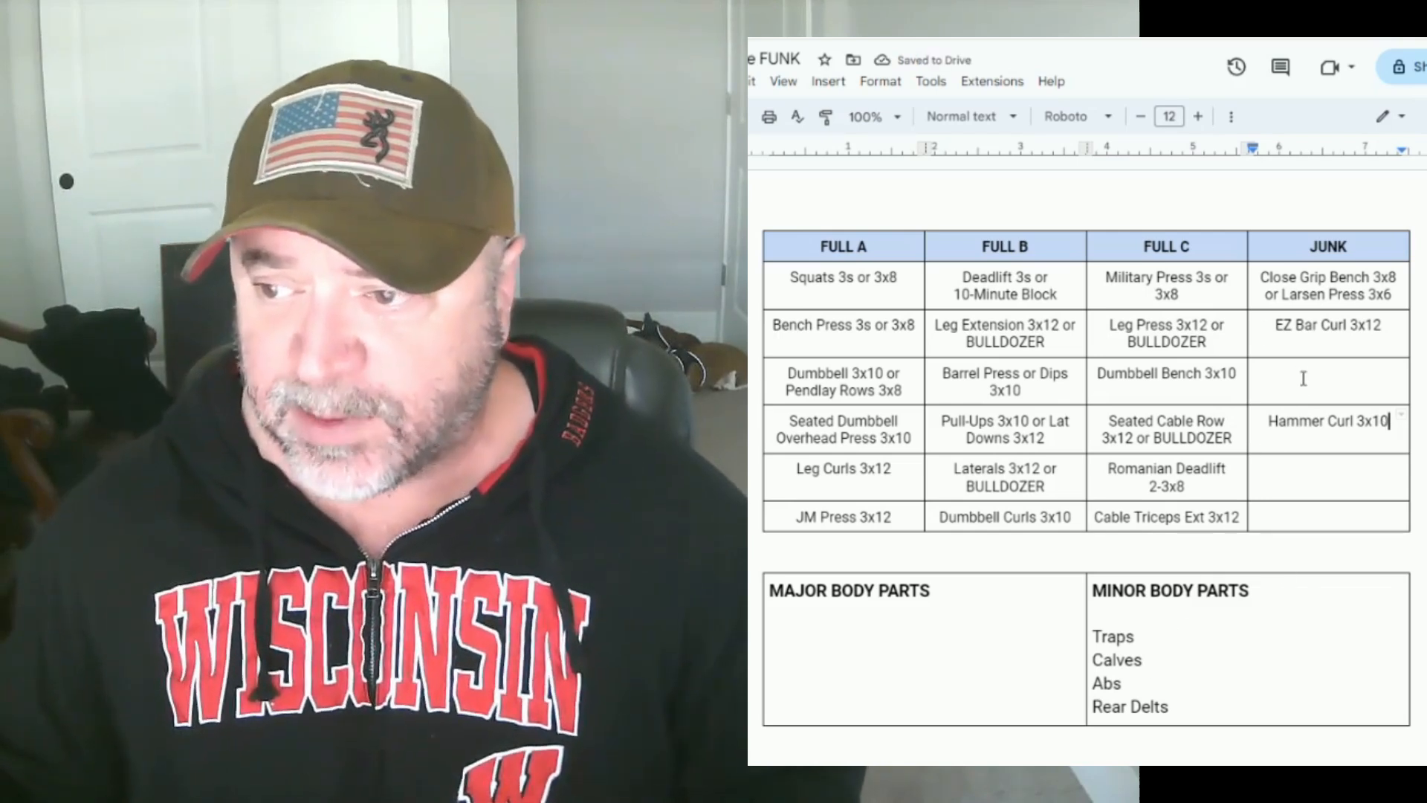
{"action": "type", "text": "Shrugs 3x12"}
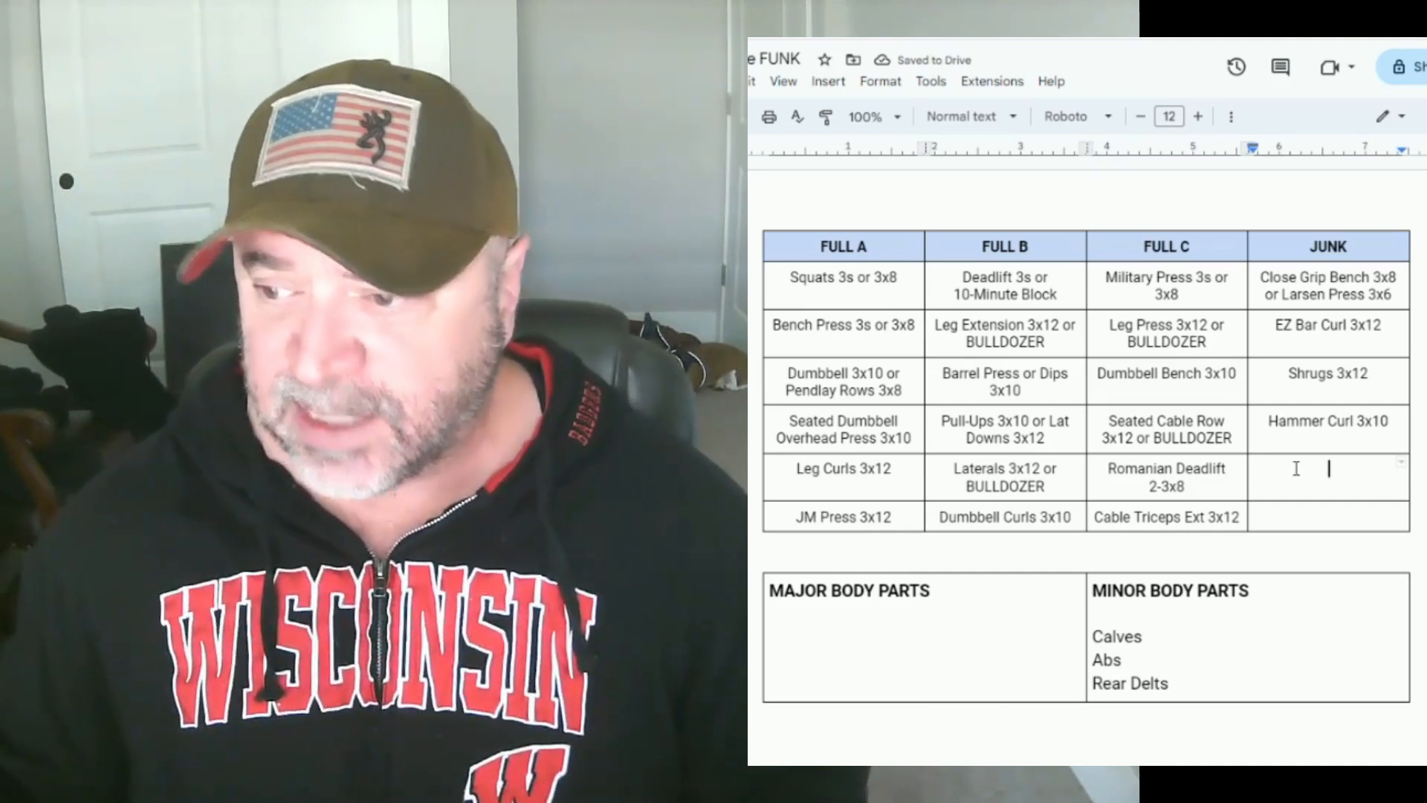
{"action": "type", "text": "Abs"}
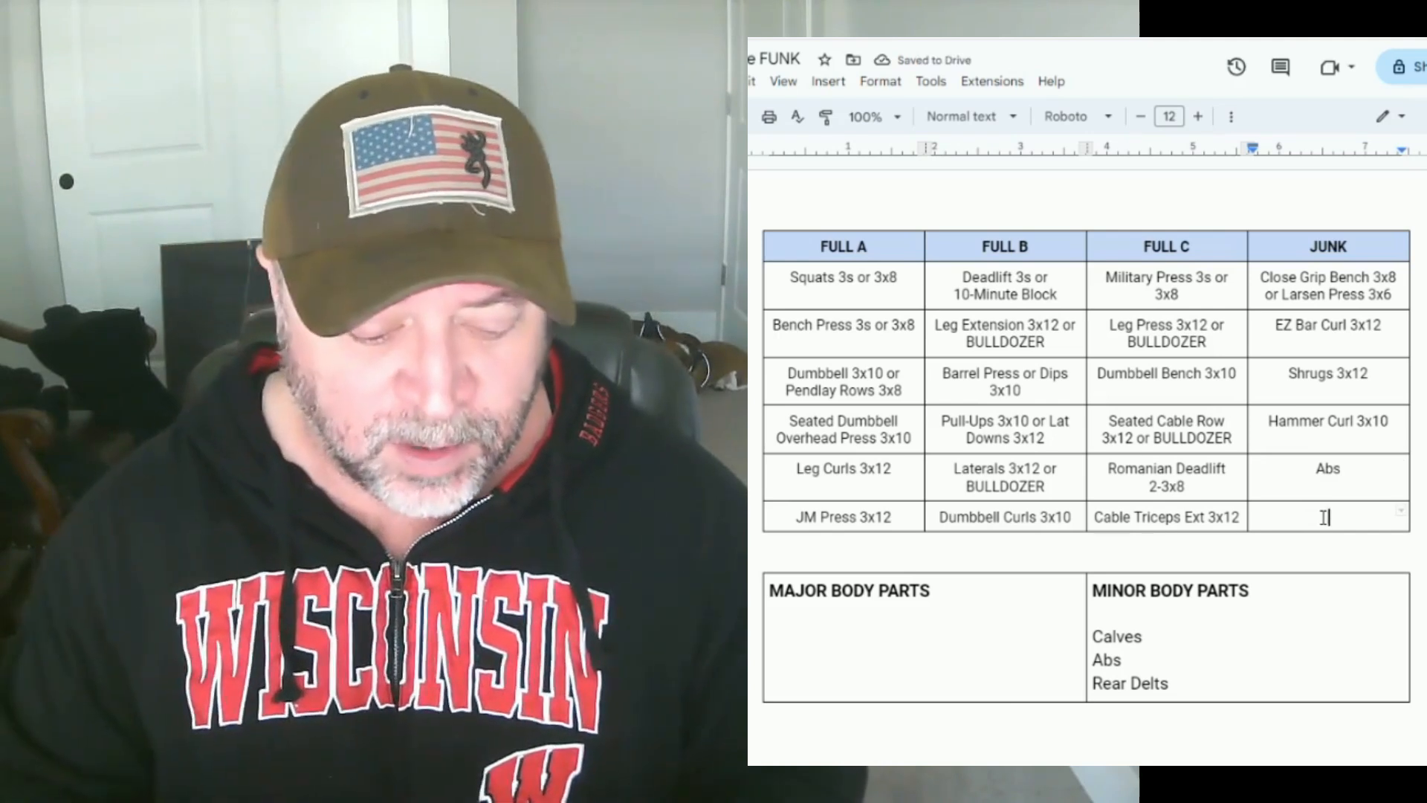
{"action": "type", "text": "Face"}
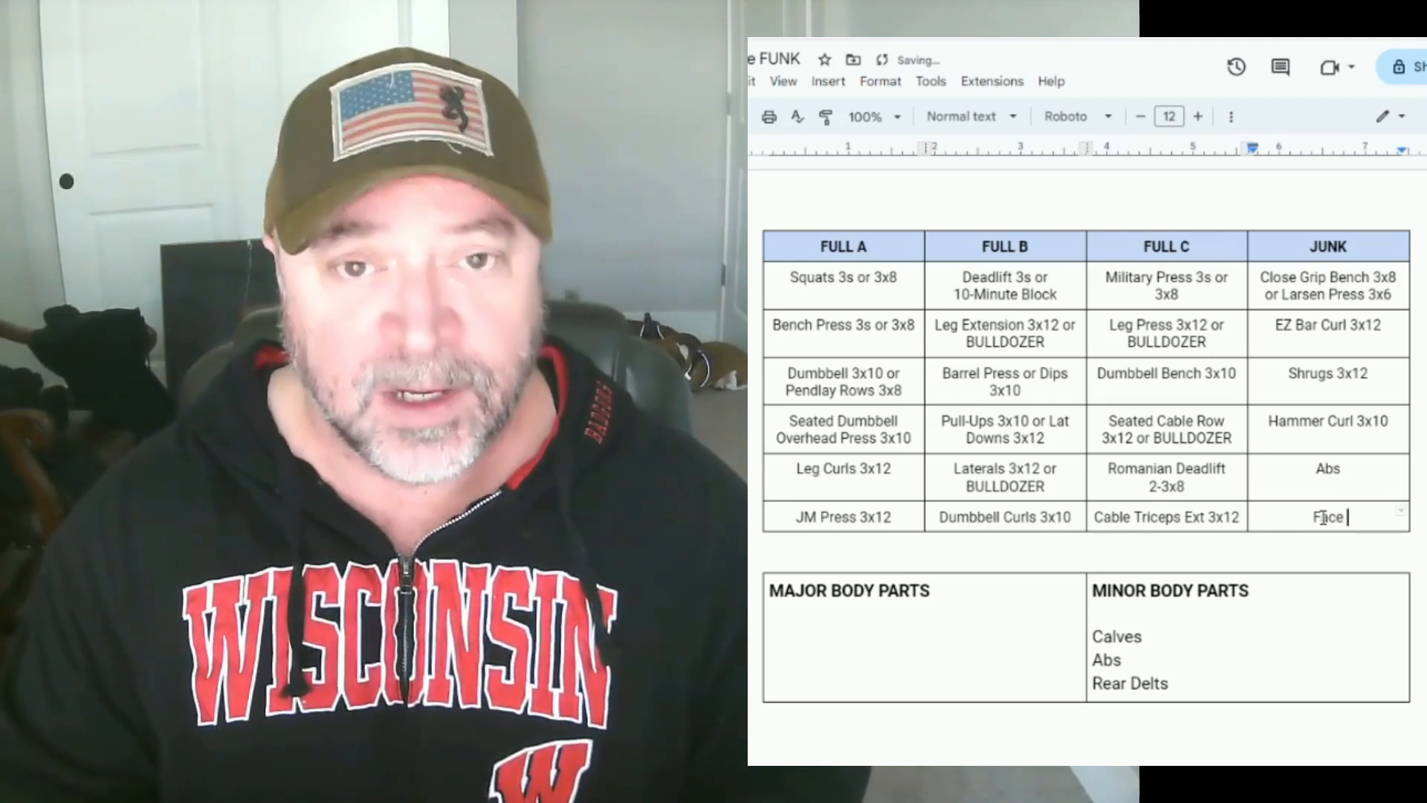
{"action": "type", "text": "Pulls or Rear De"}
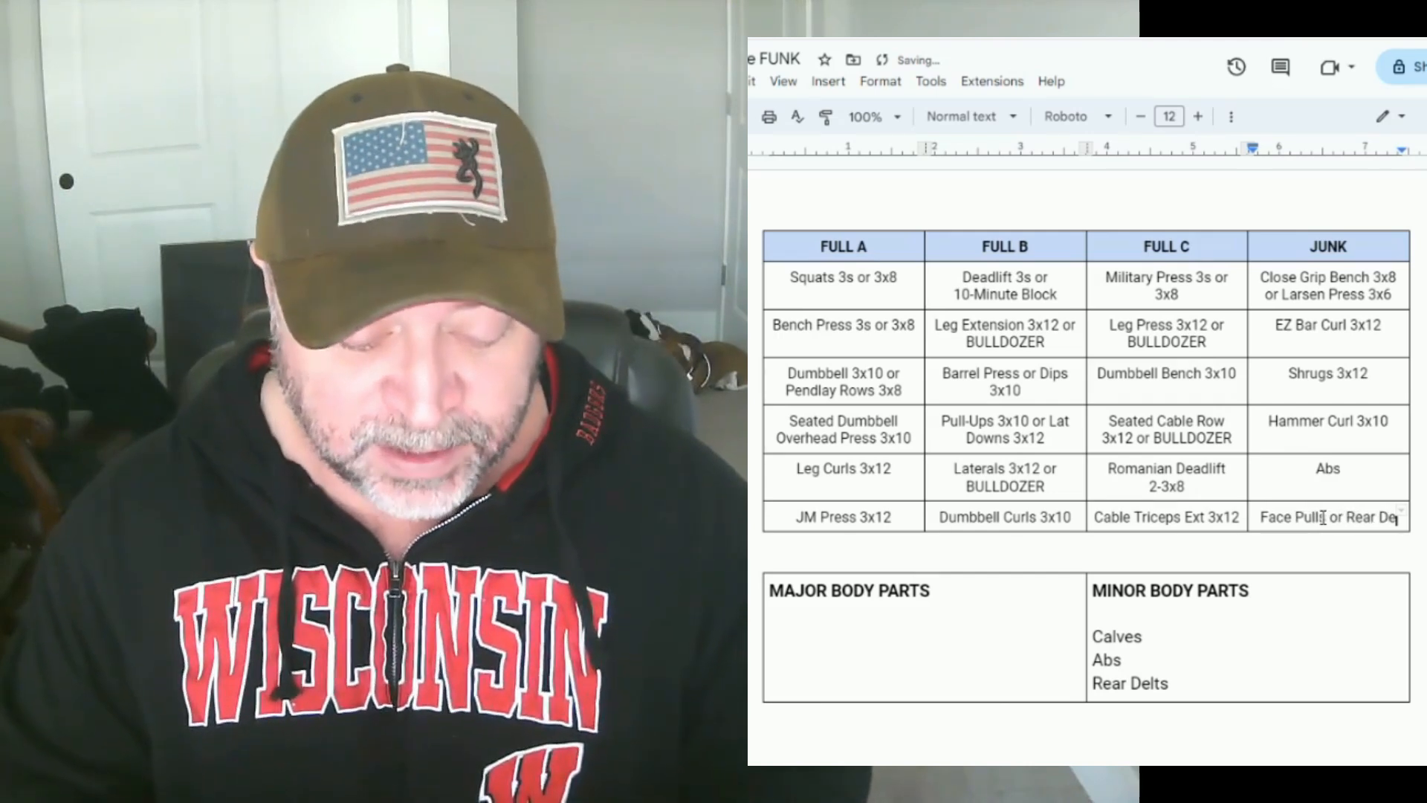
{"action": "type", "text": "Swing"}
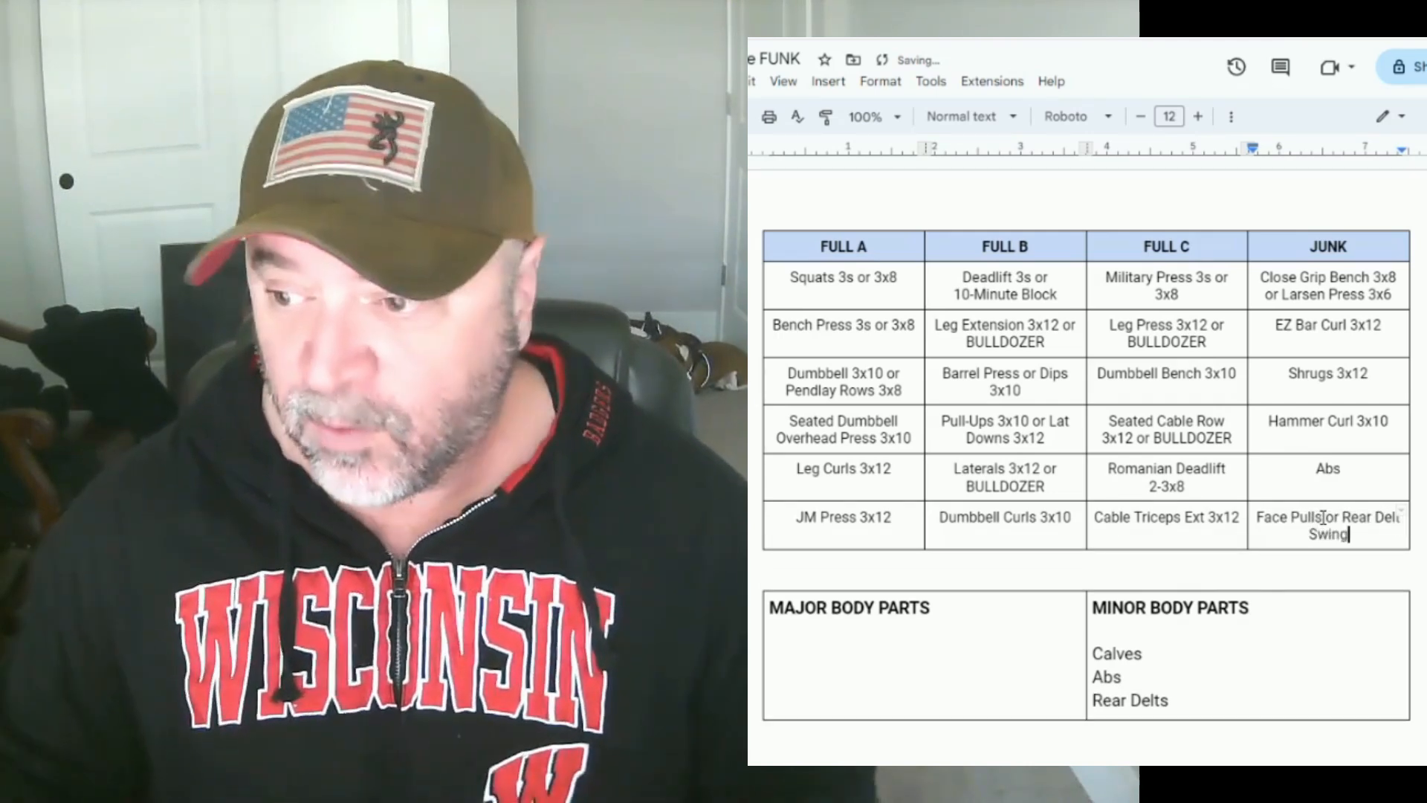
{"action": "right_click", "coordinate": [1328, 525]}
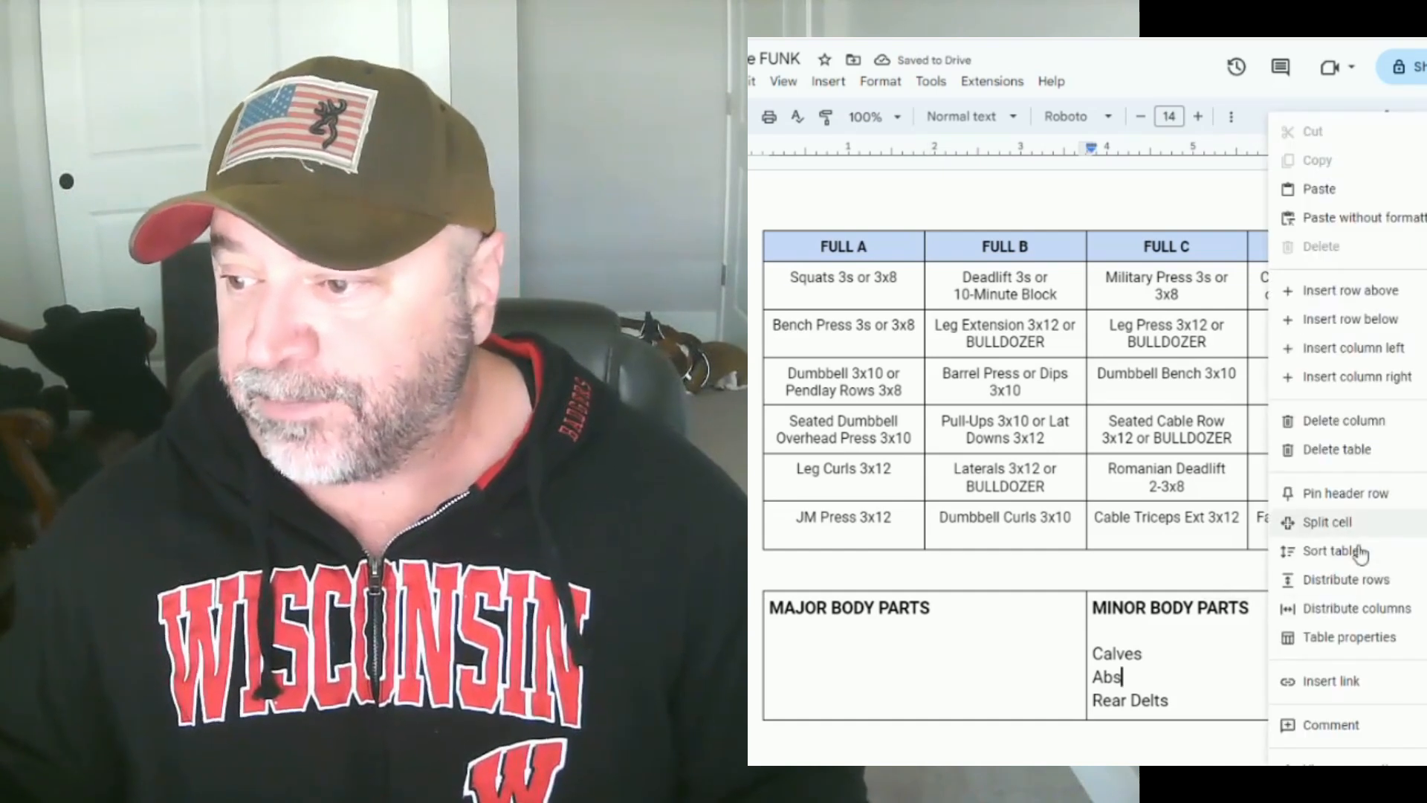